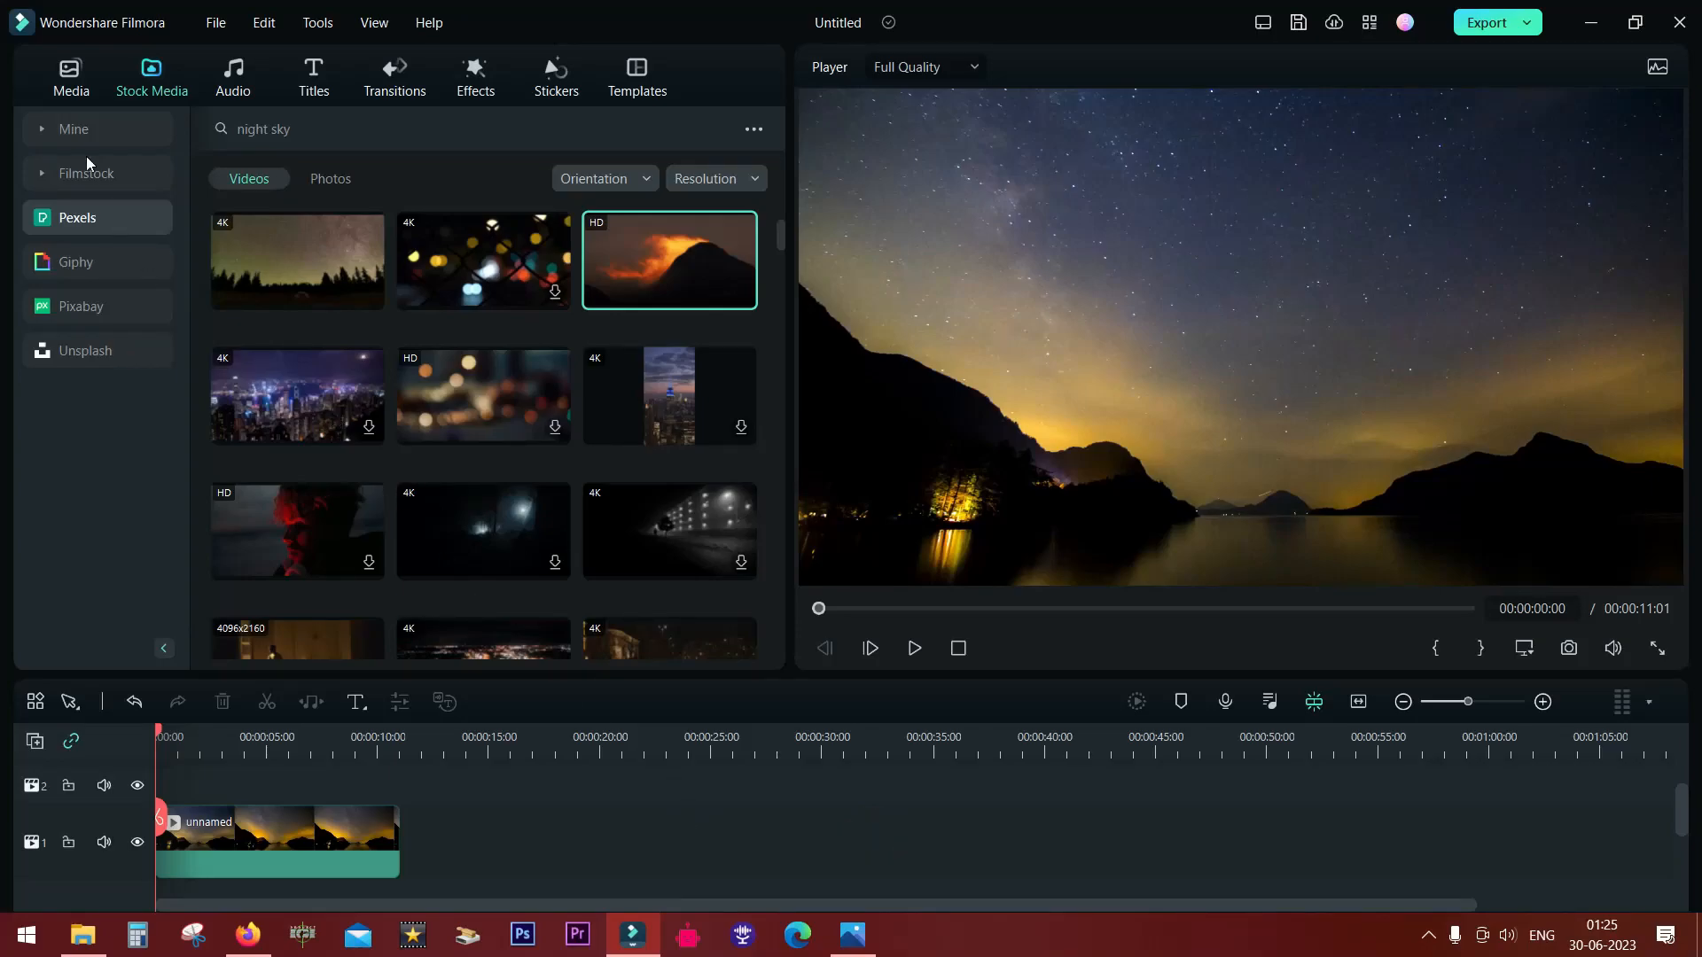
pyautogui.moveTo(155, 40)
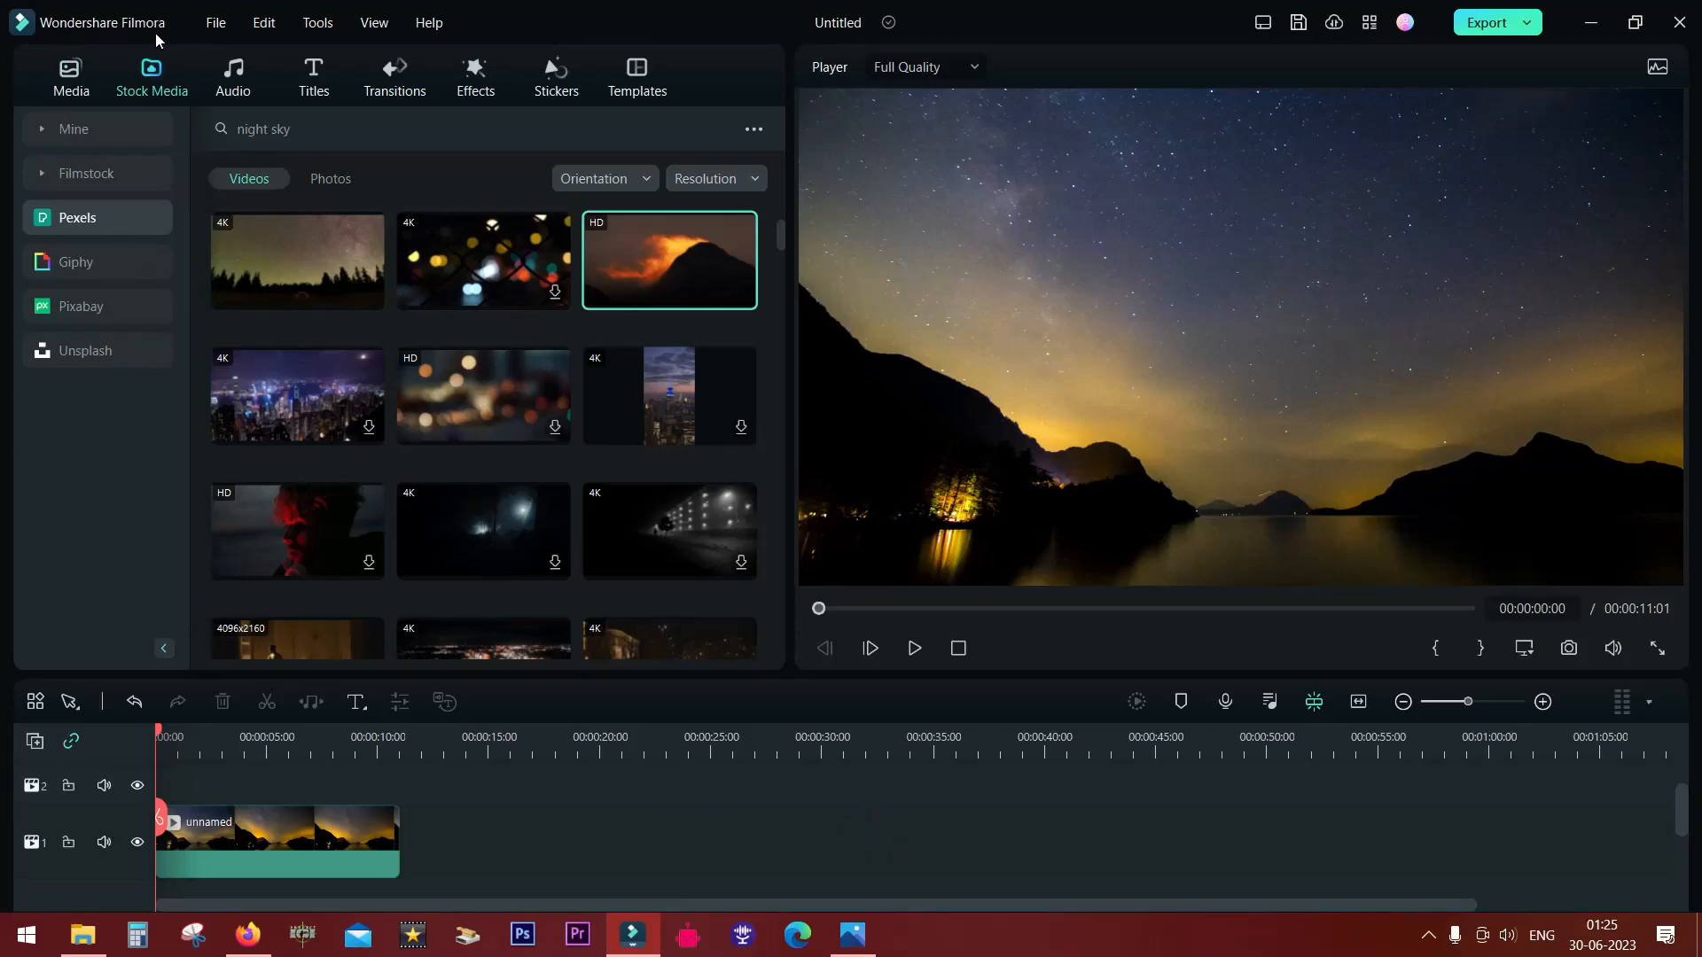
# Step: Add the Weather Overlay Pack lightning to the night-sky clip and play, then pause the preview
pyautogui.click(850, 933)
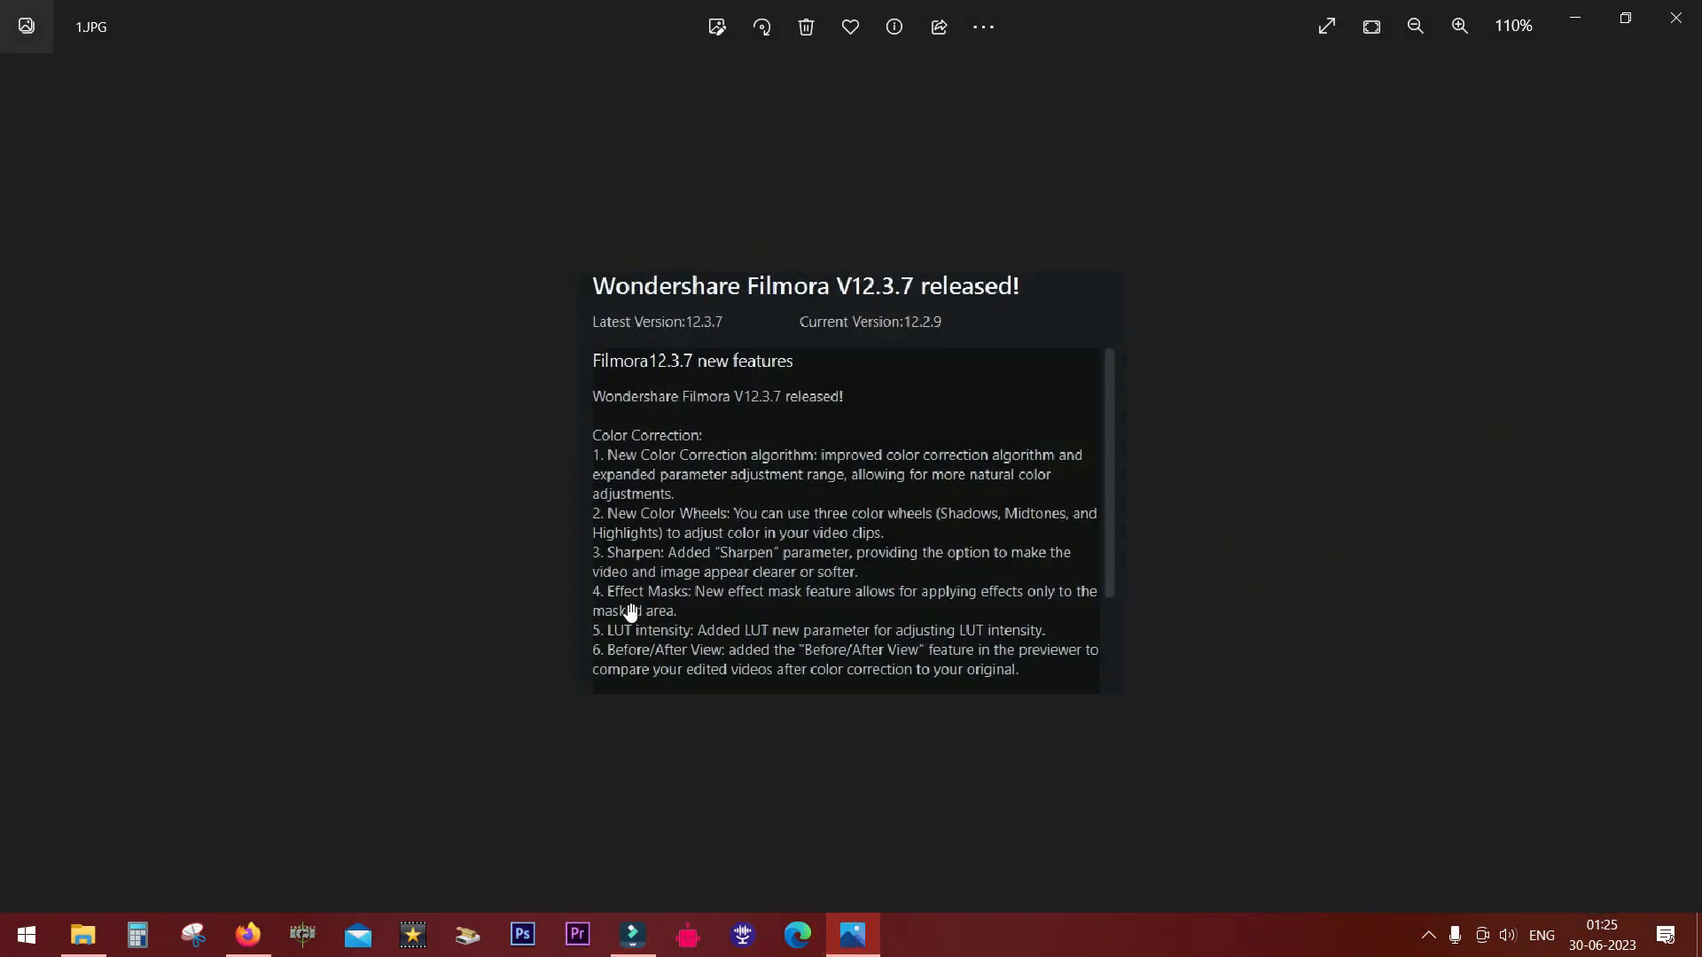
pyautogui.moveTo(792, 601)
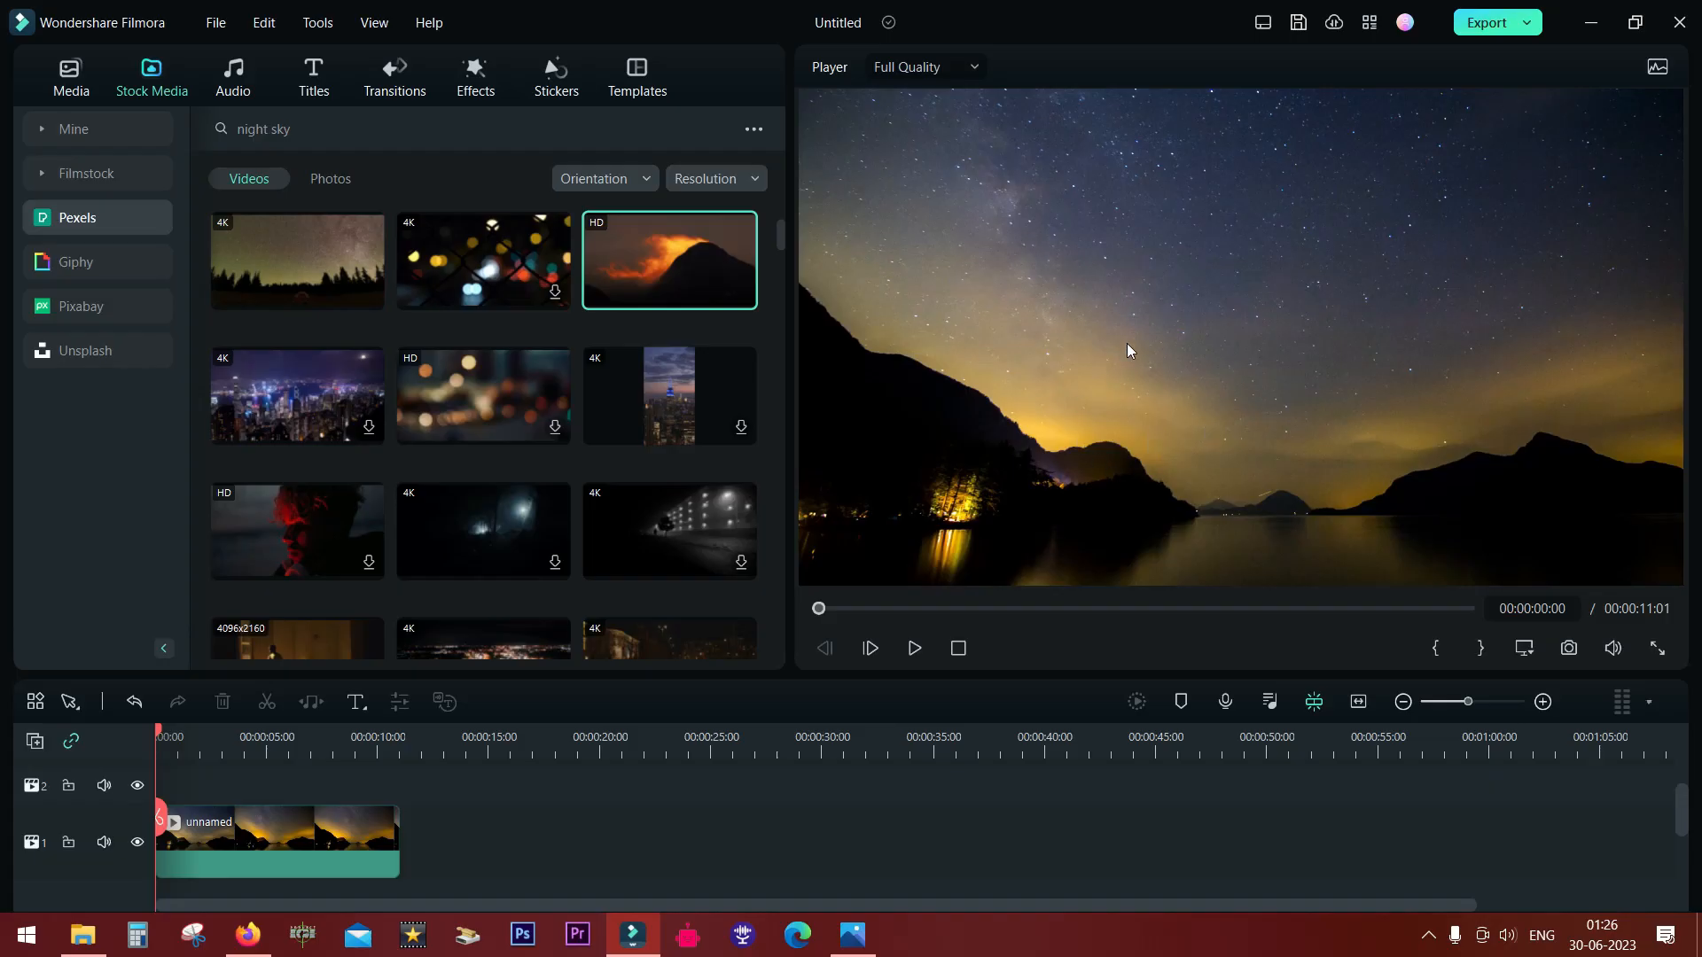
pyautogui.click(475, 76)
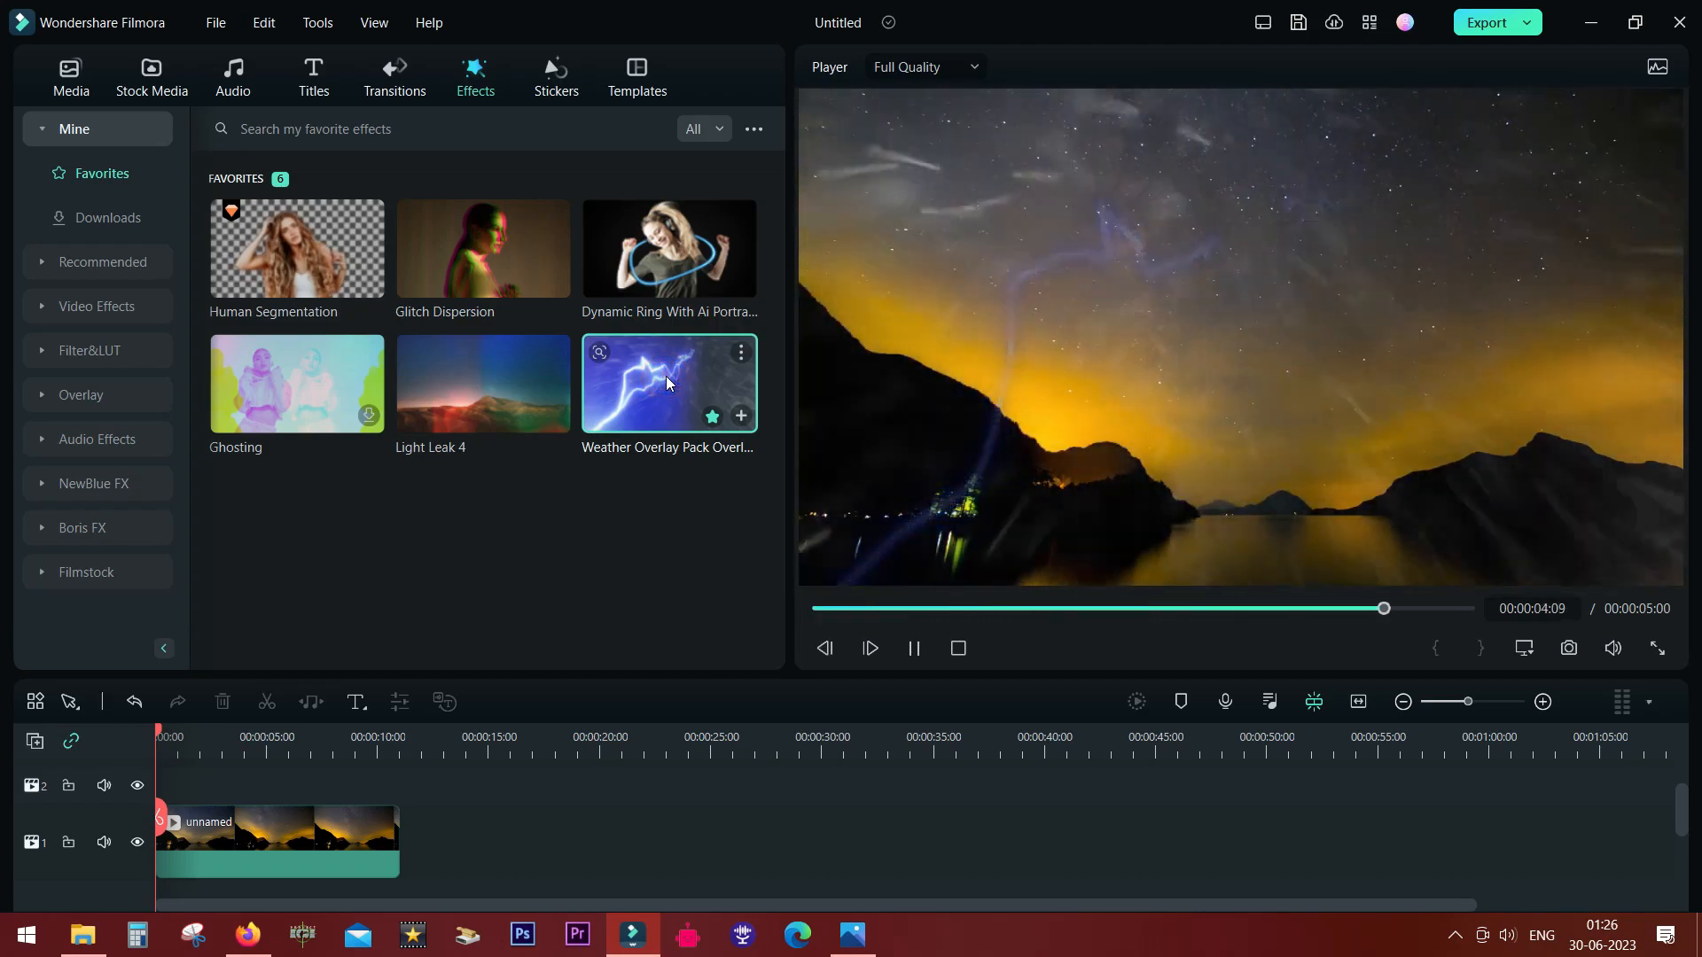
pyautogui.click(956, 648)
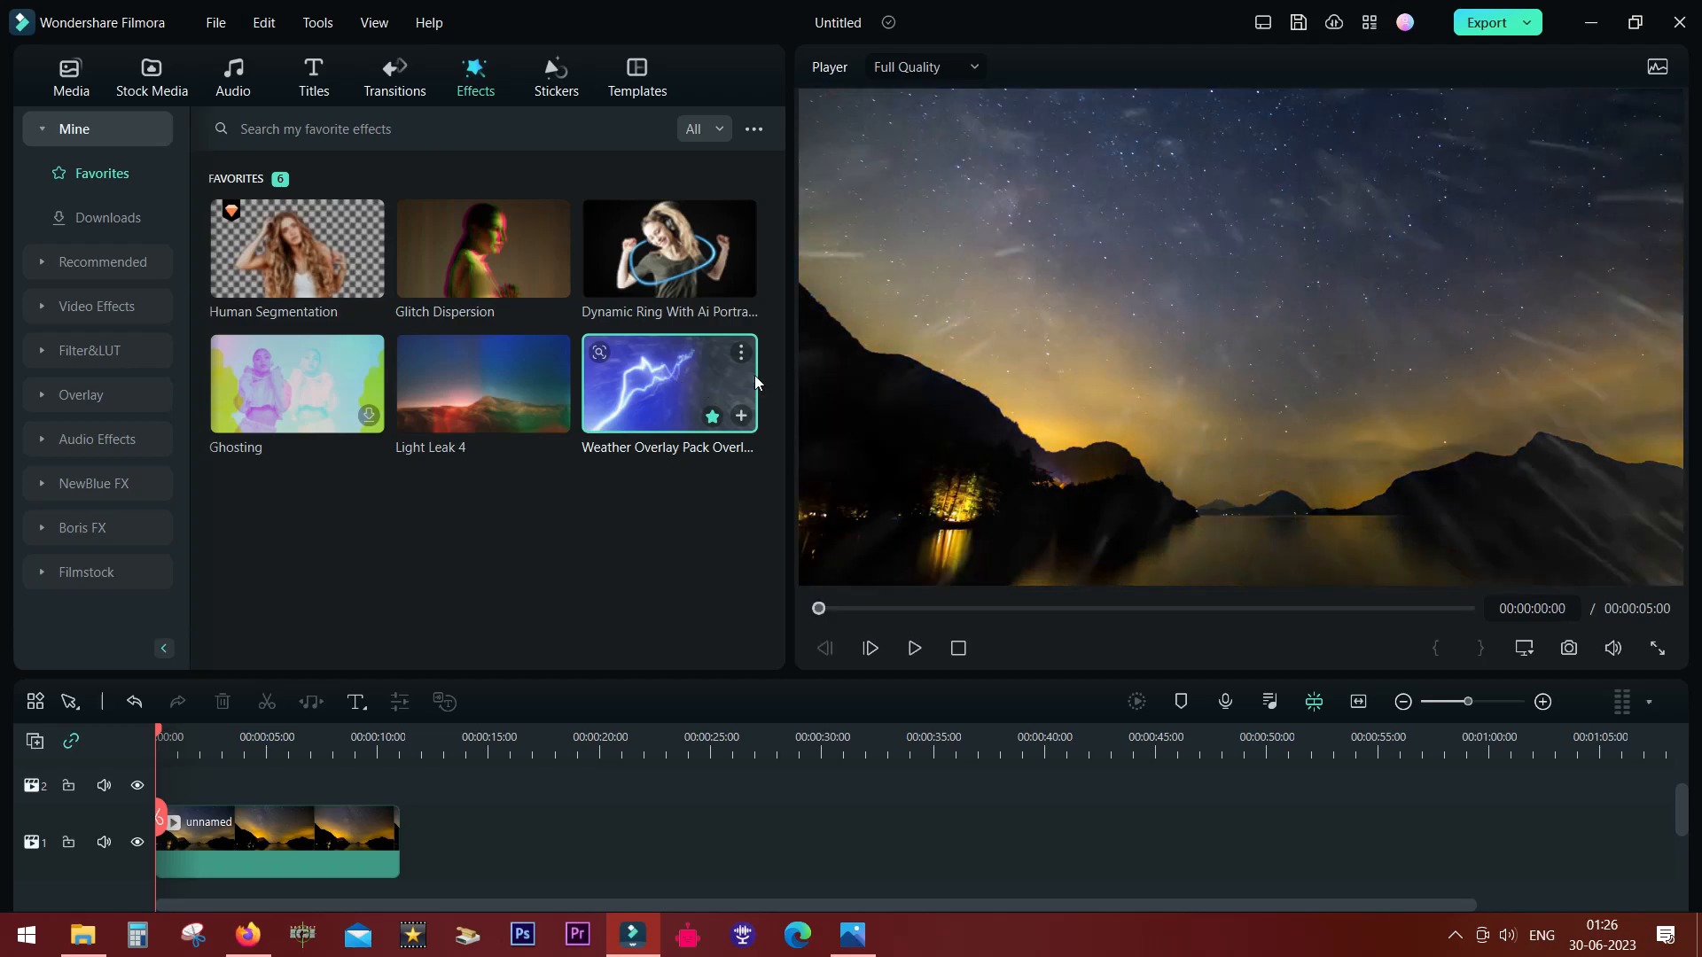
pyautogui.moveTo(1153, 475)
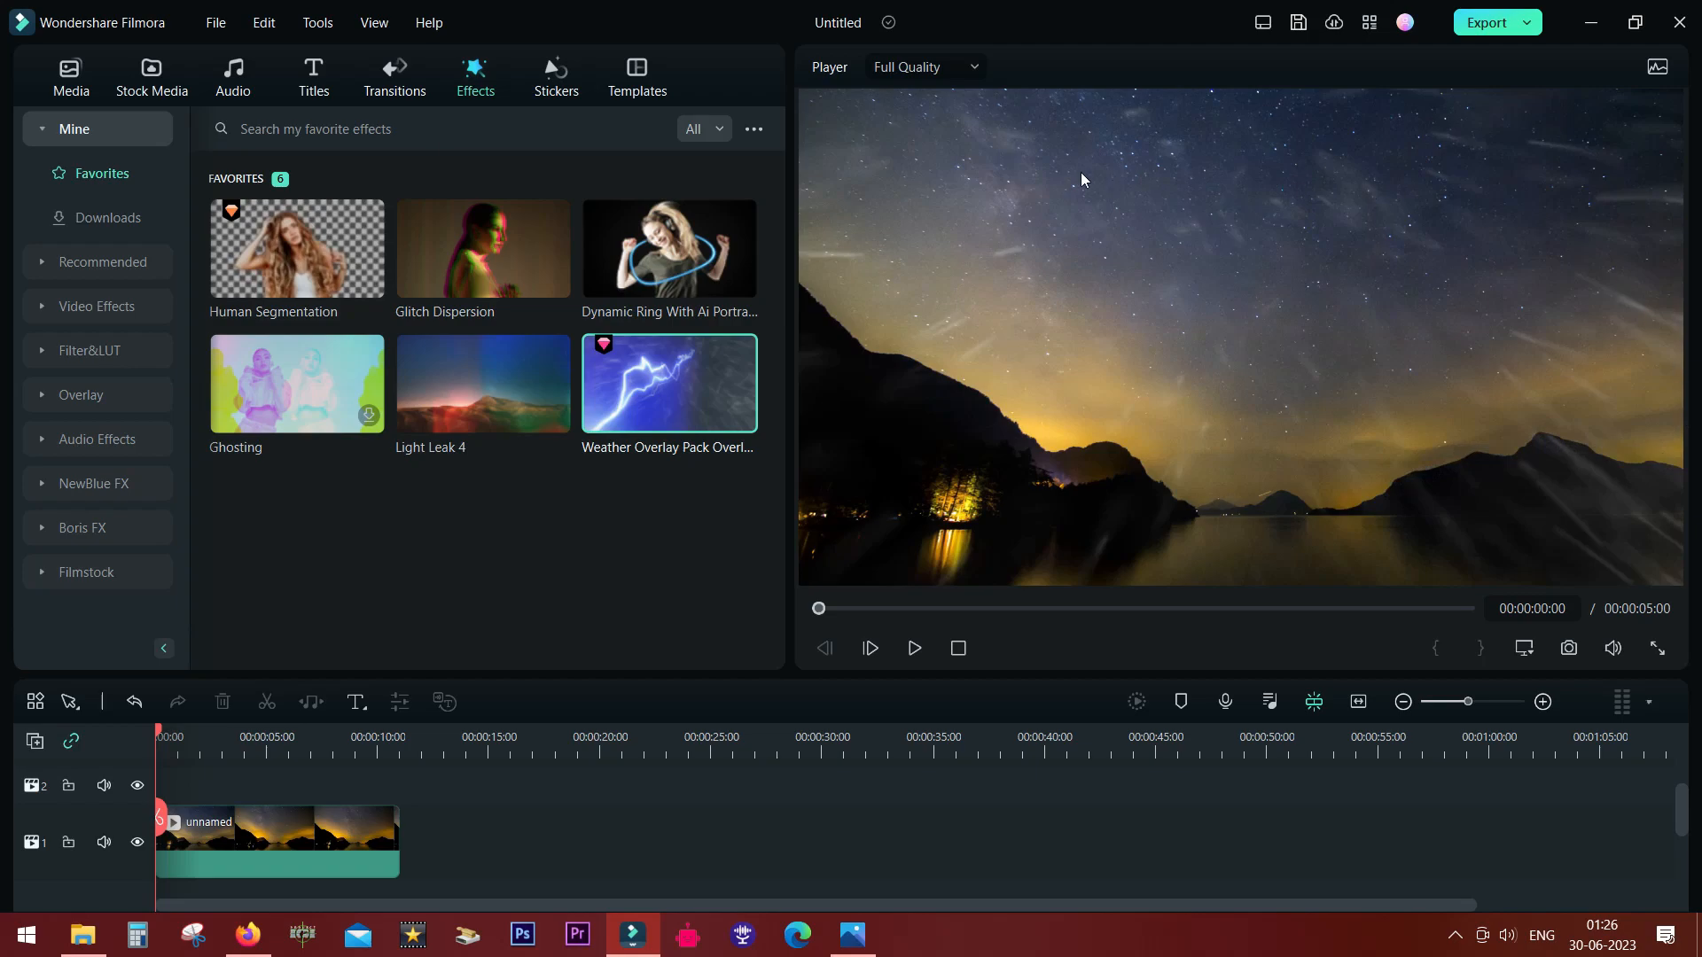
pyautogui.moveTo(712, 410)
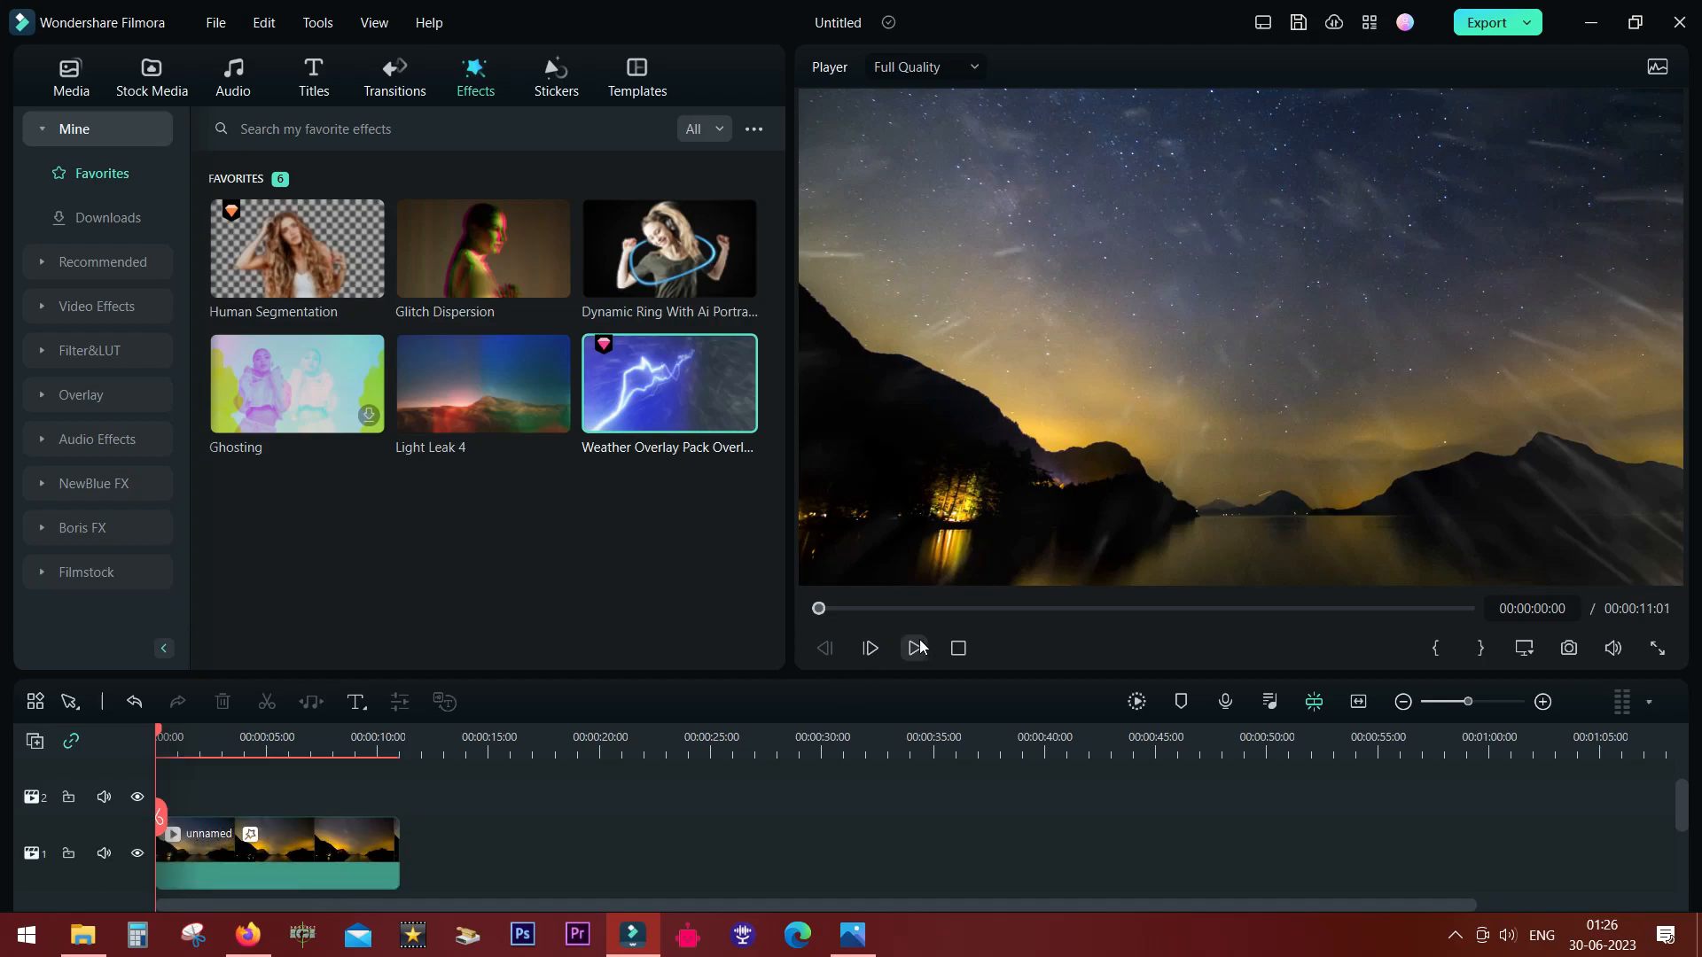
pyautogui.click(914, 648)
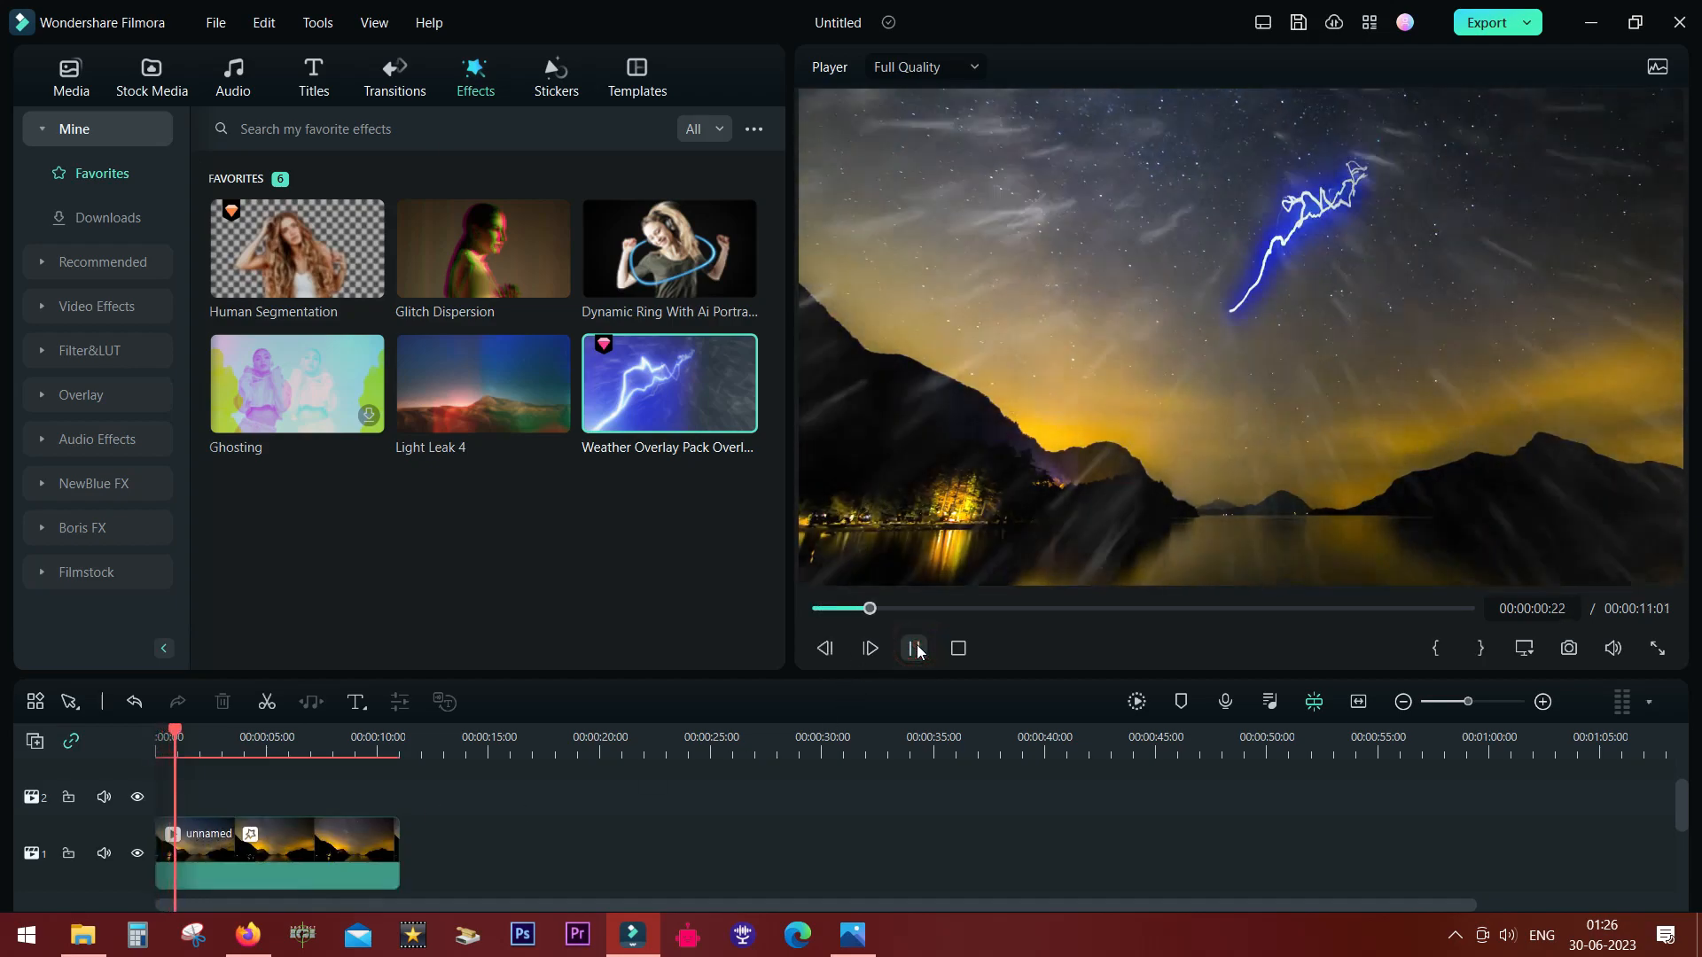
pyautogui.click(913, 648)
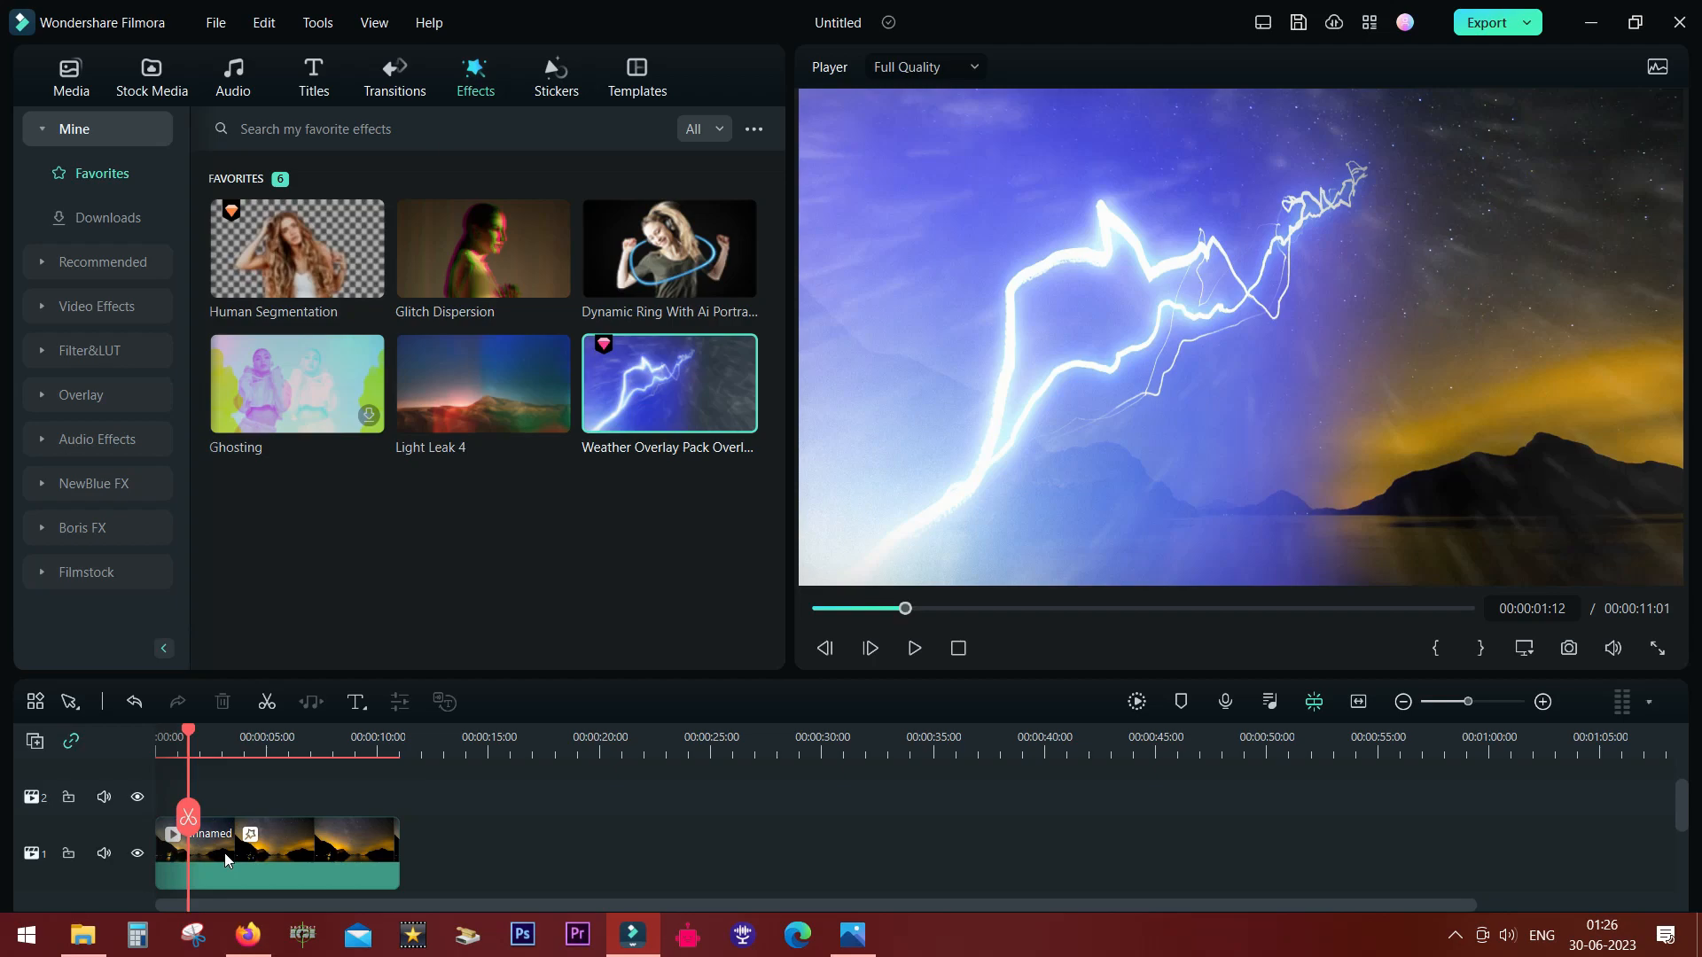
# Step: Drag the lightning overlay's opacity slider in the clip's Effects settings down to 30%
pyautogui.doubleClick(276, 852)
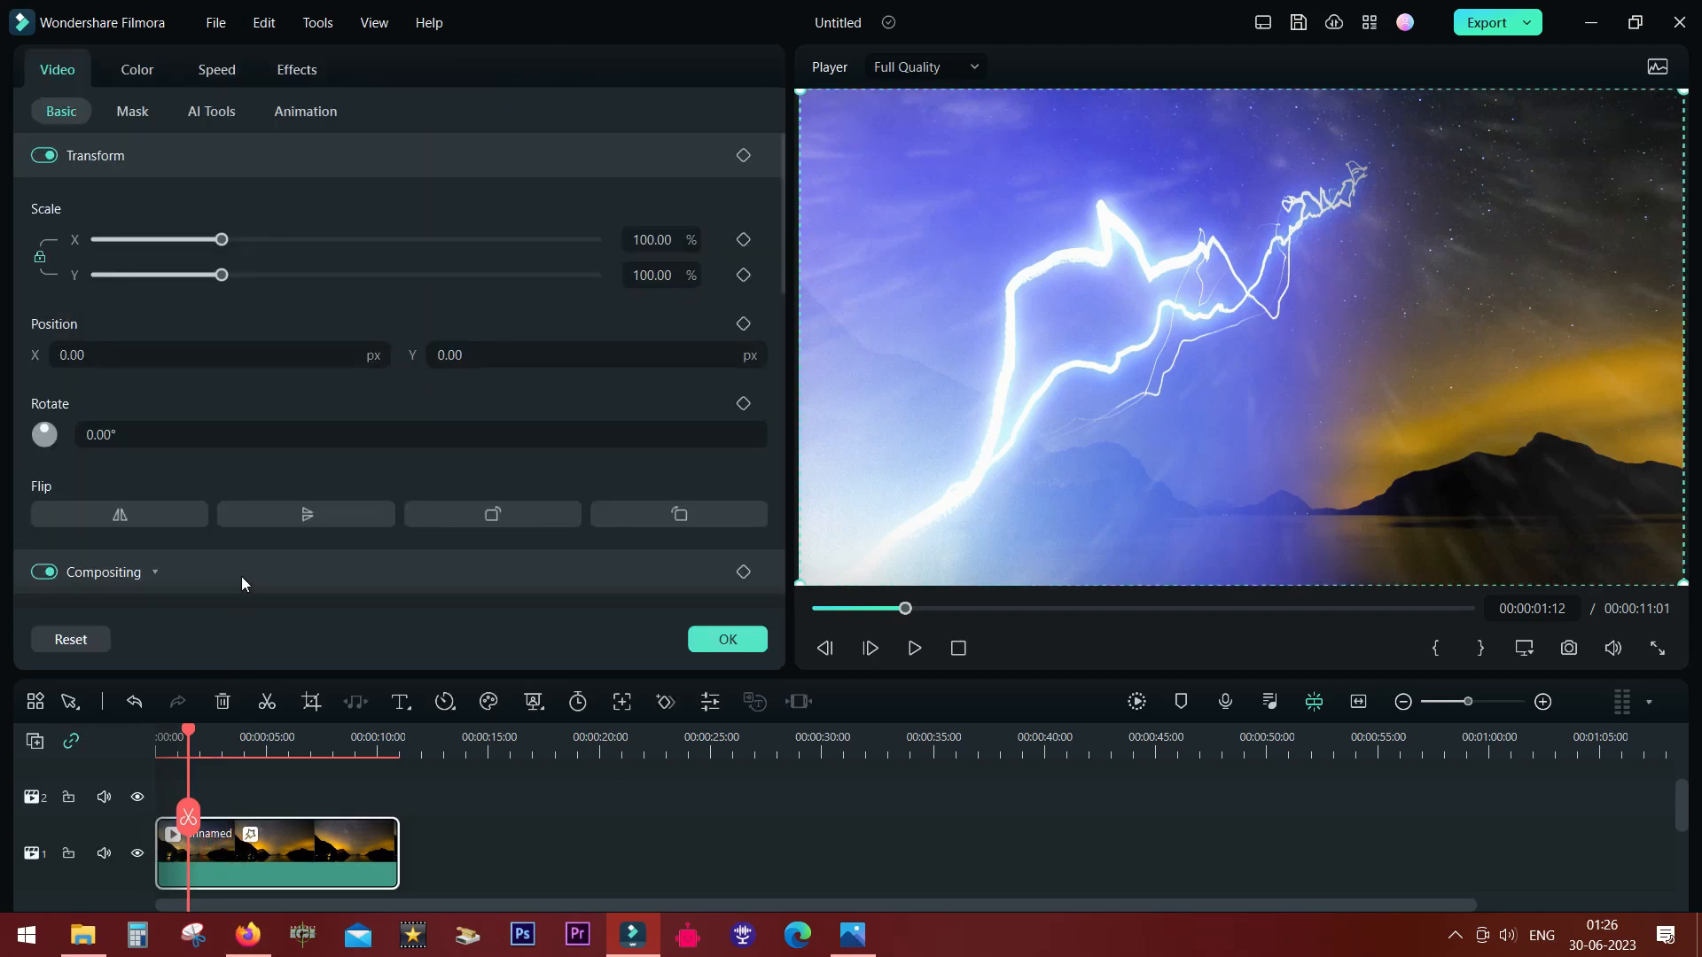
pyautogui.click(296, 70)
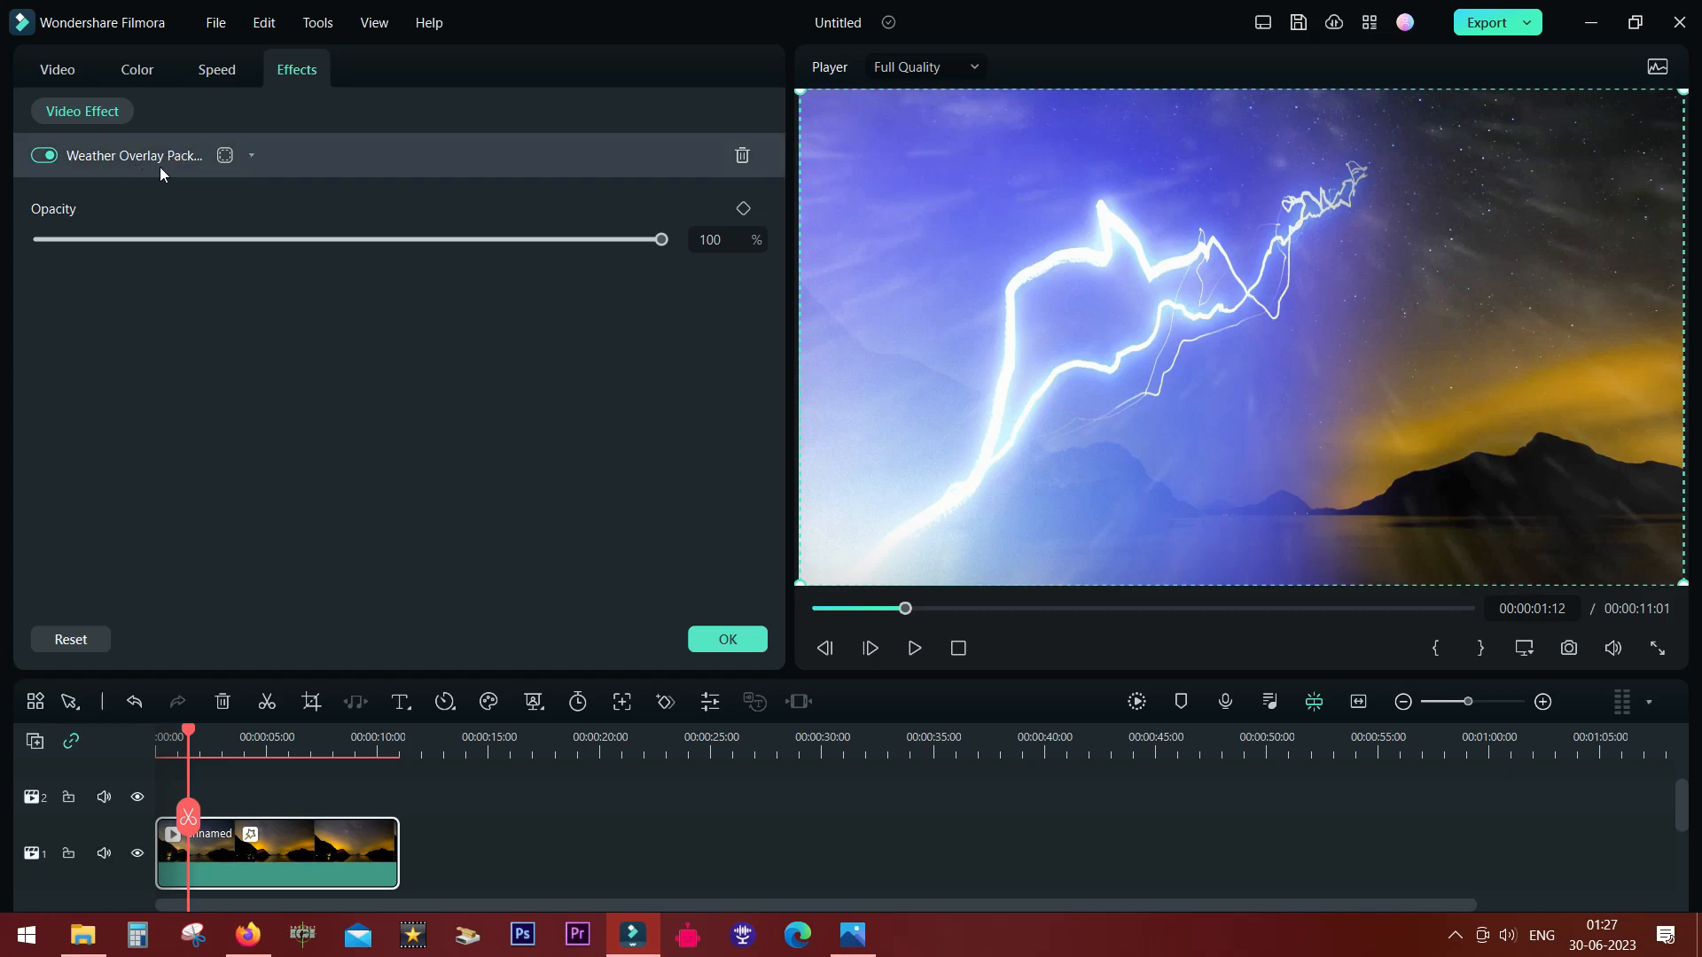
pyautogui.click(224, 155)
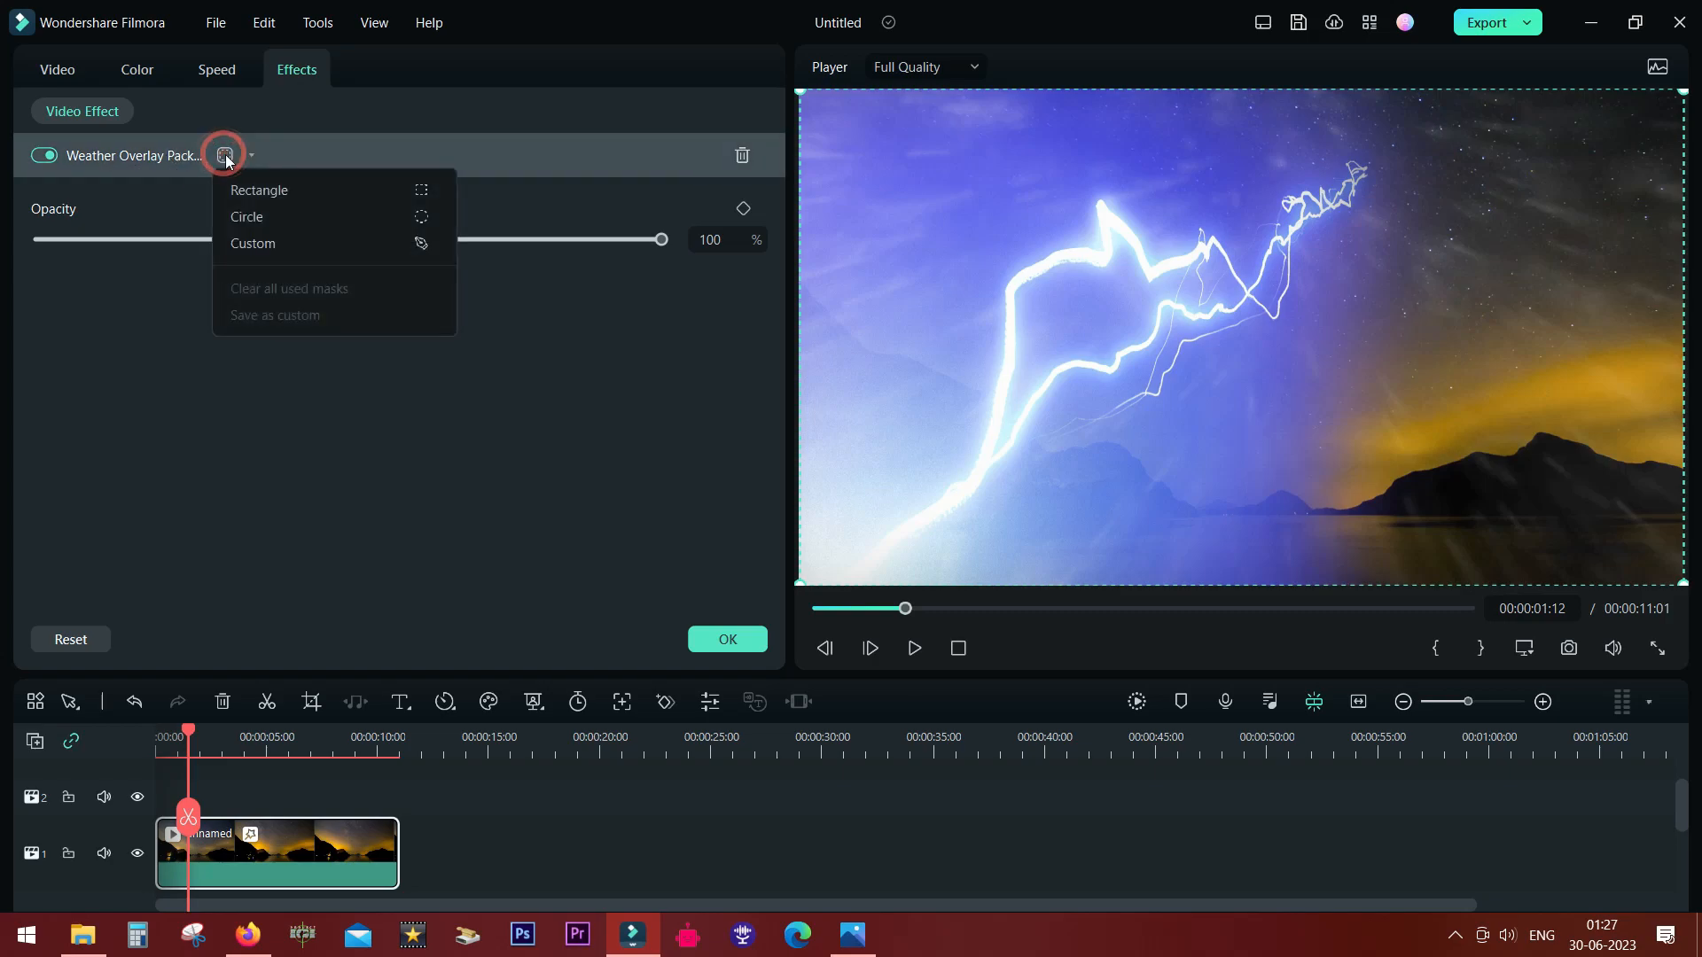
pyautogui.moveTo(258, 190)
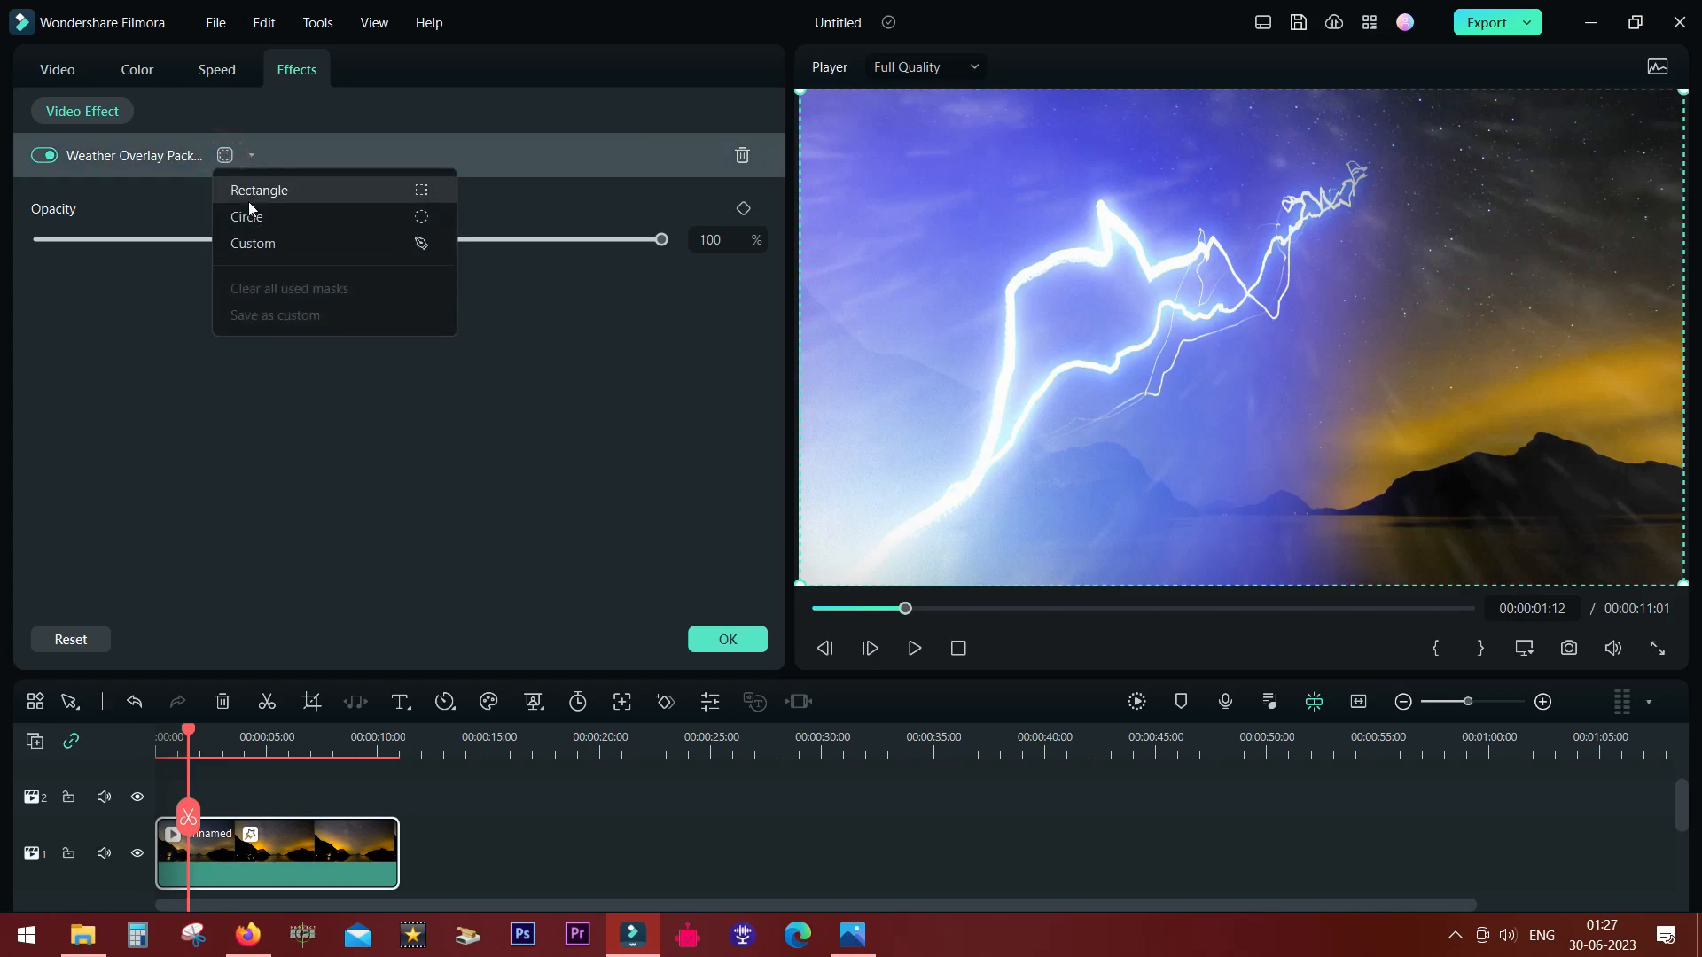
pyautogui.moveTo(267, 193)
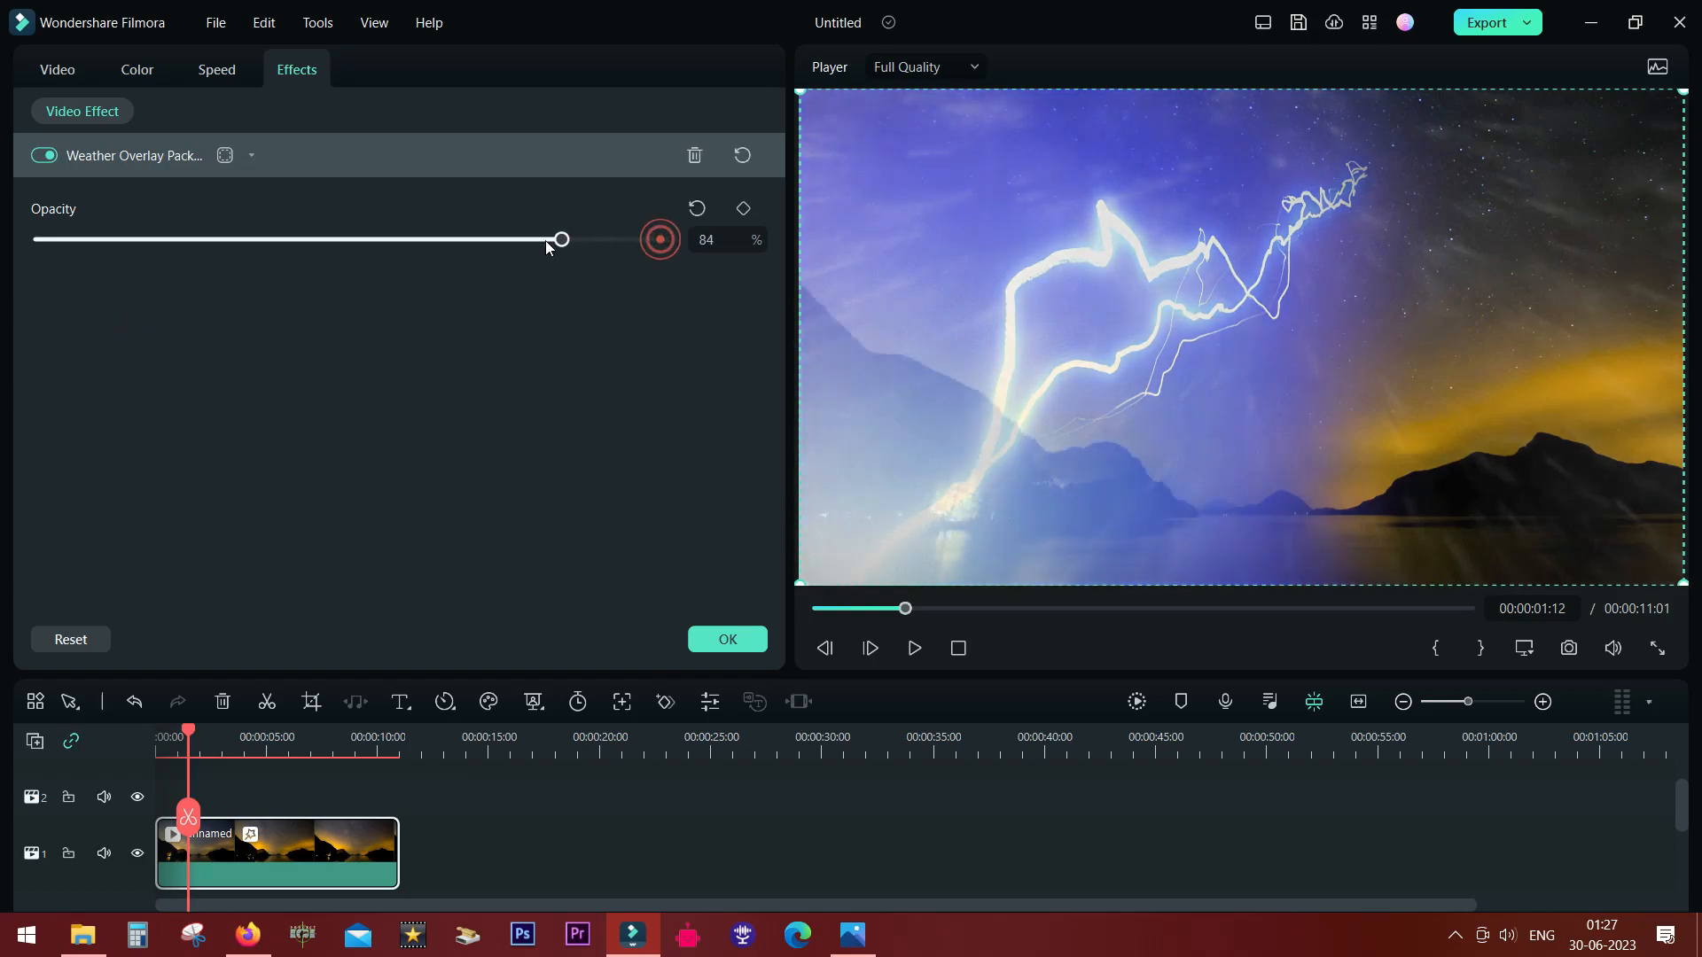
pyautogui.moveTo(560, 239); pyautogui.dragTo(419, 238)
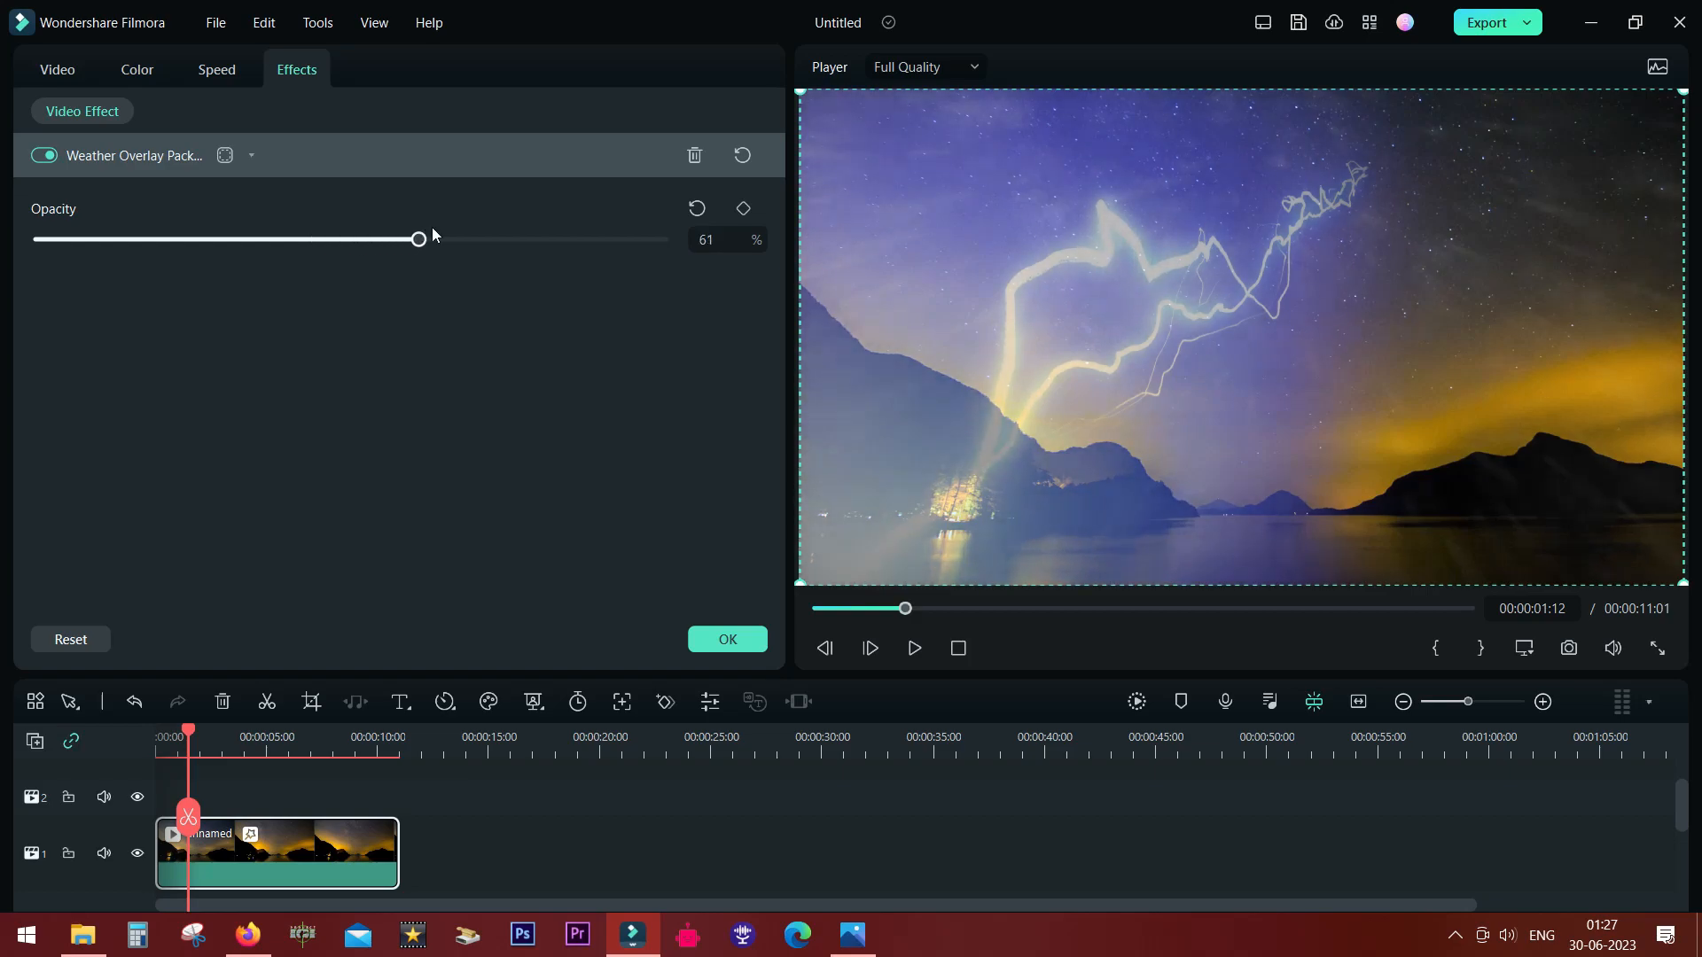
pyautogui.moveTo(418, 239); pyautogui.dragTo(511, 239)
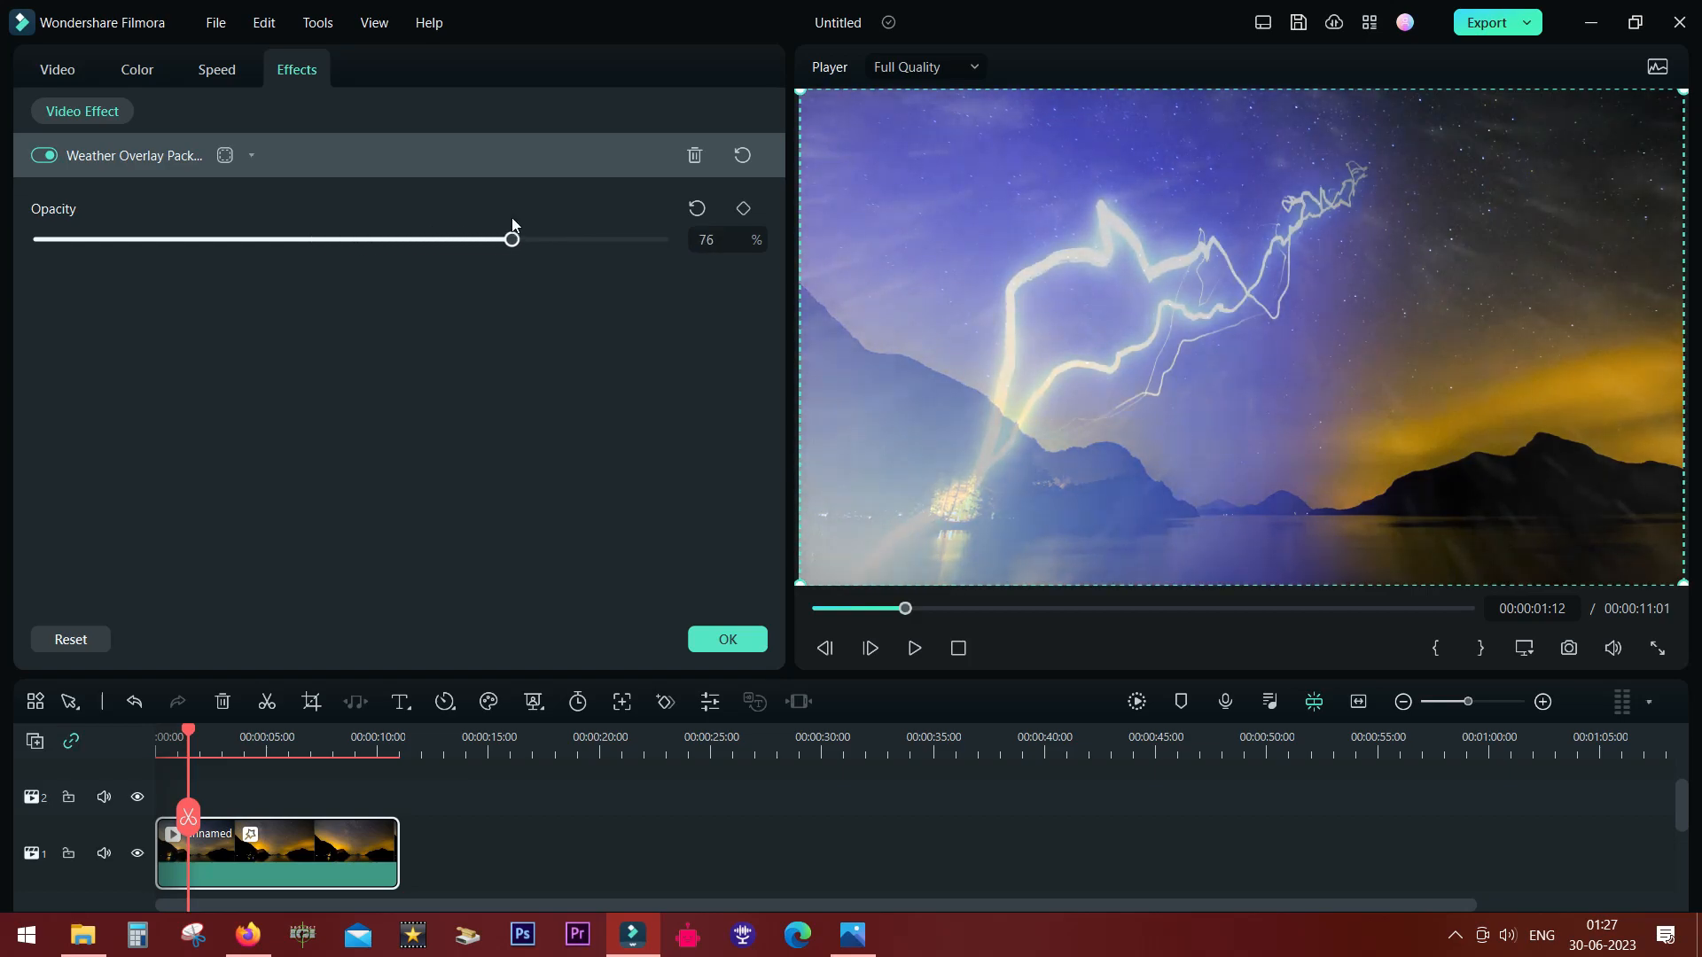
pyautogui.moveTo(260, 154)
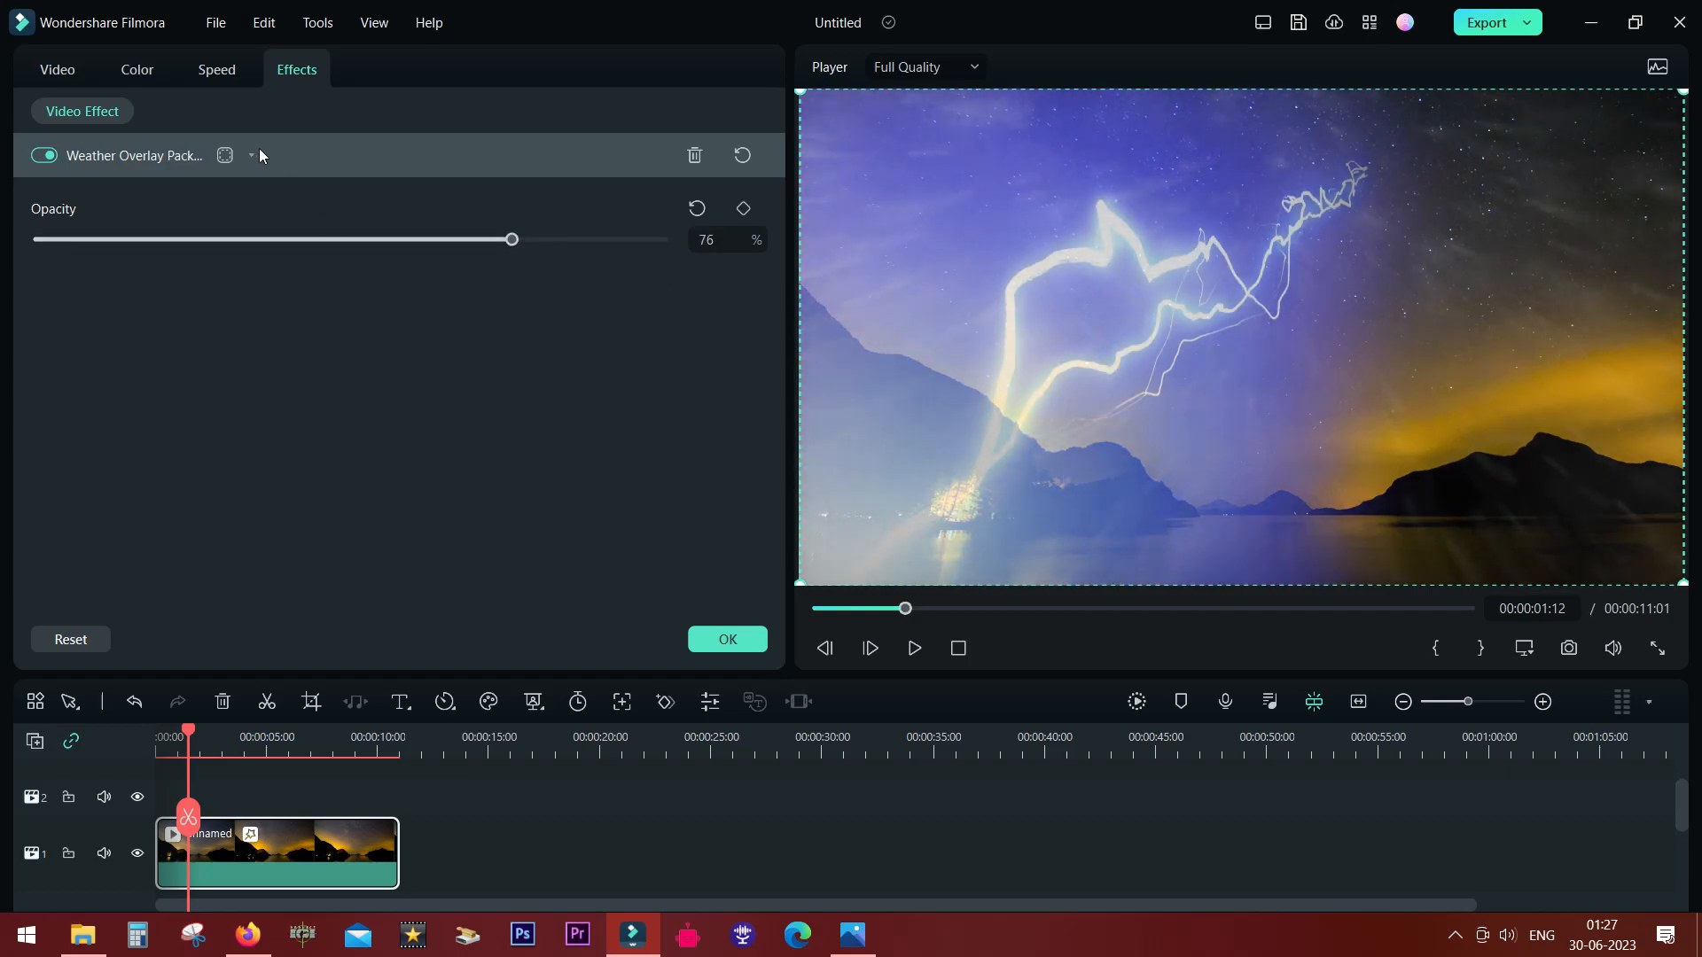
pyautogui.click(511, 238)
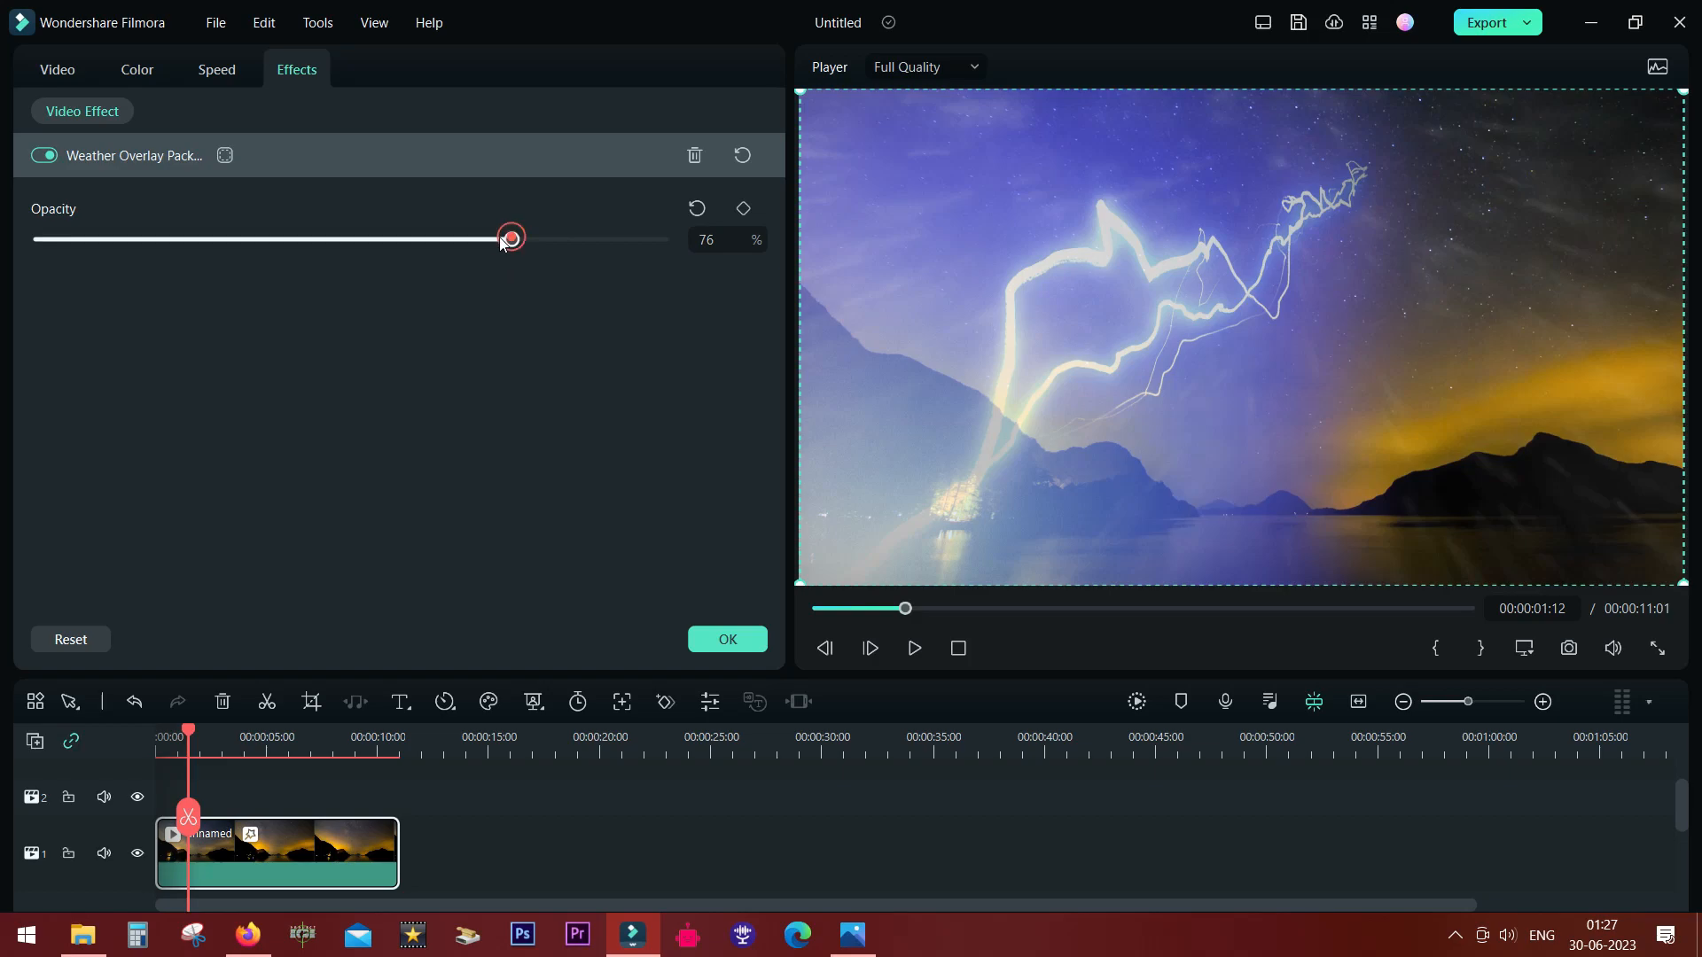
pyautogui.moveTo(510, 237); pyautogui.dragTo(226, 238)
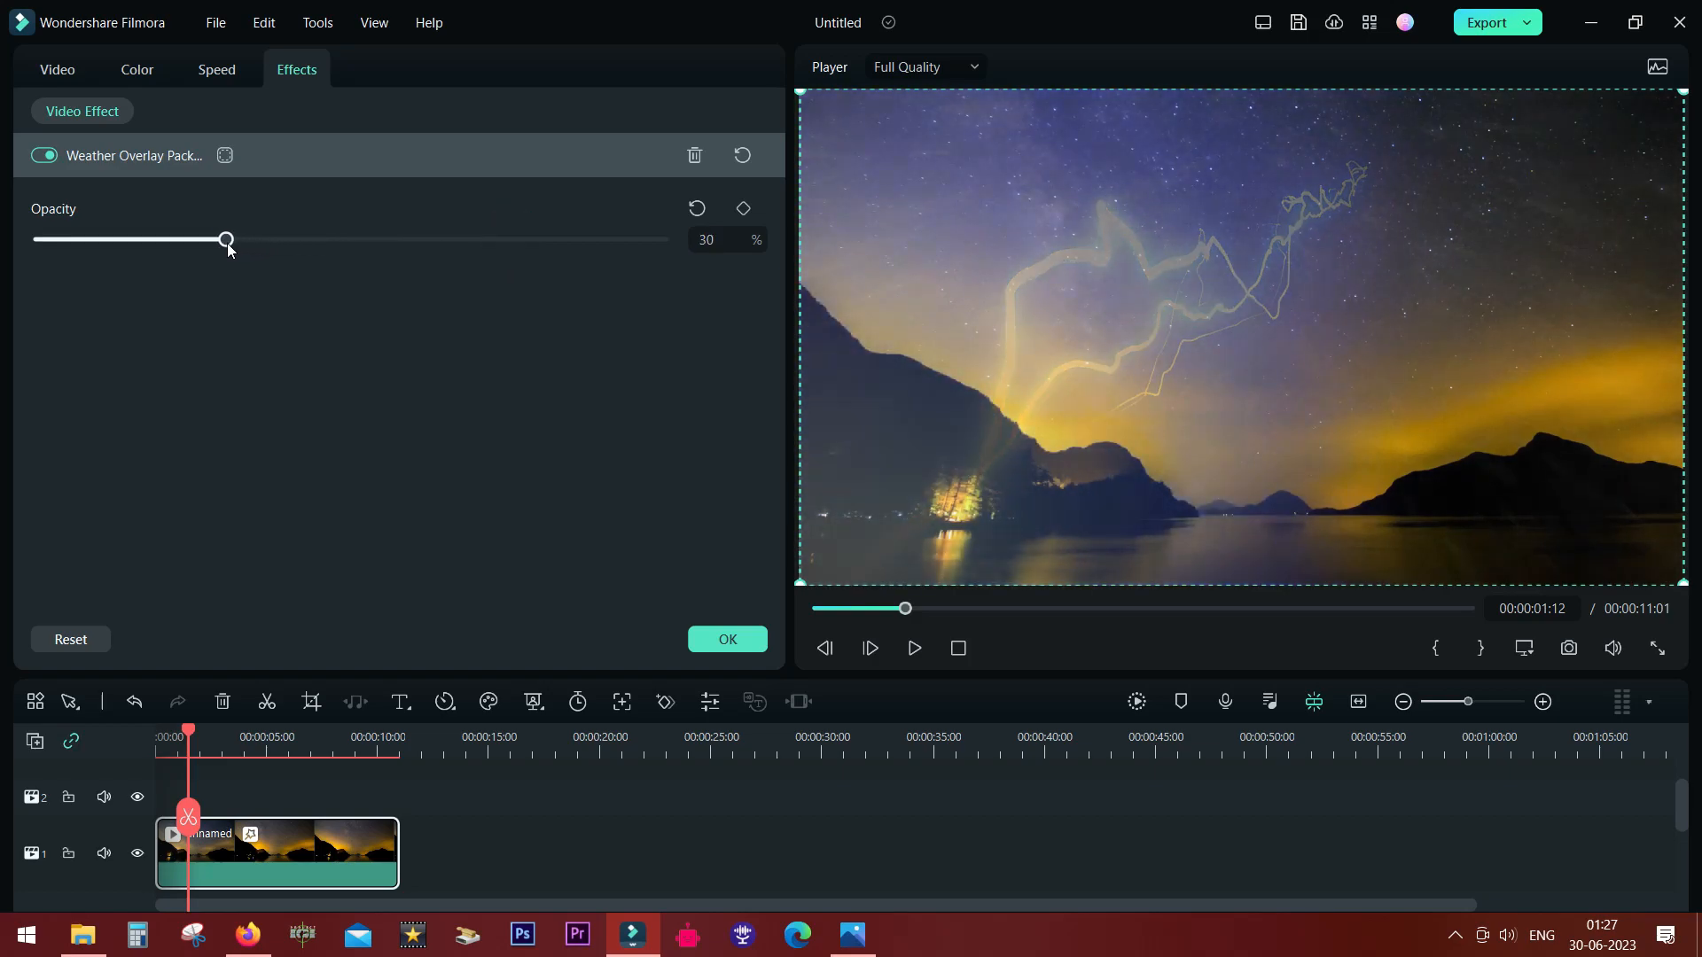
pyautogui.moveTo(1069, 436)
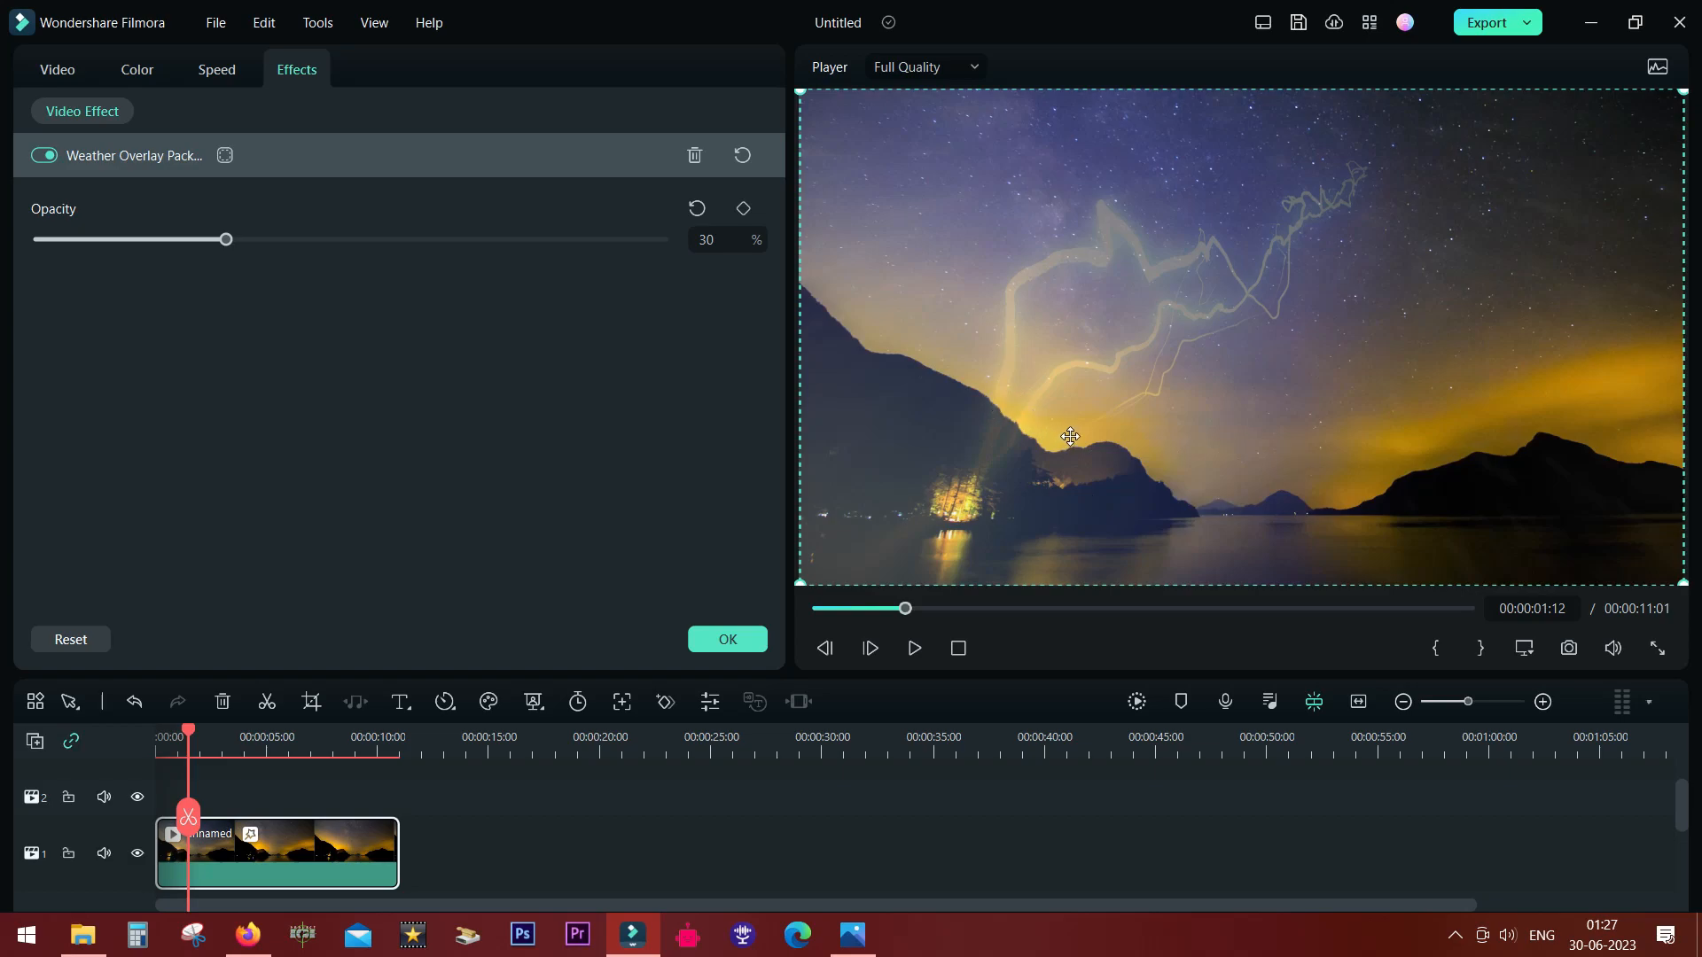
# Step: Trace a Custom mask for the lightning overlay along the mountain ridgeline in the Player
pyautogui.click(224, 155)
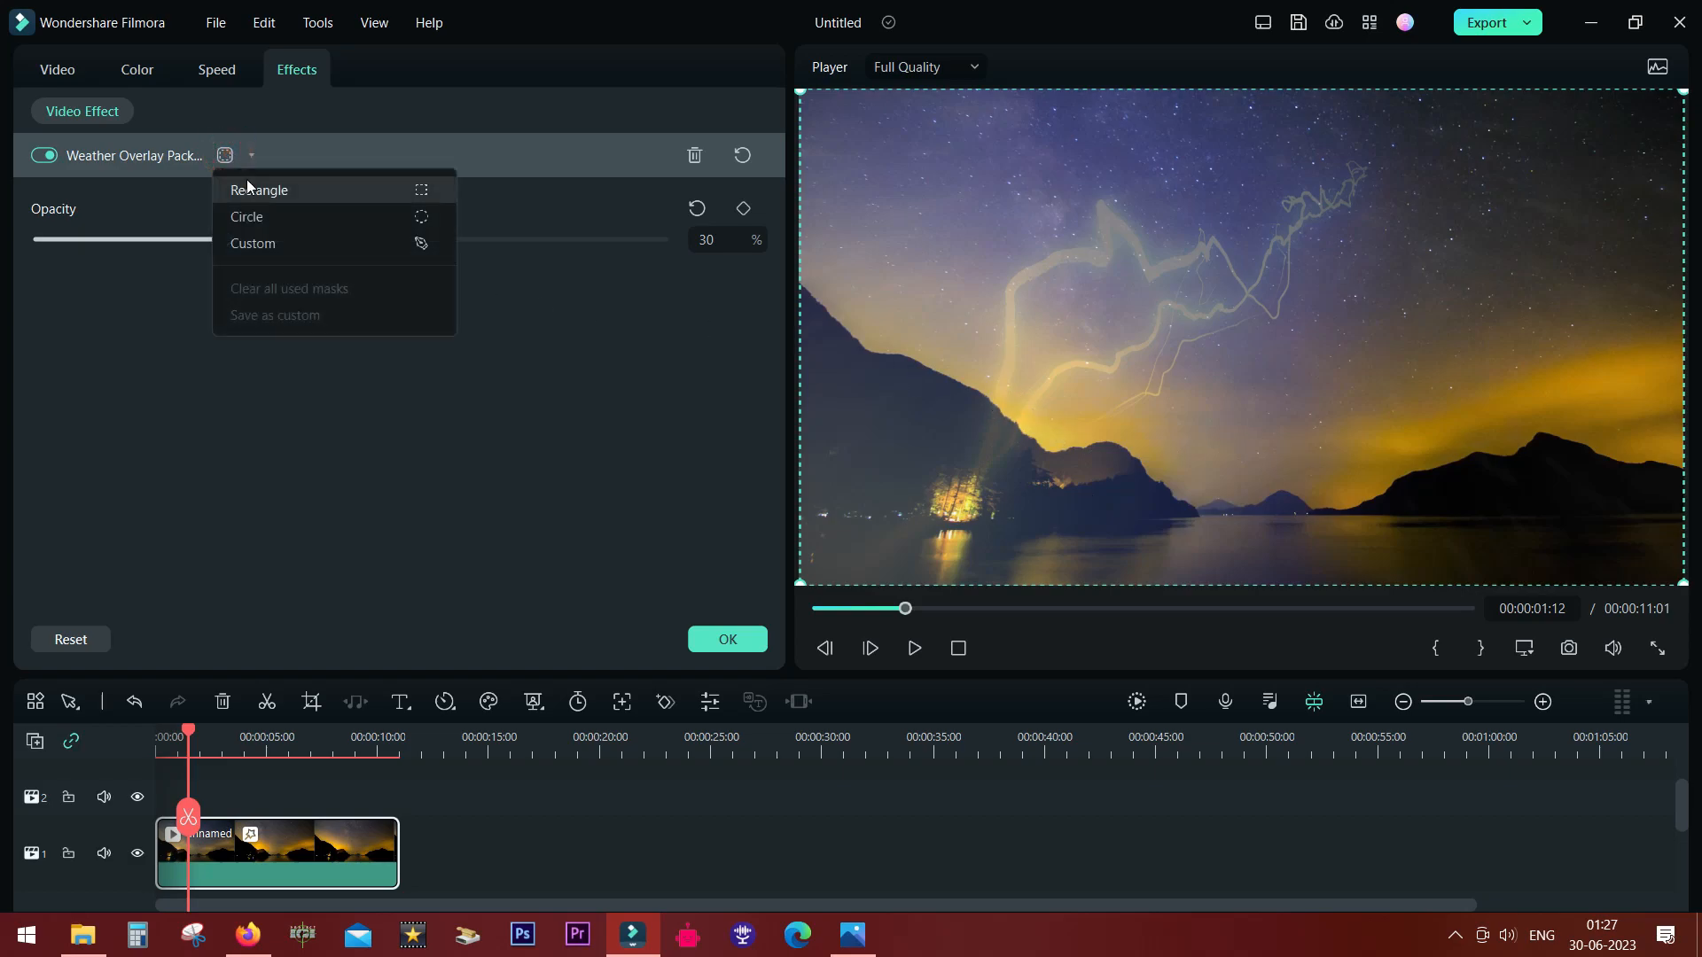
pyautogui.moveTo(252, 243)
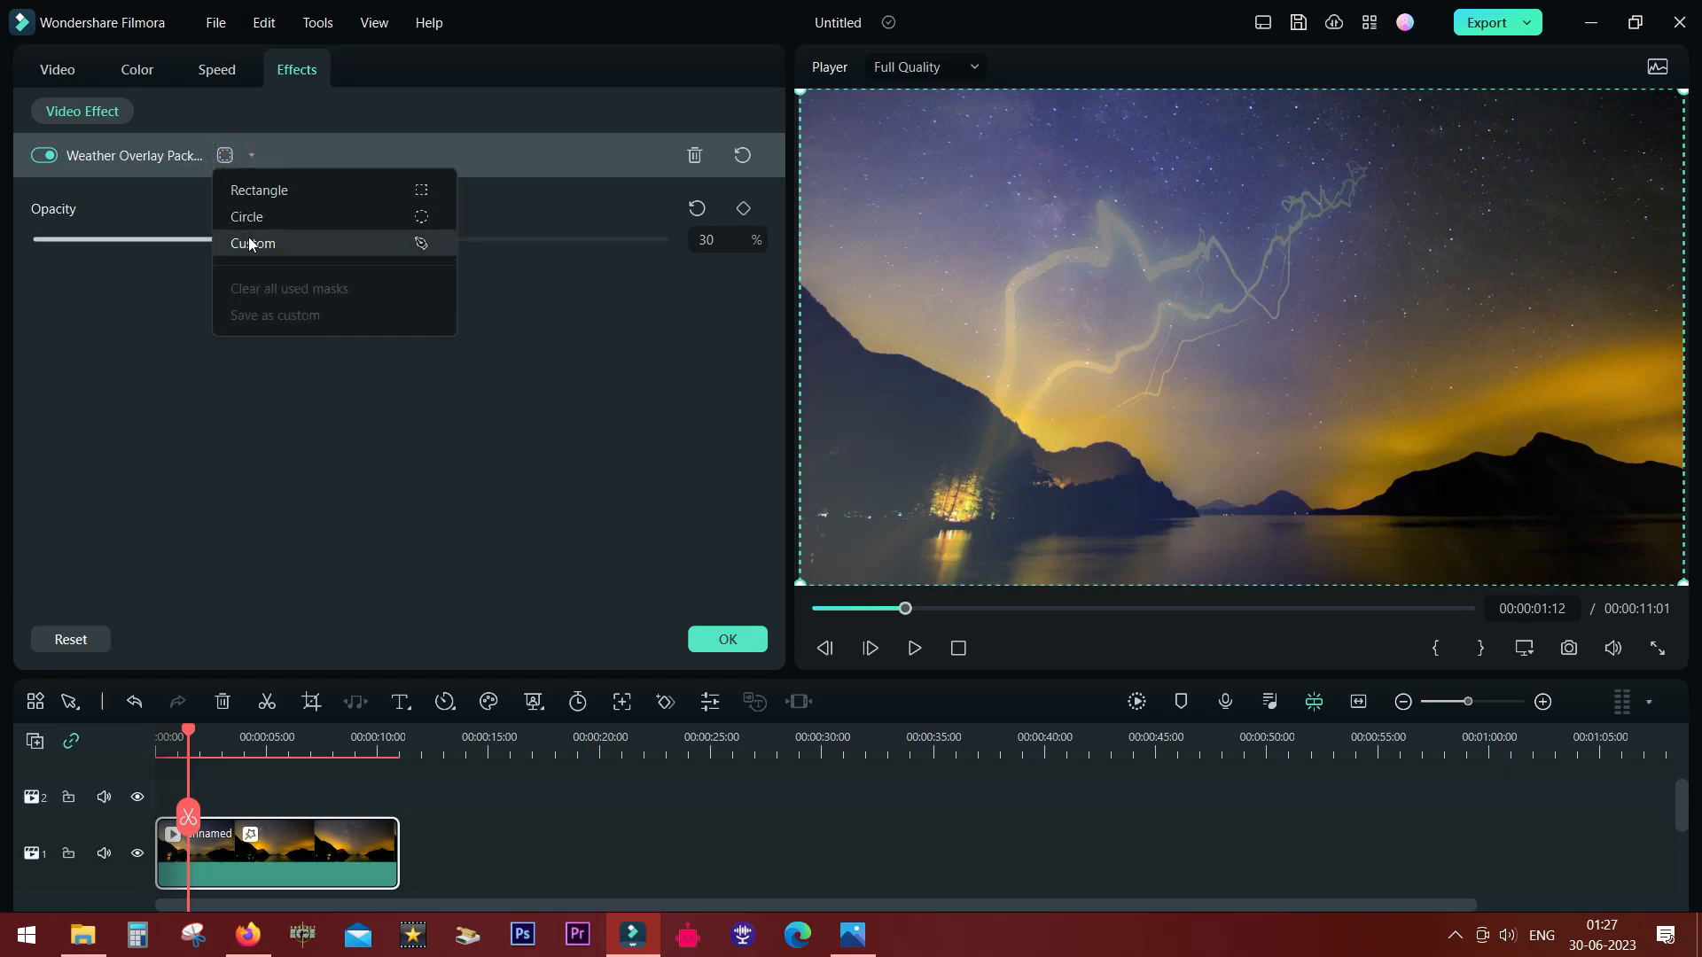
pyautogui.click(255, 243)
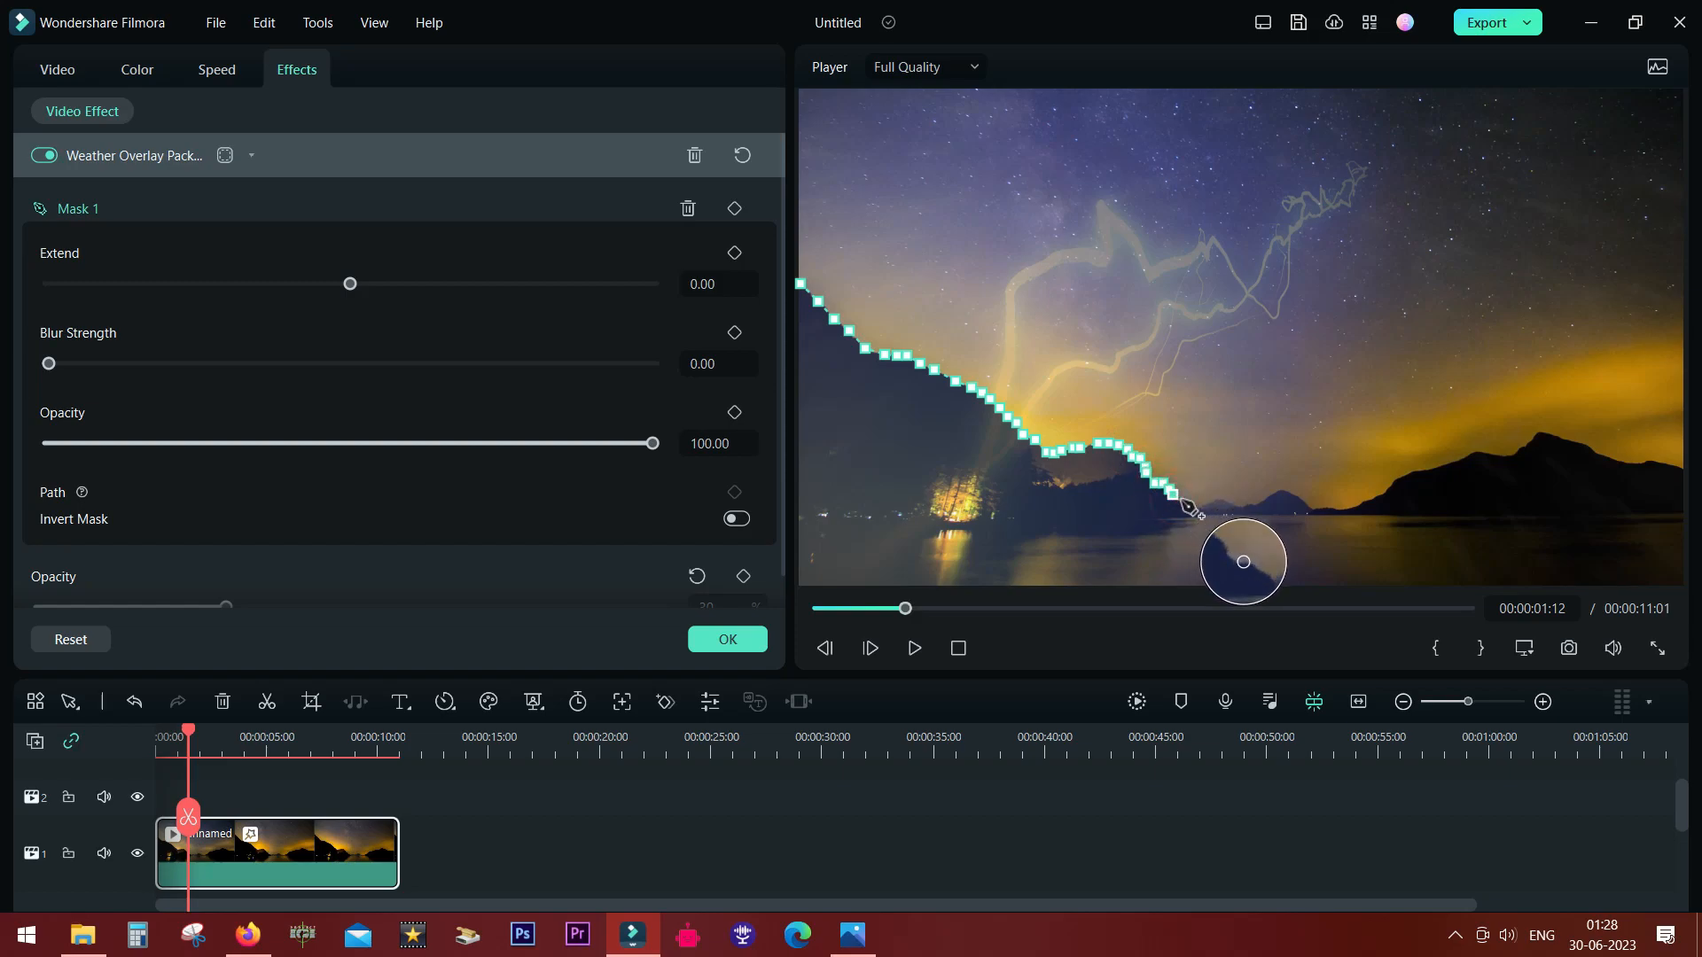
pyautogui.moveTo(1183, 507); pyautogui.dragTo(1287, 501)
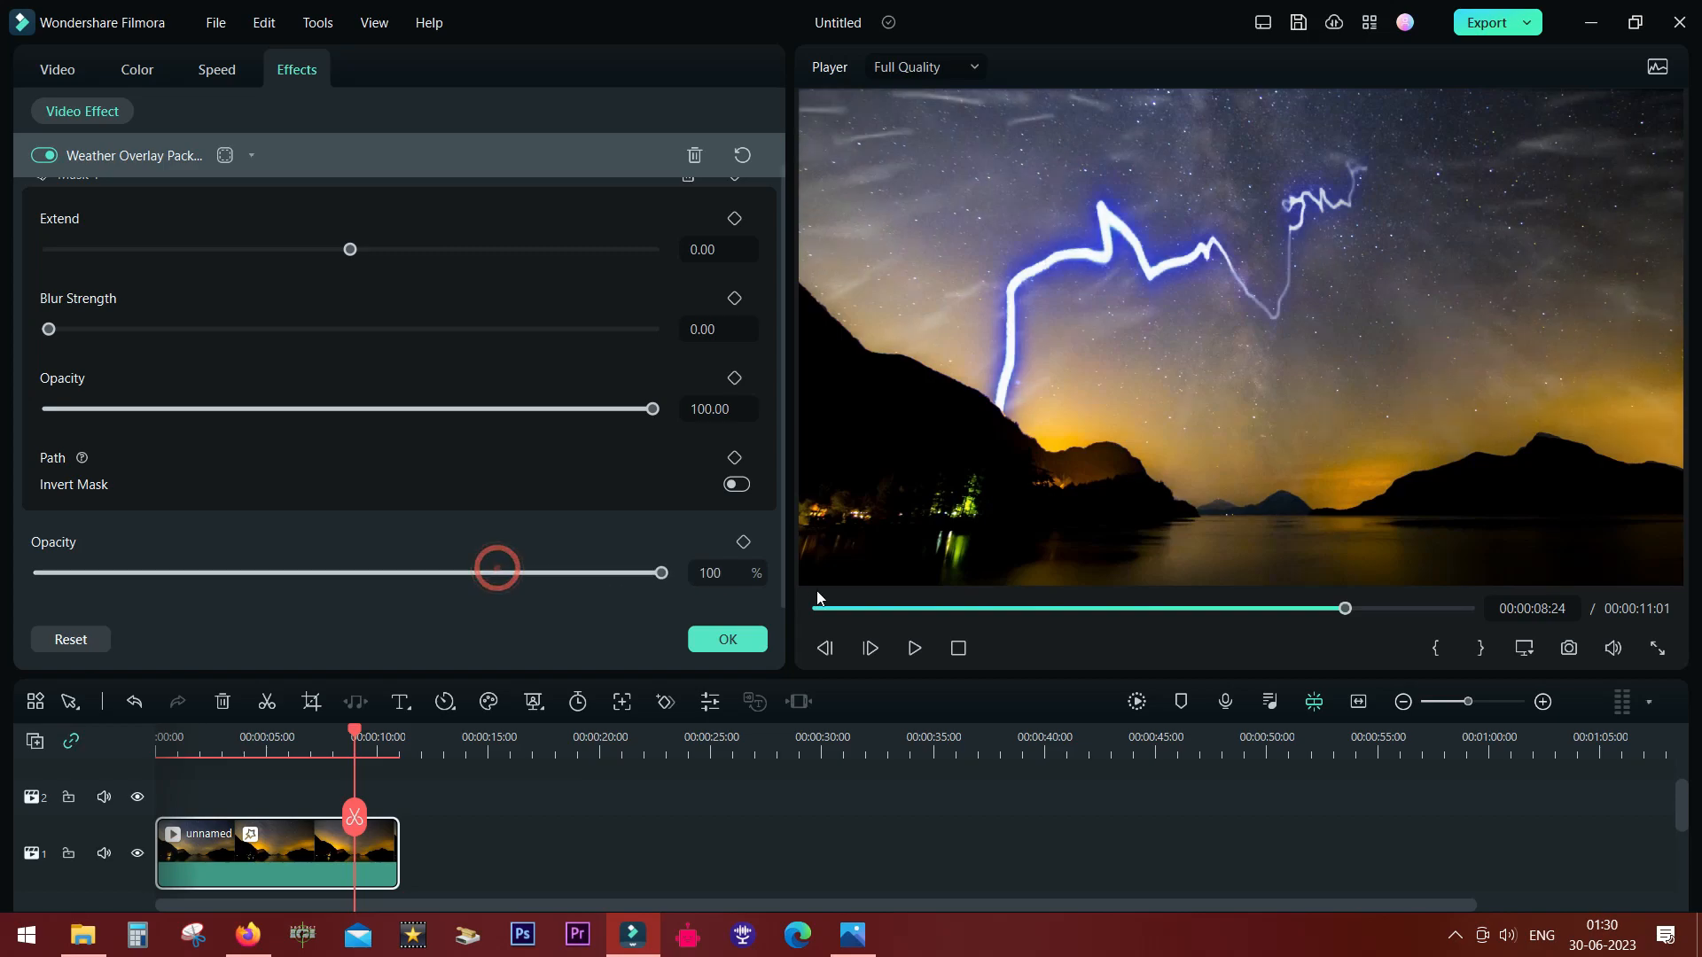
# Step: Play and pause the masked lightning preview, nudging the mask blur strength to 1.28
pyautogui.click(913, 648)
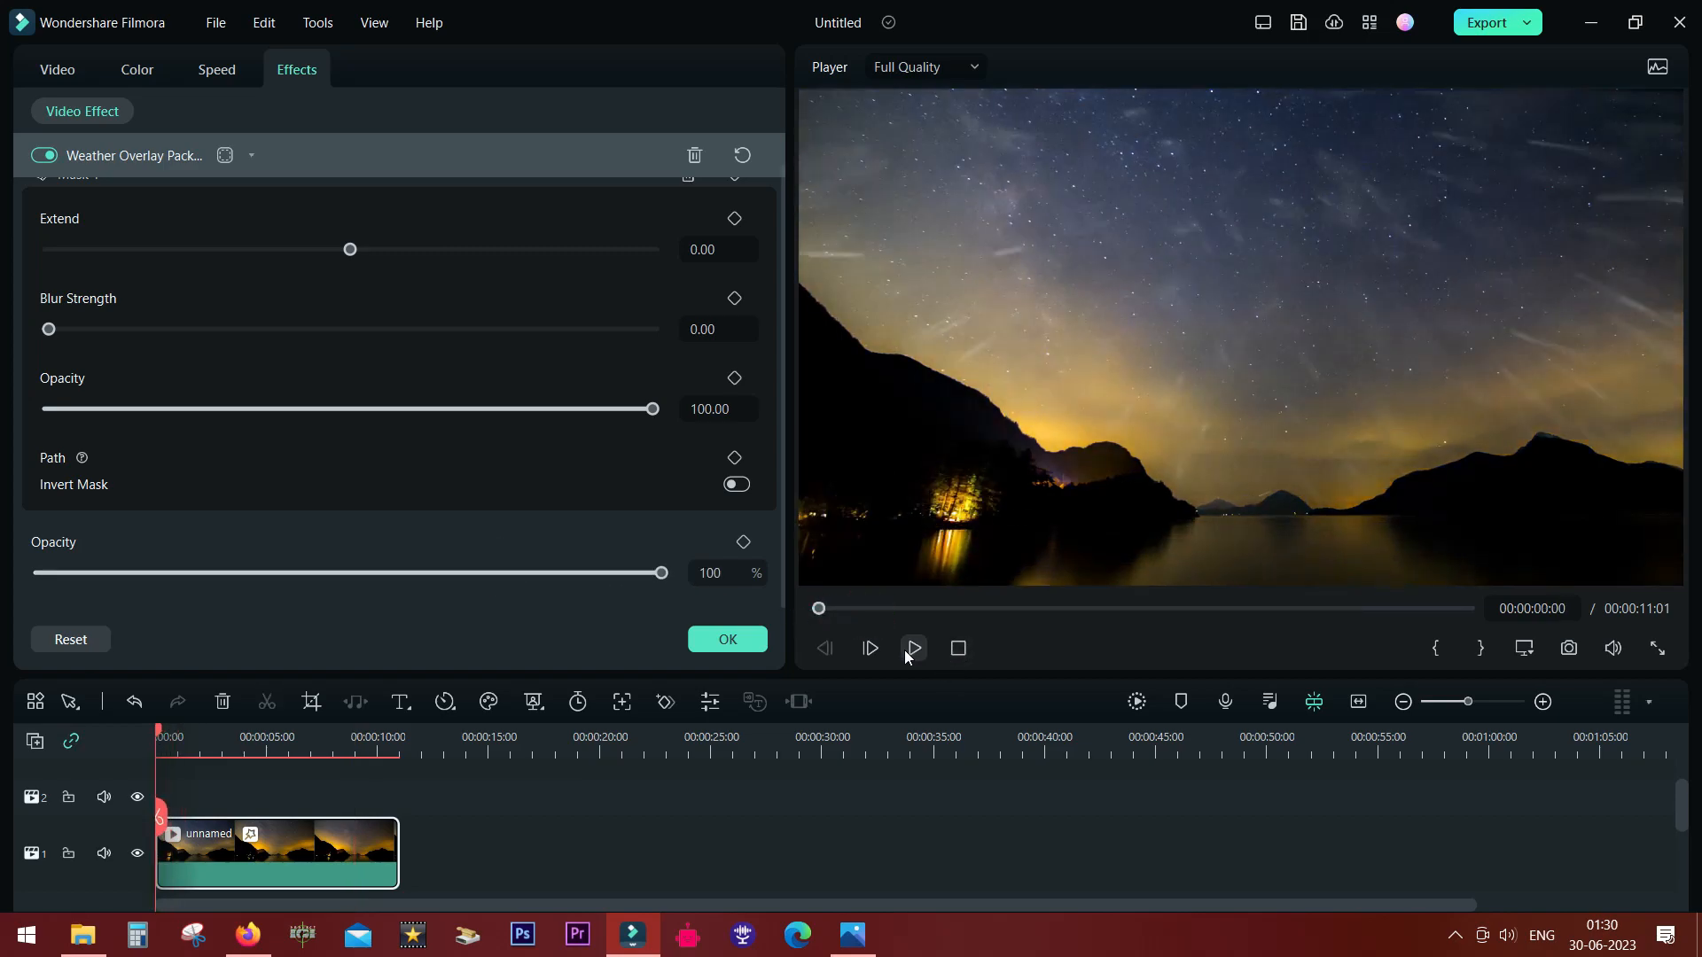
pyautogui.click(913, 648)
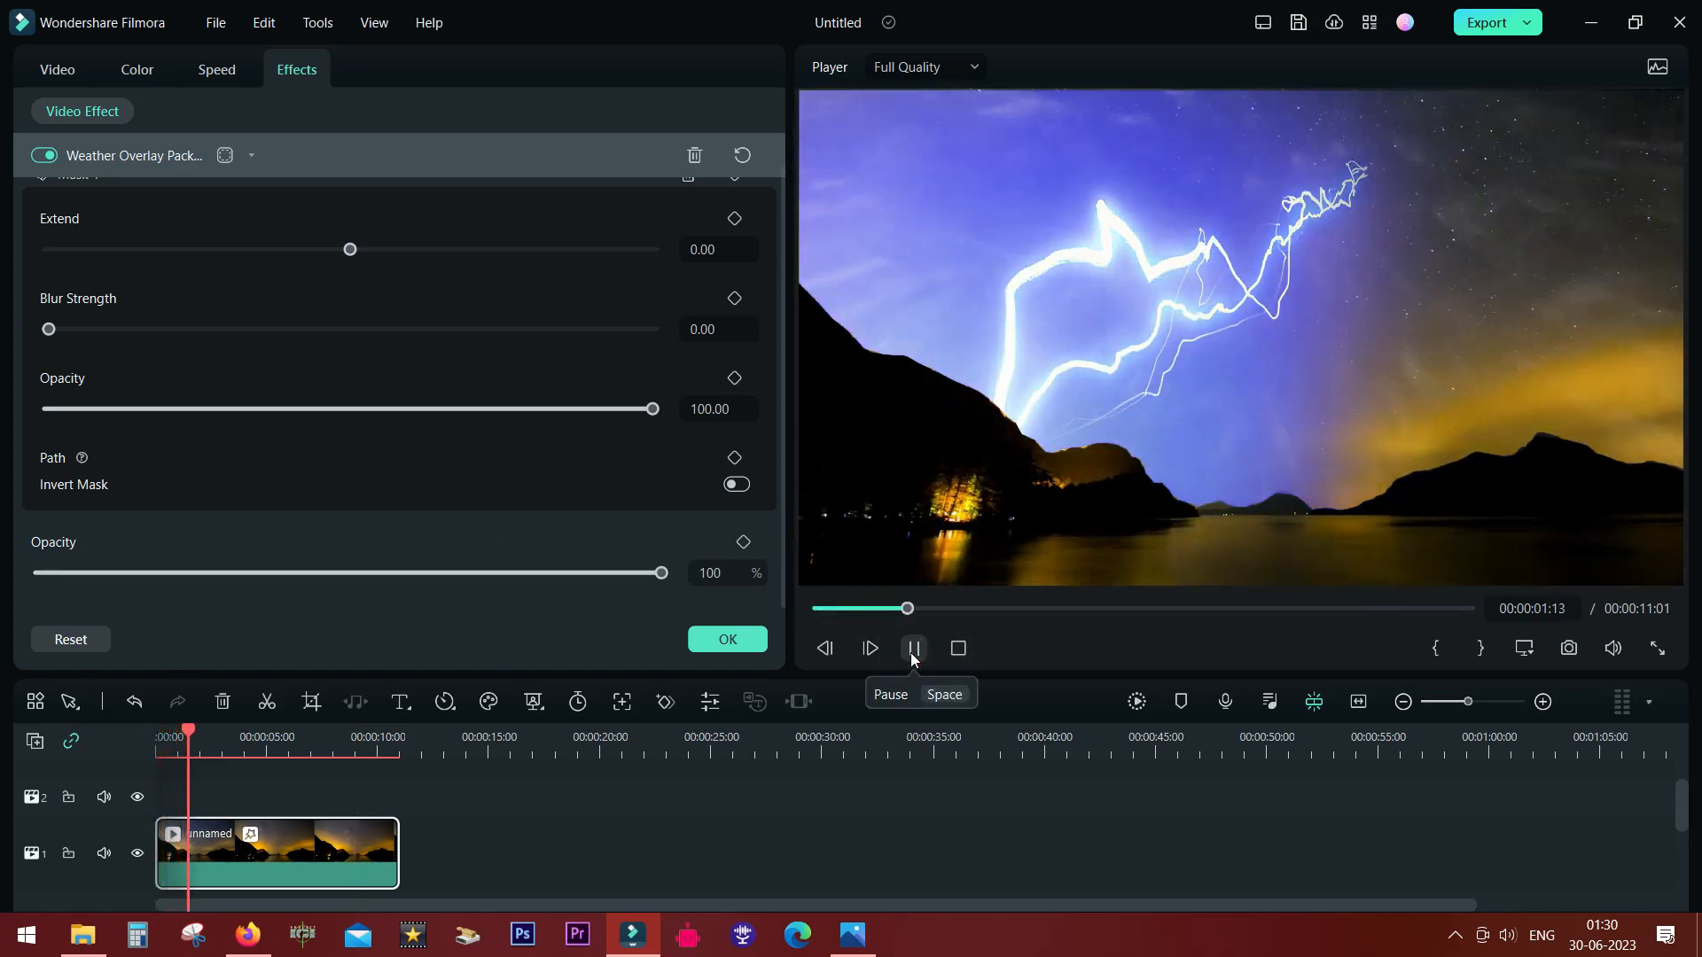
pyautogui.click(912, 648)
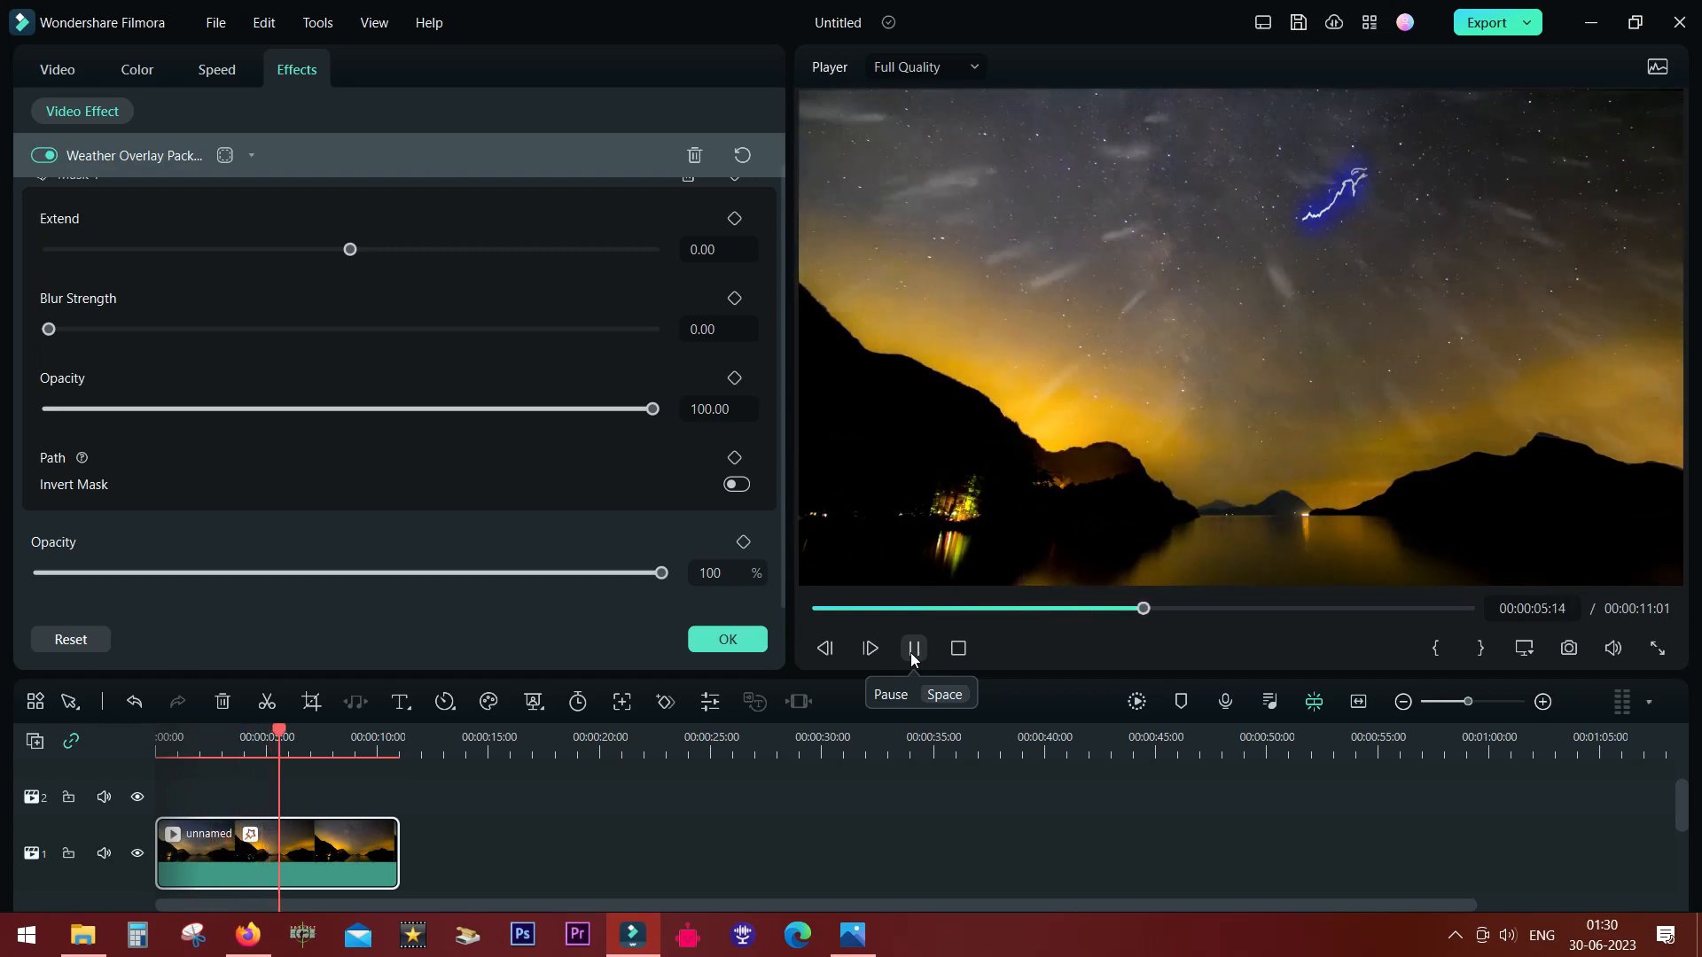
pyautogui.click(913, 648)
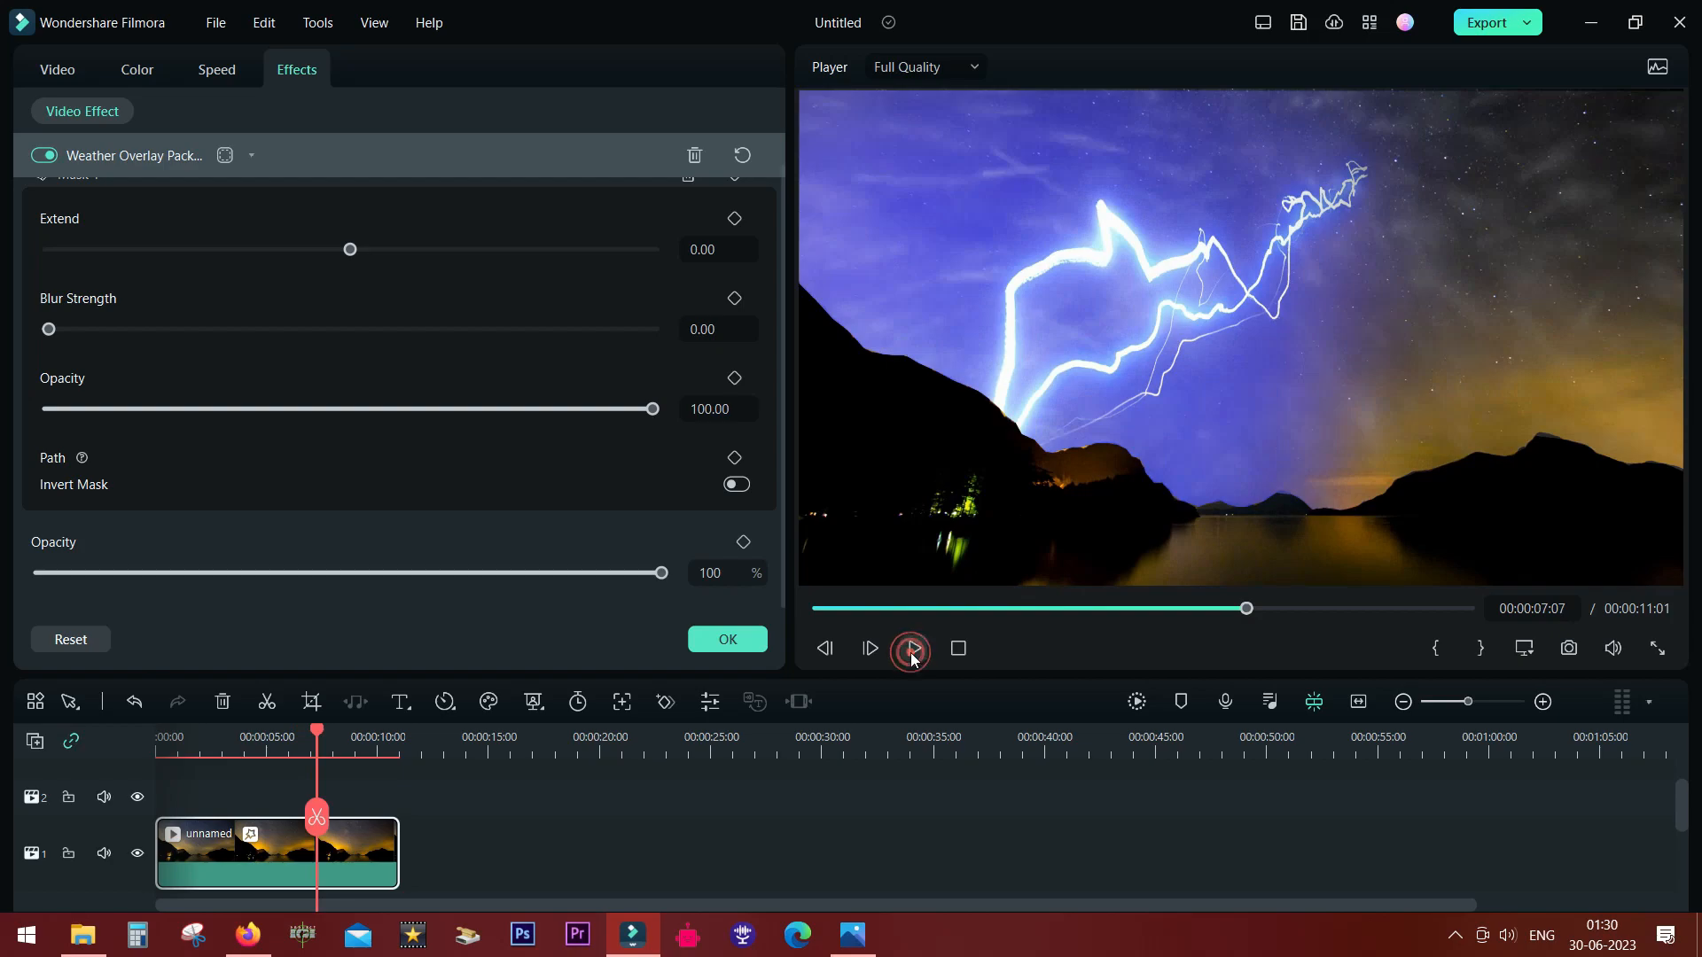
pyautogui.click(911, 648)
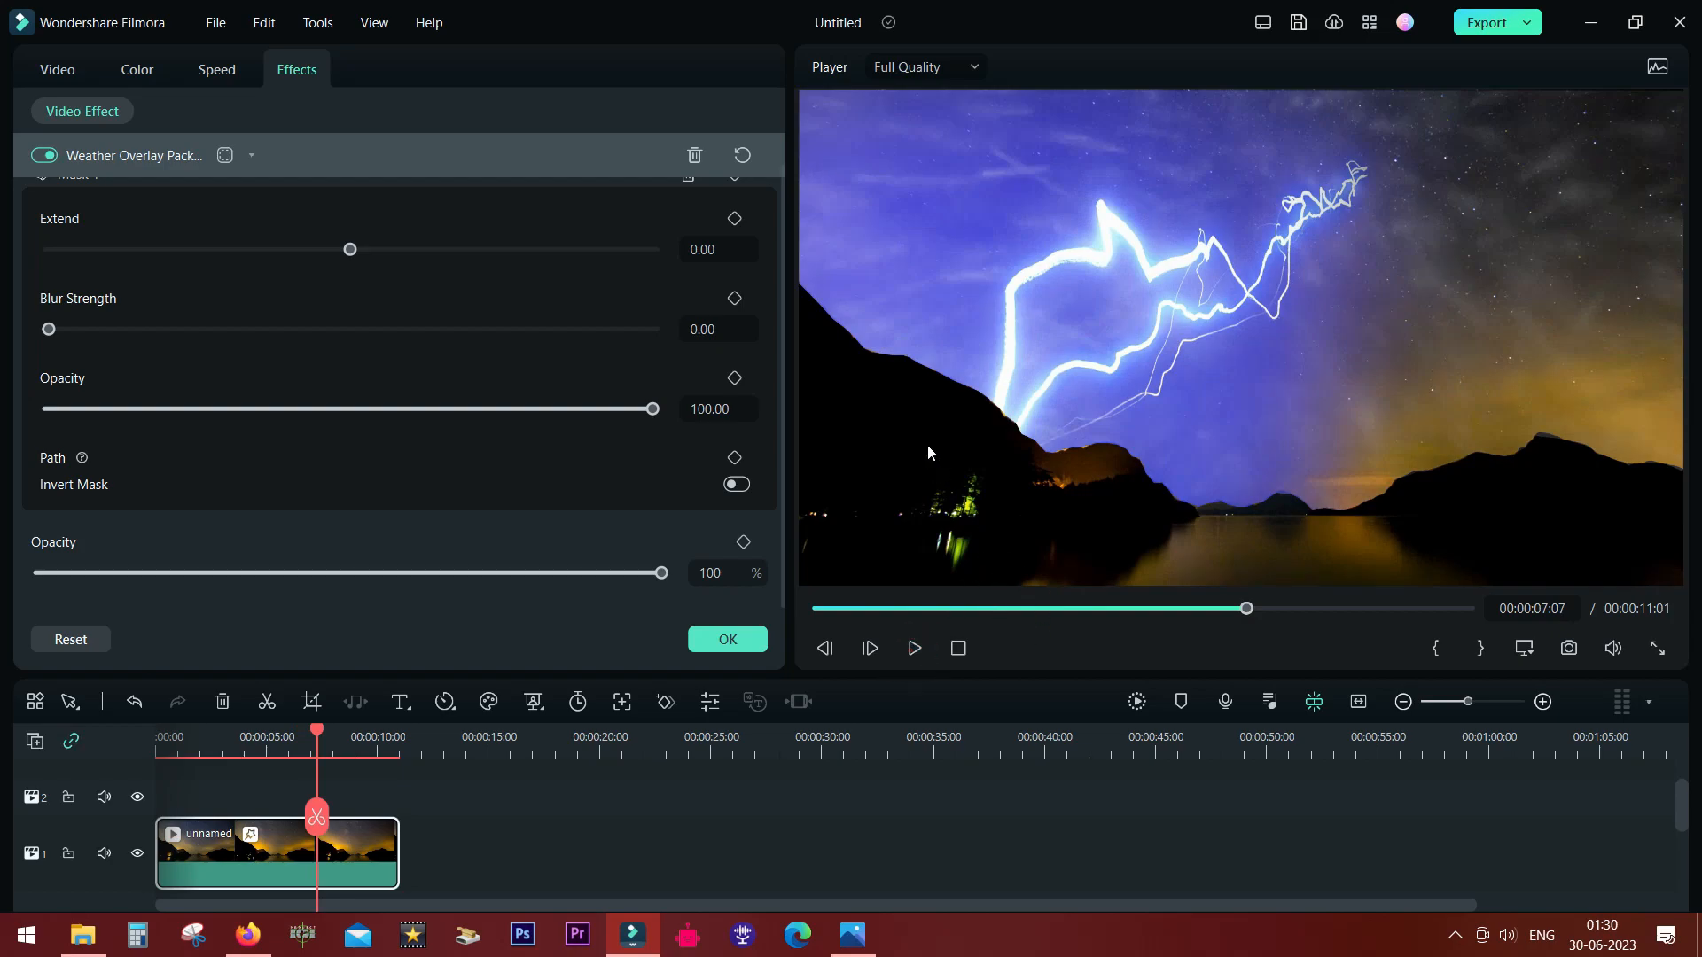
pyautogui.moveTo(48, 329); pyautogui.dragTo(57, 329)
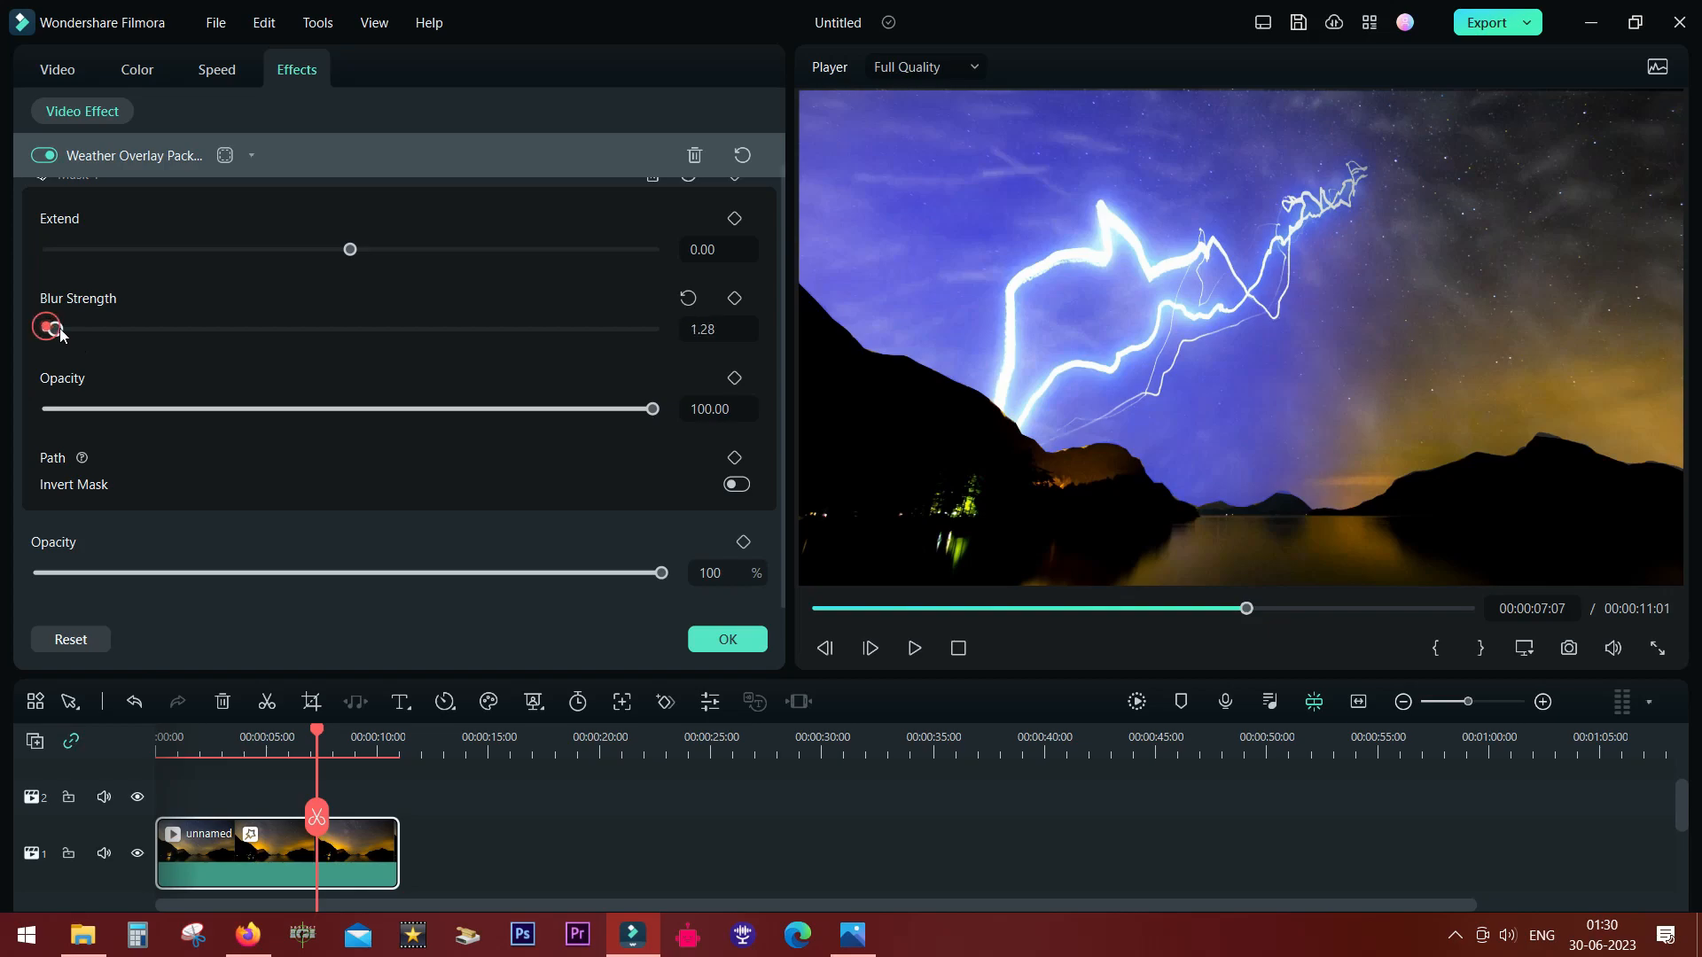
# Step: Set Mask 1 blur strength to 6.79 and opacity to 62.94, previewing the fainter lightning
pyautogui.moveTo(51, 328); pyautogui.dragTo(86, 329)
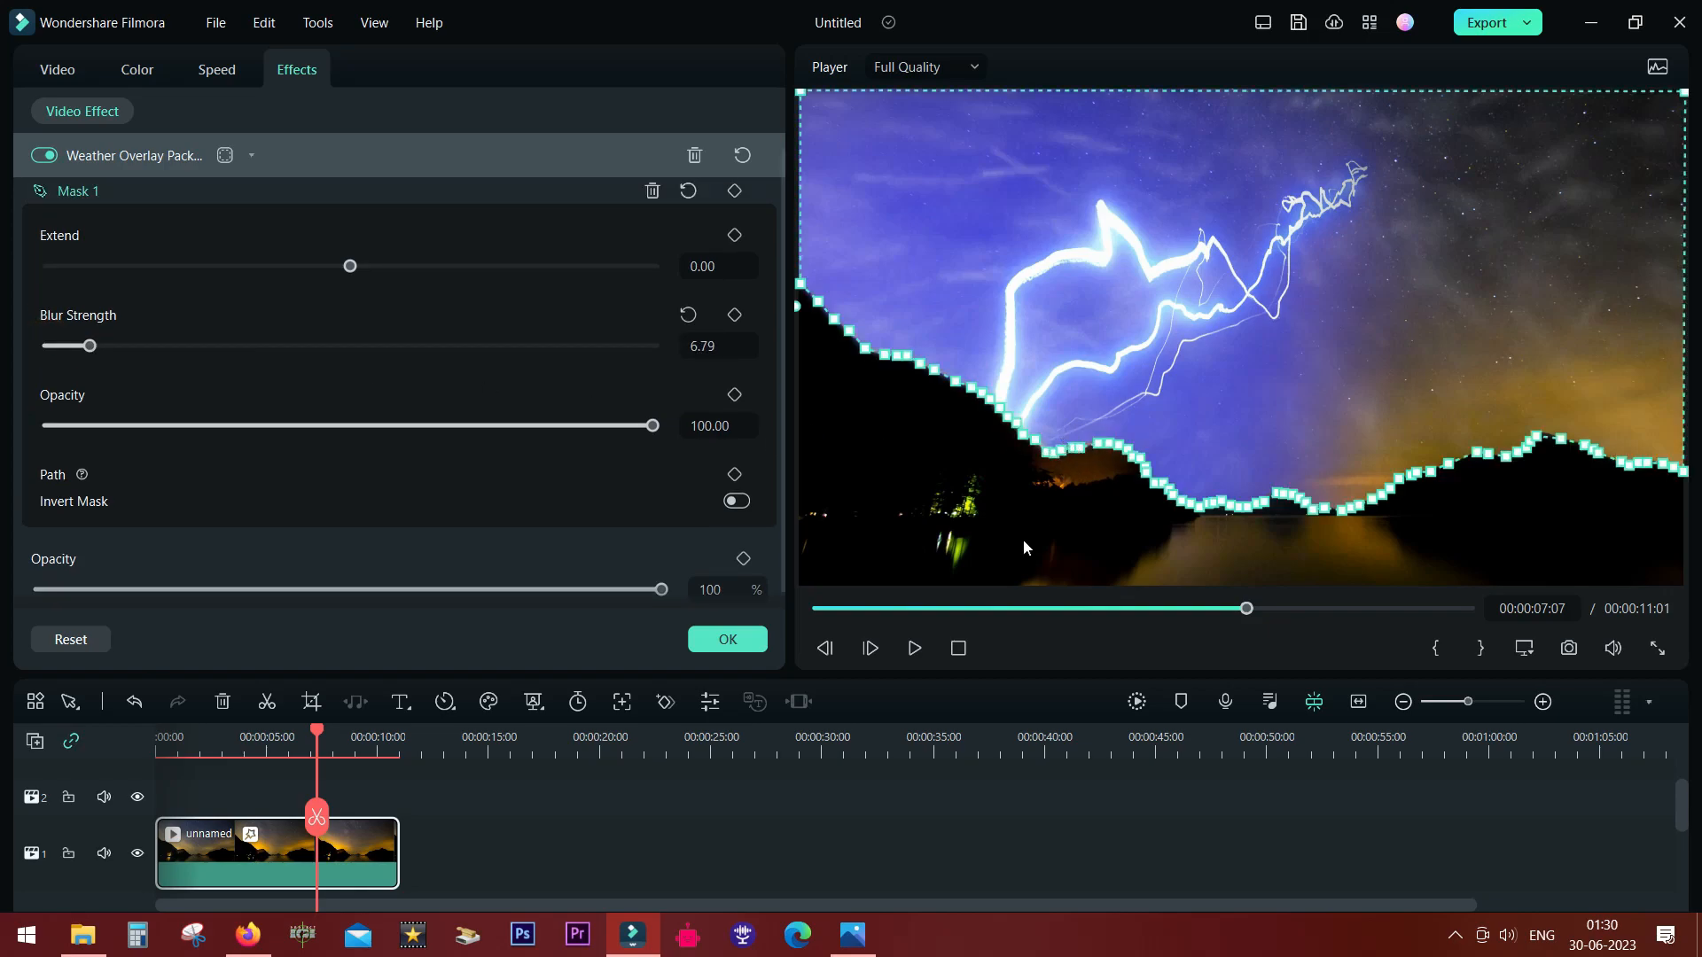
pyautogui.click(913, 648)
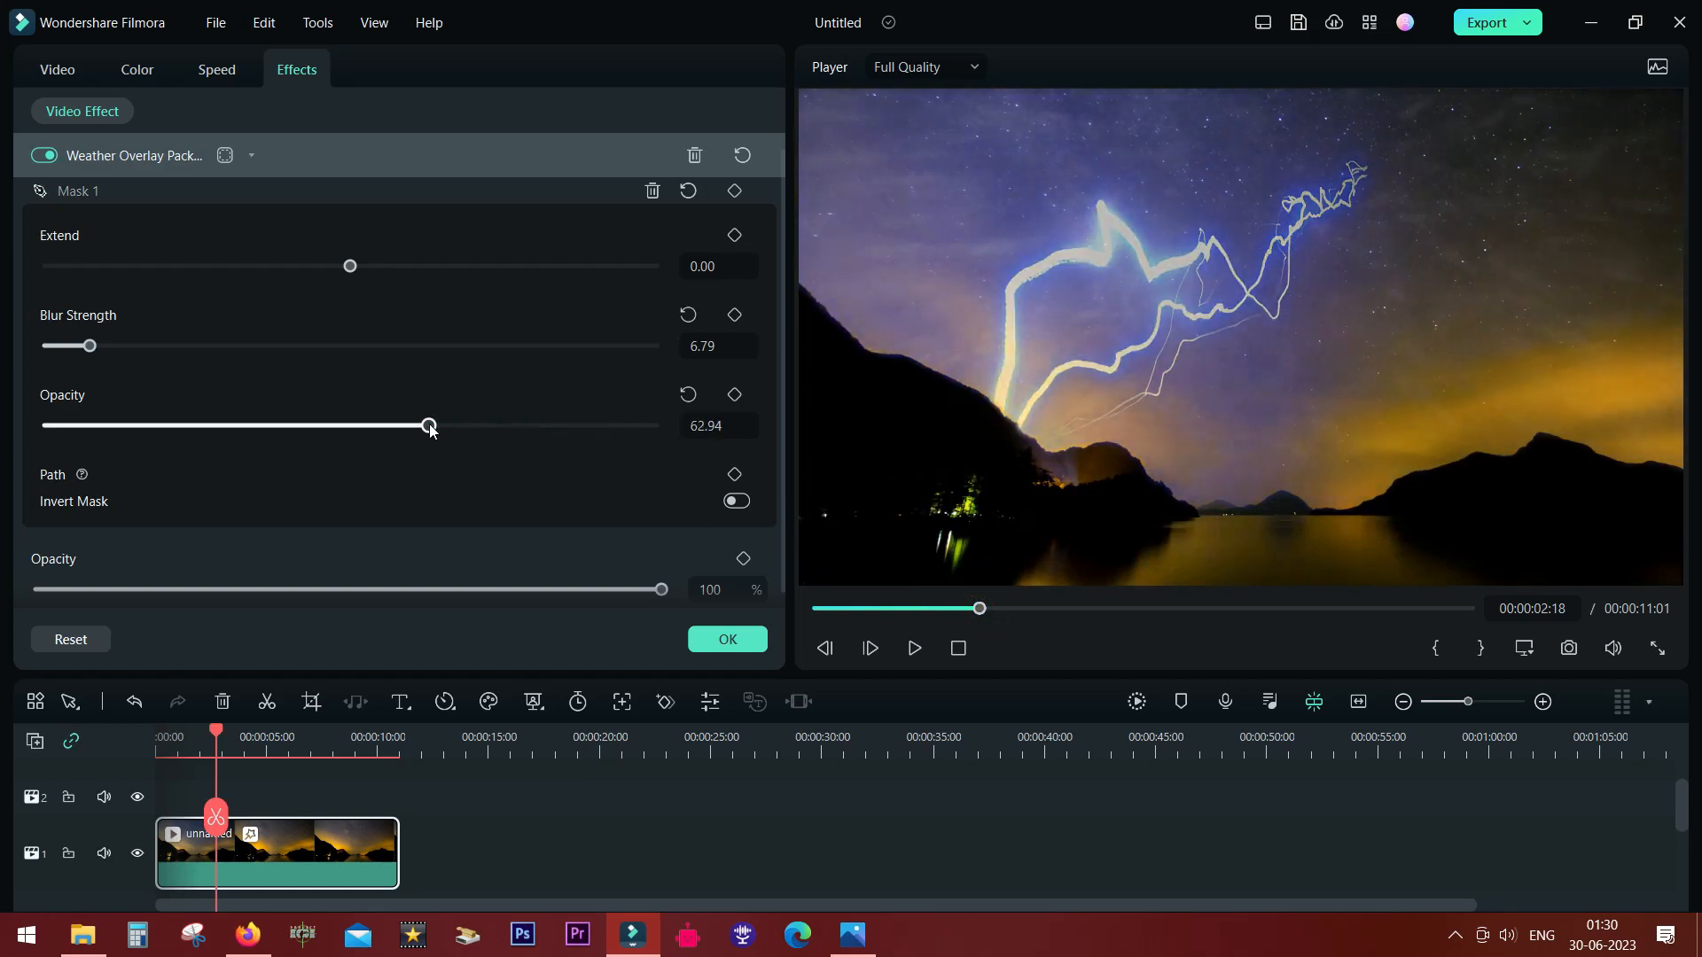
pyautogui.click(913, 648)
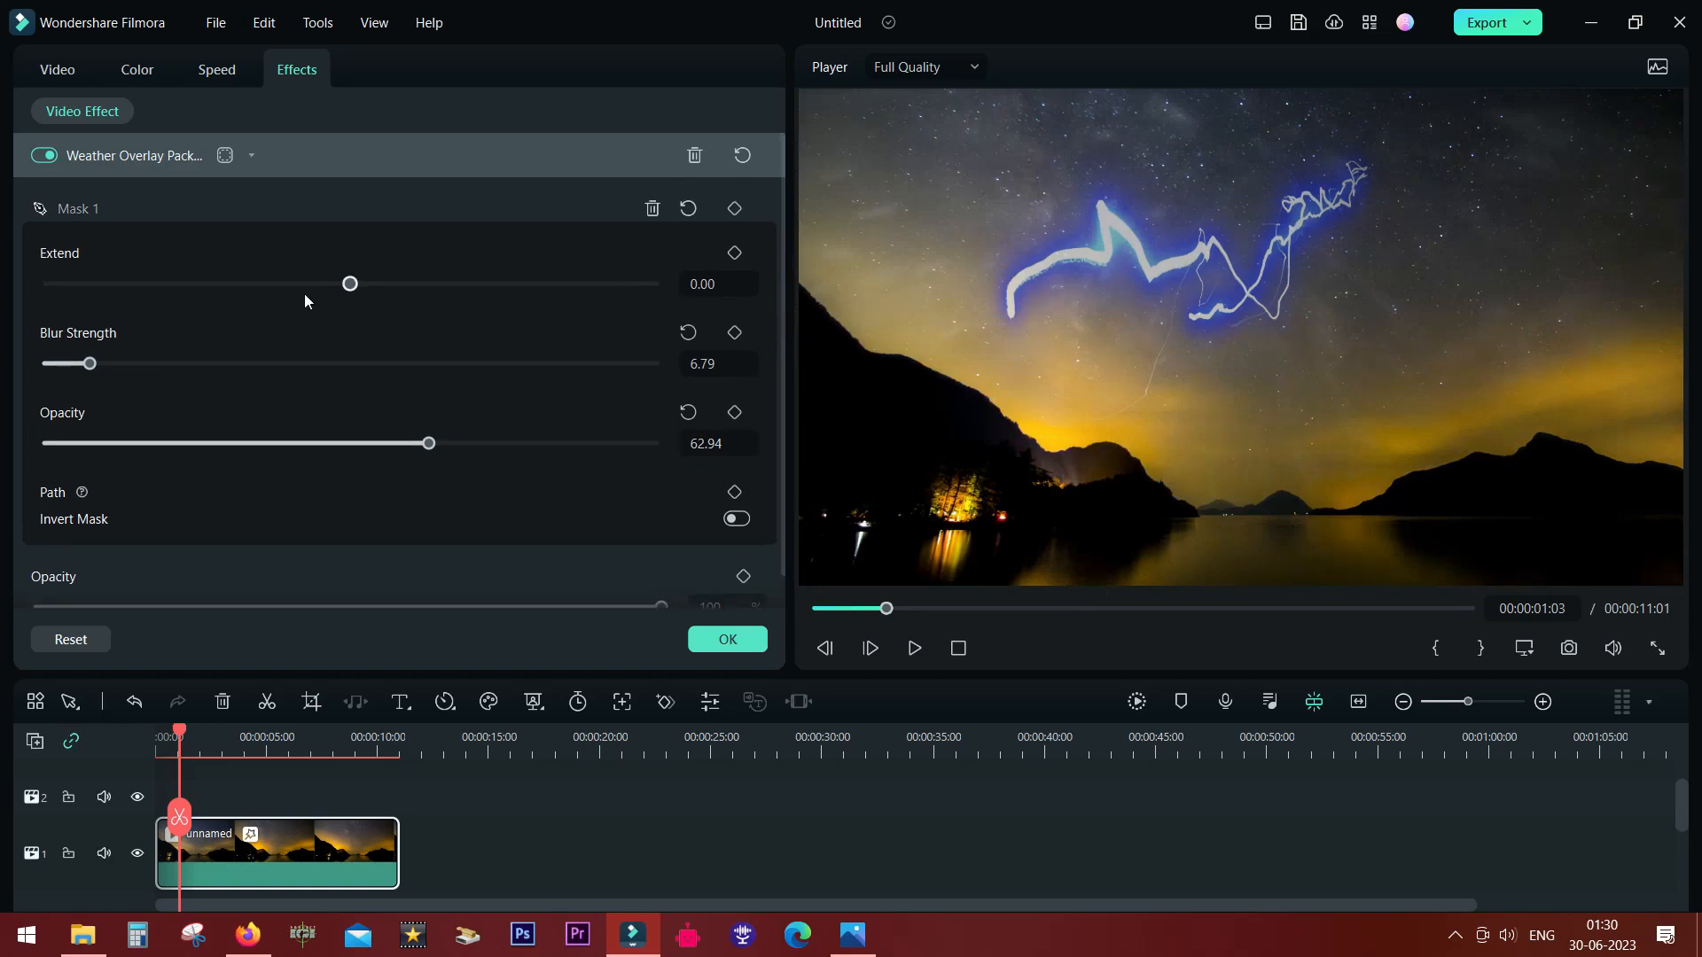
pyautogui.moveTo(350, 284); pyautogui.dragTo(403, 283)
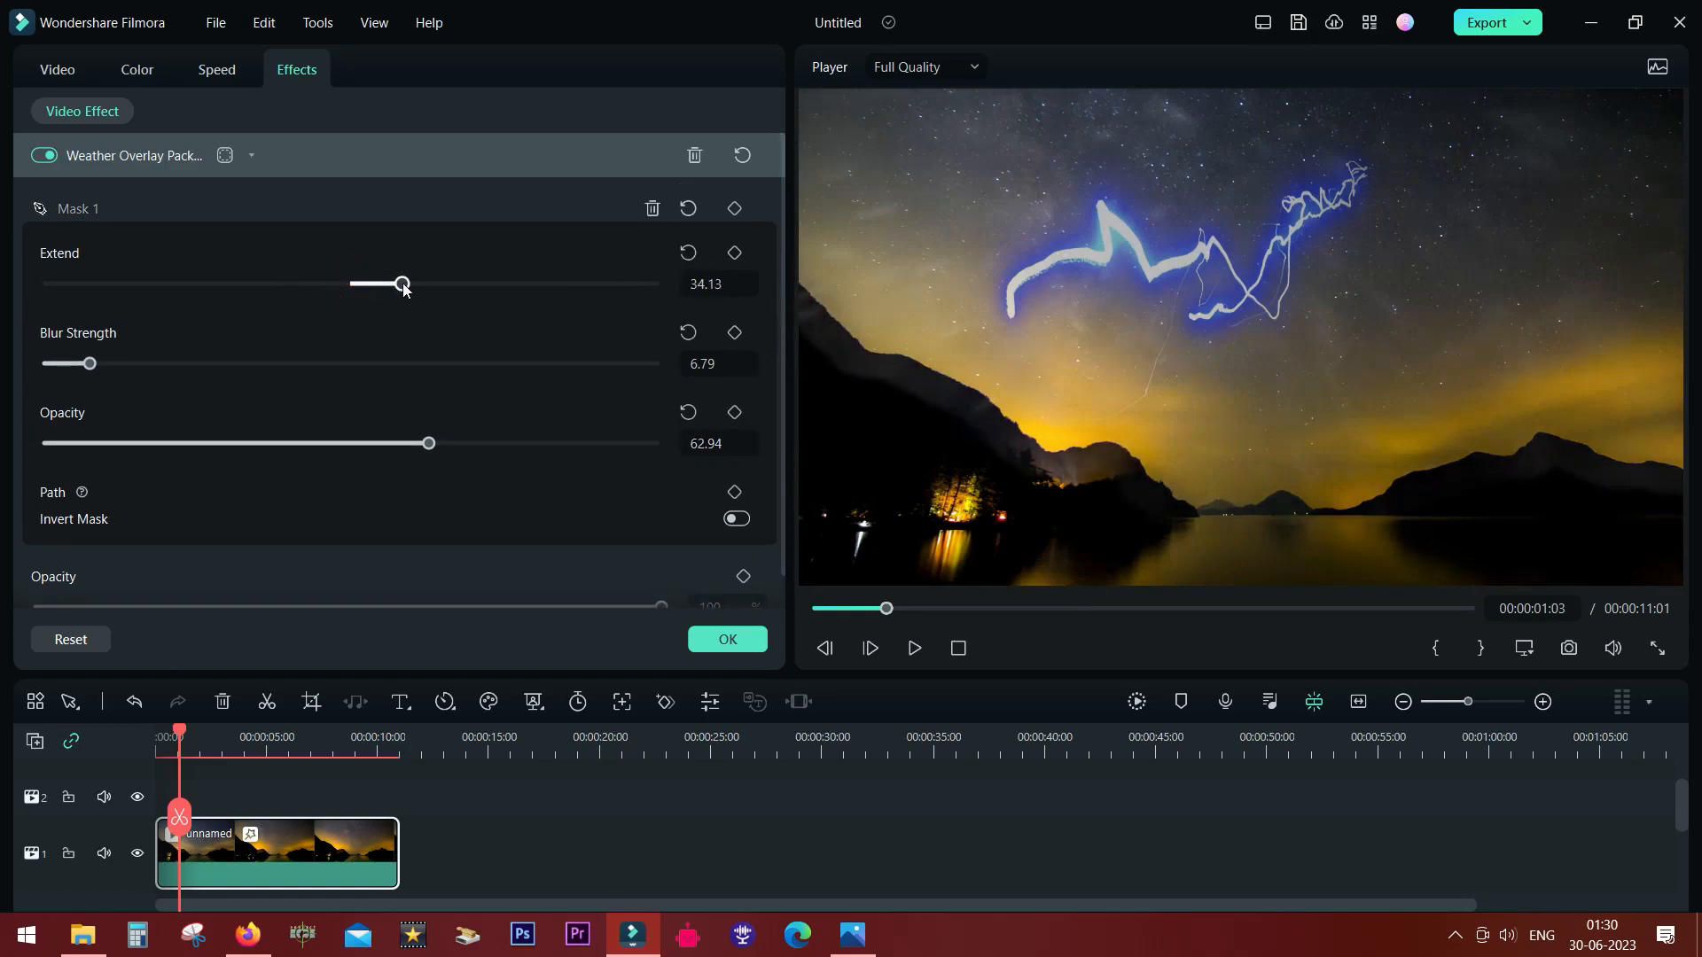
pyautogui.moveTo(401, 283); pyautogui.dragTo(320, 283)
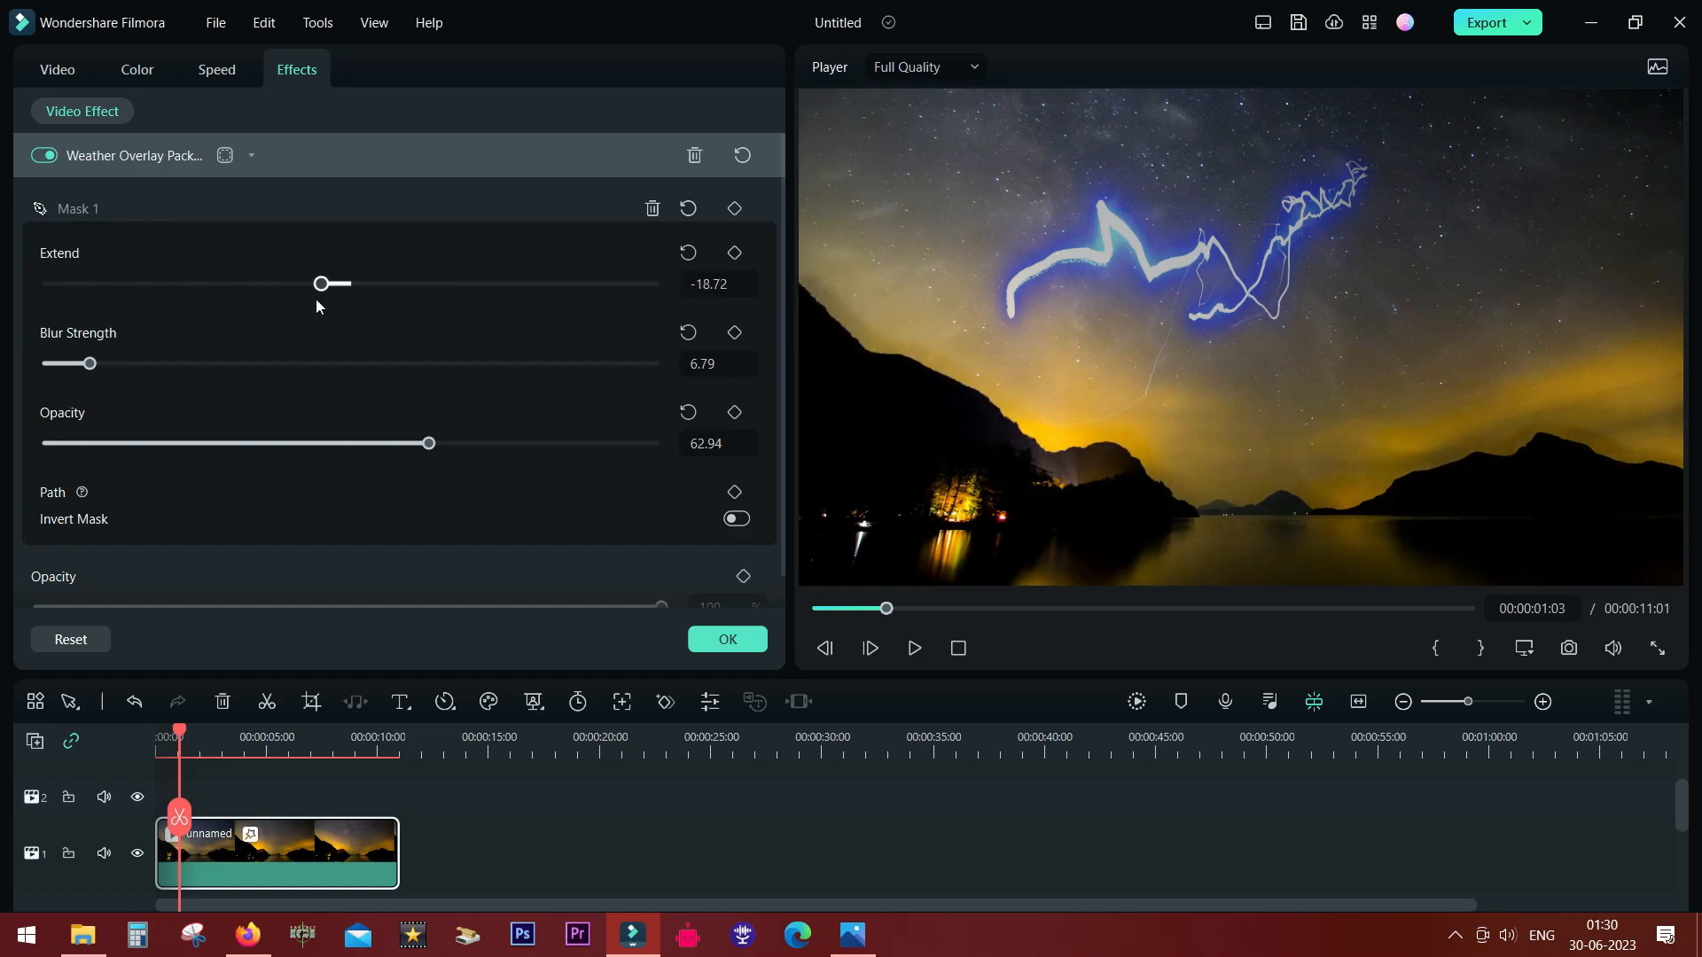
pyautogui.moveTo(320, 284); pyautogui.dragTo(325, 283)
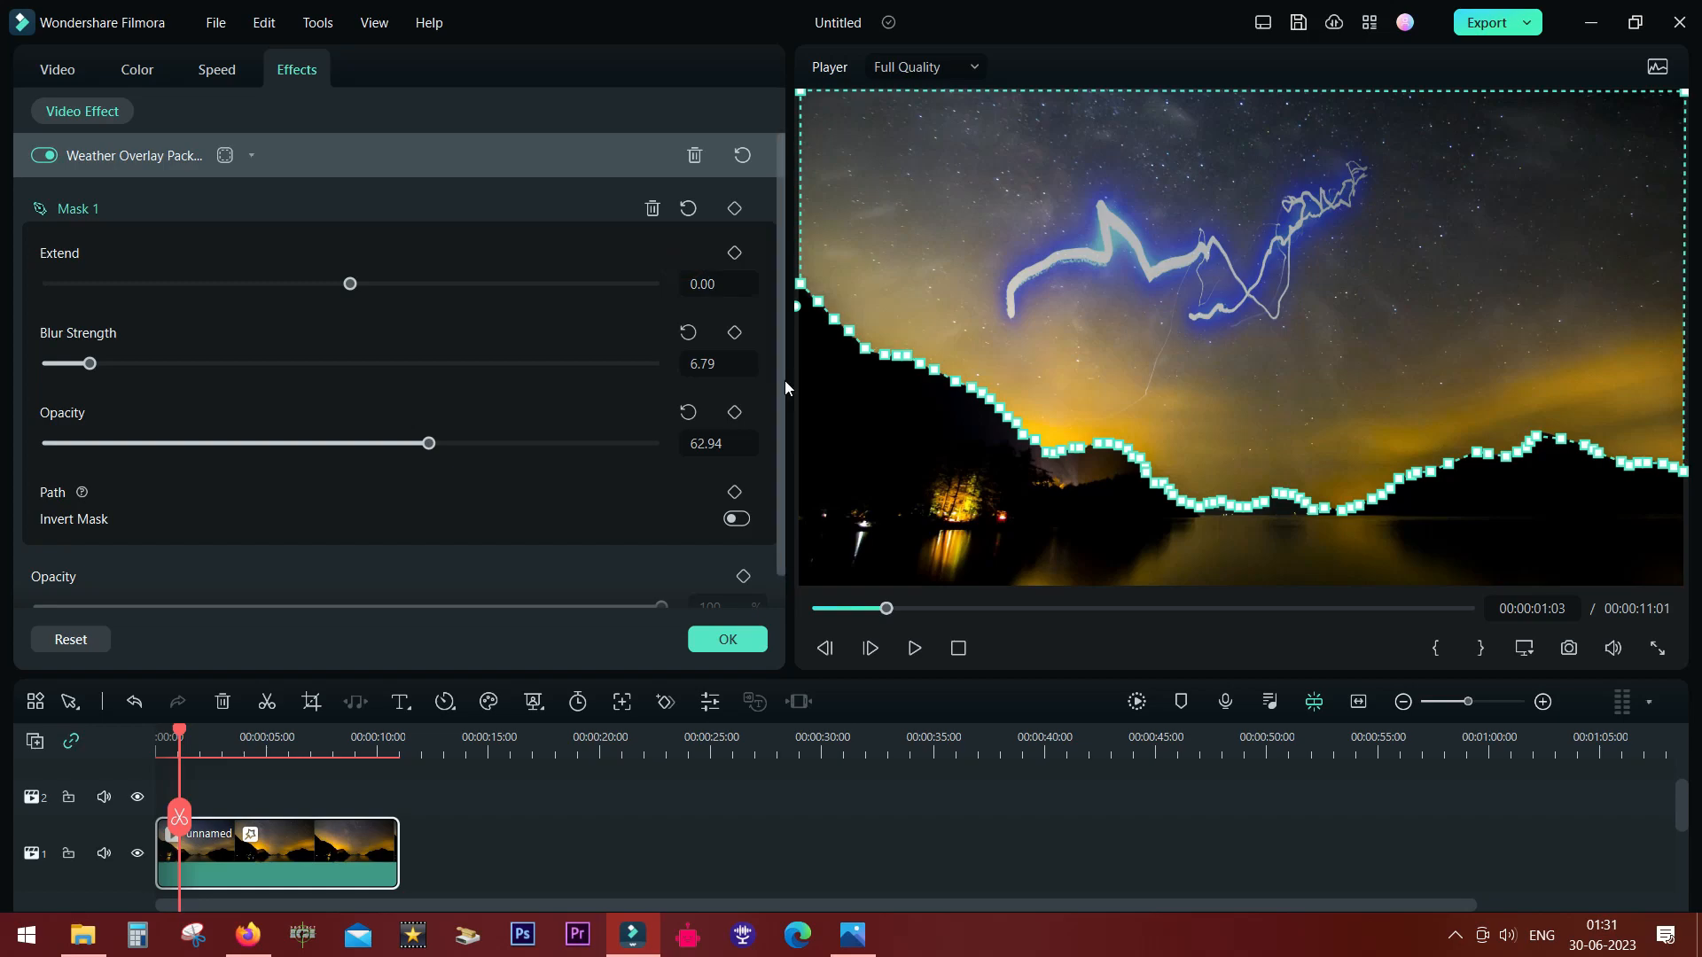
pyautogui.moveTo(1026, 650)
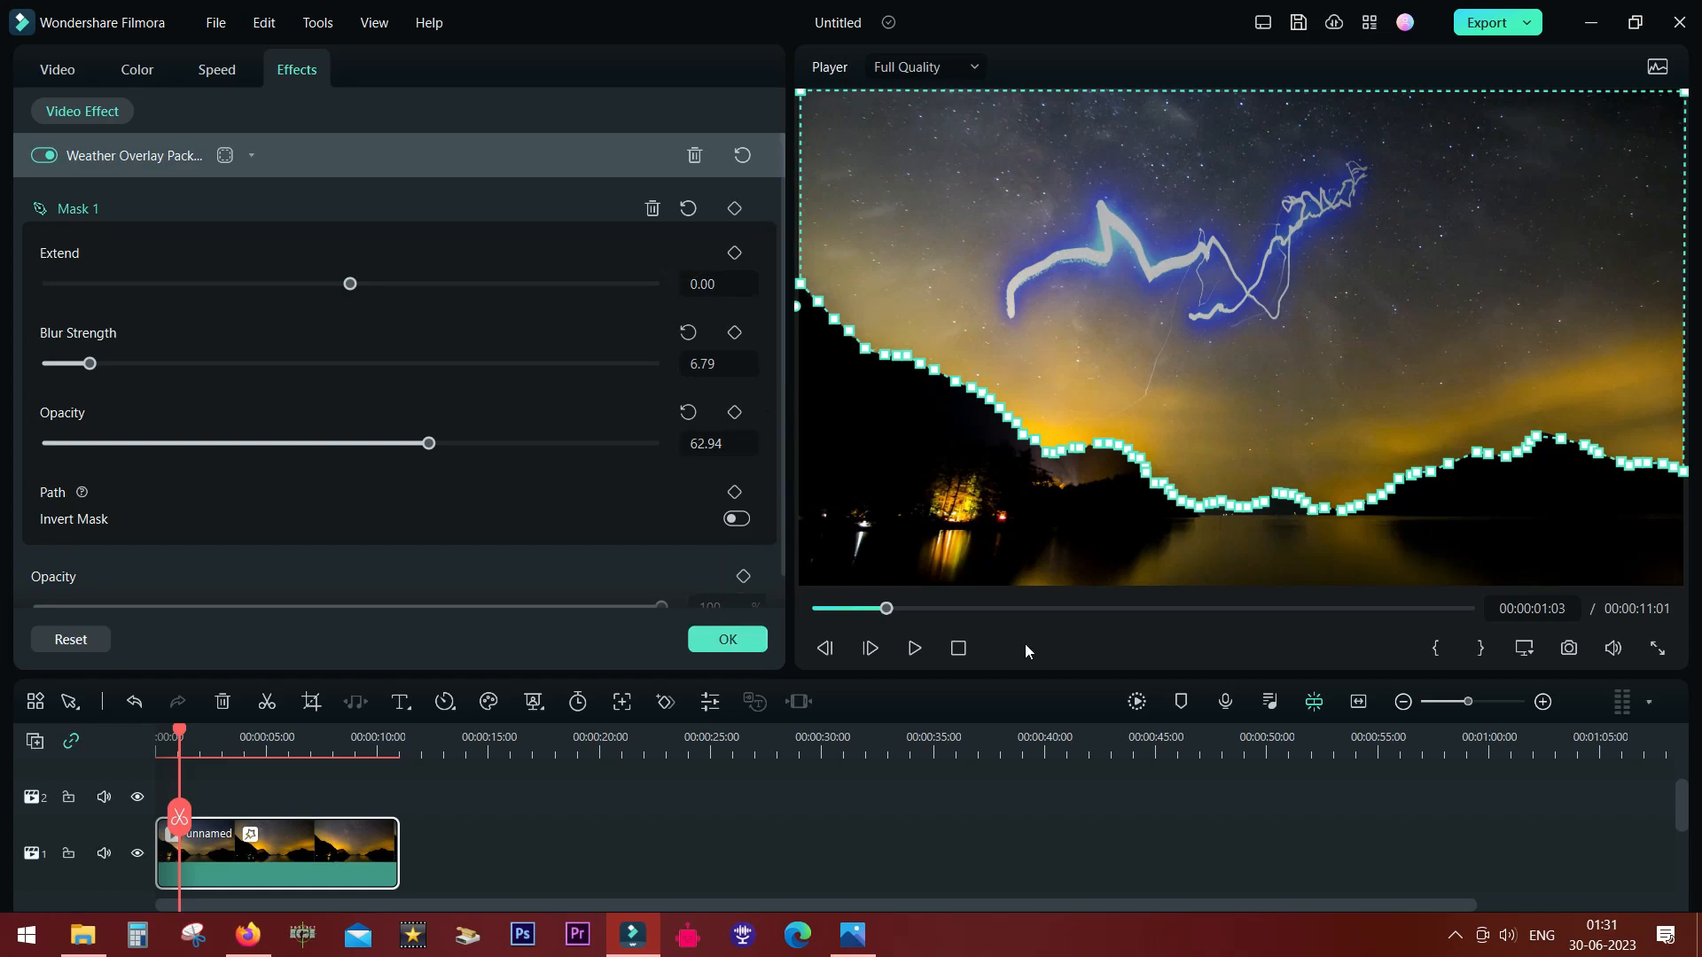
pyautogui.click(915, 648)
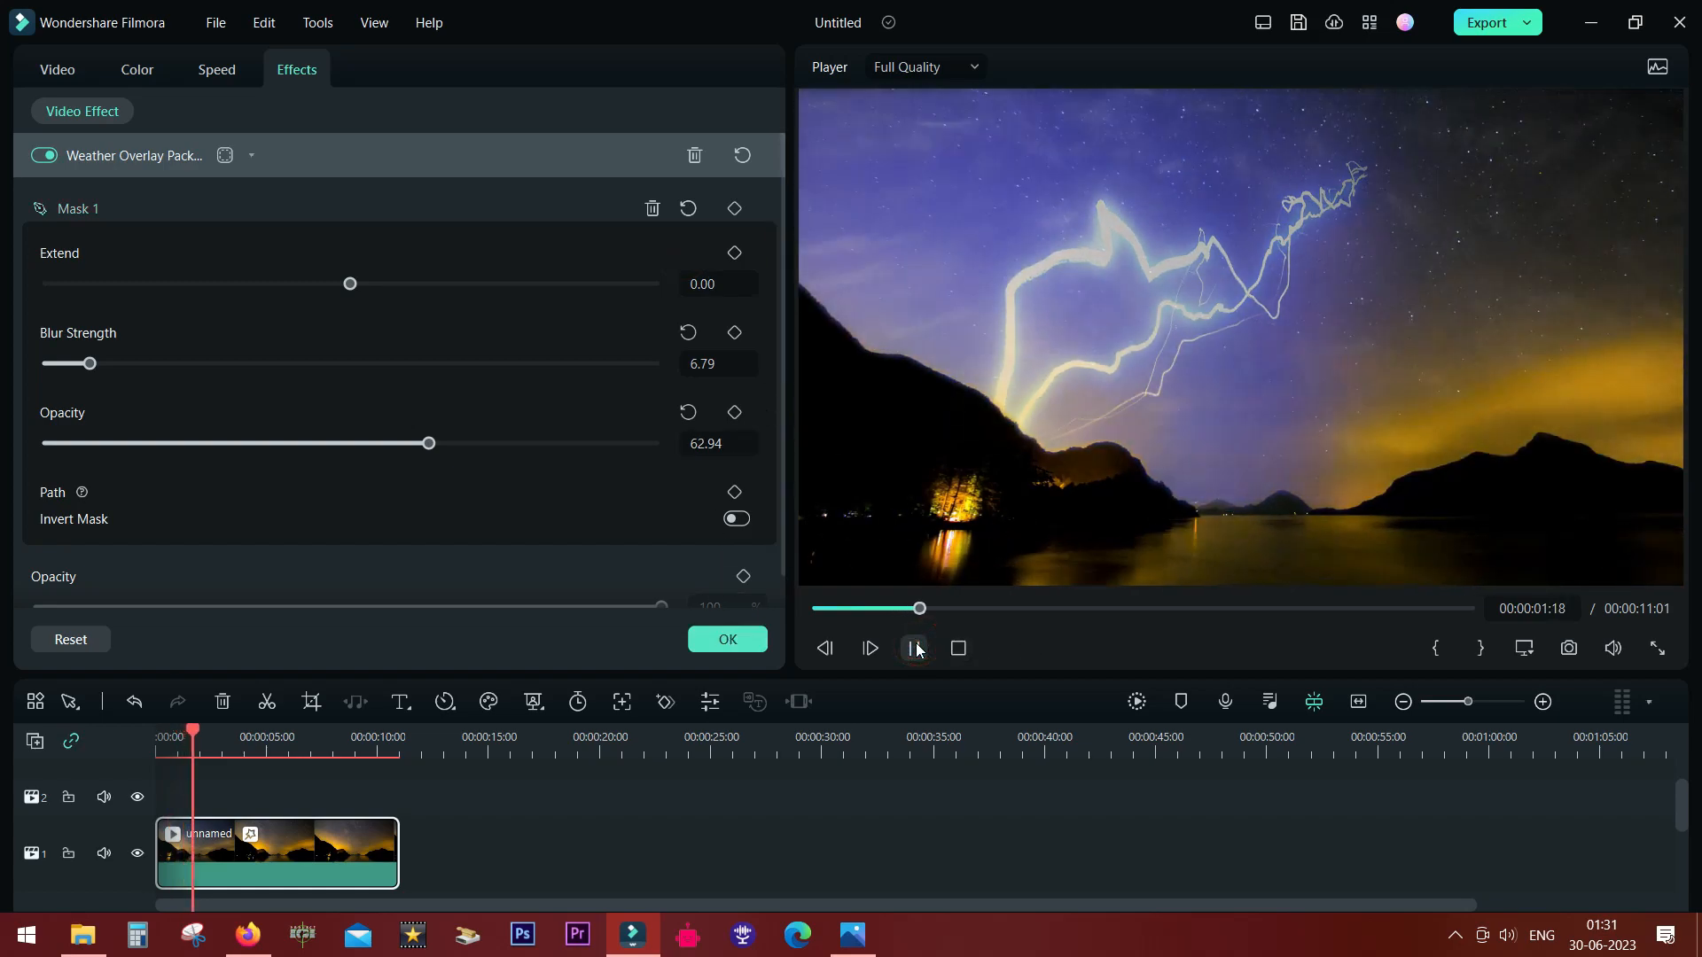
pyautogui.click(915, 648)
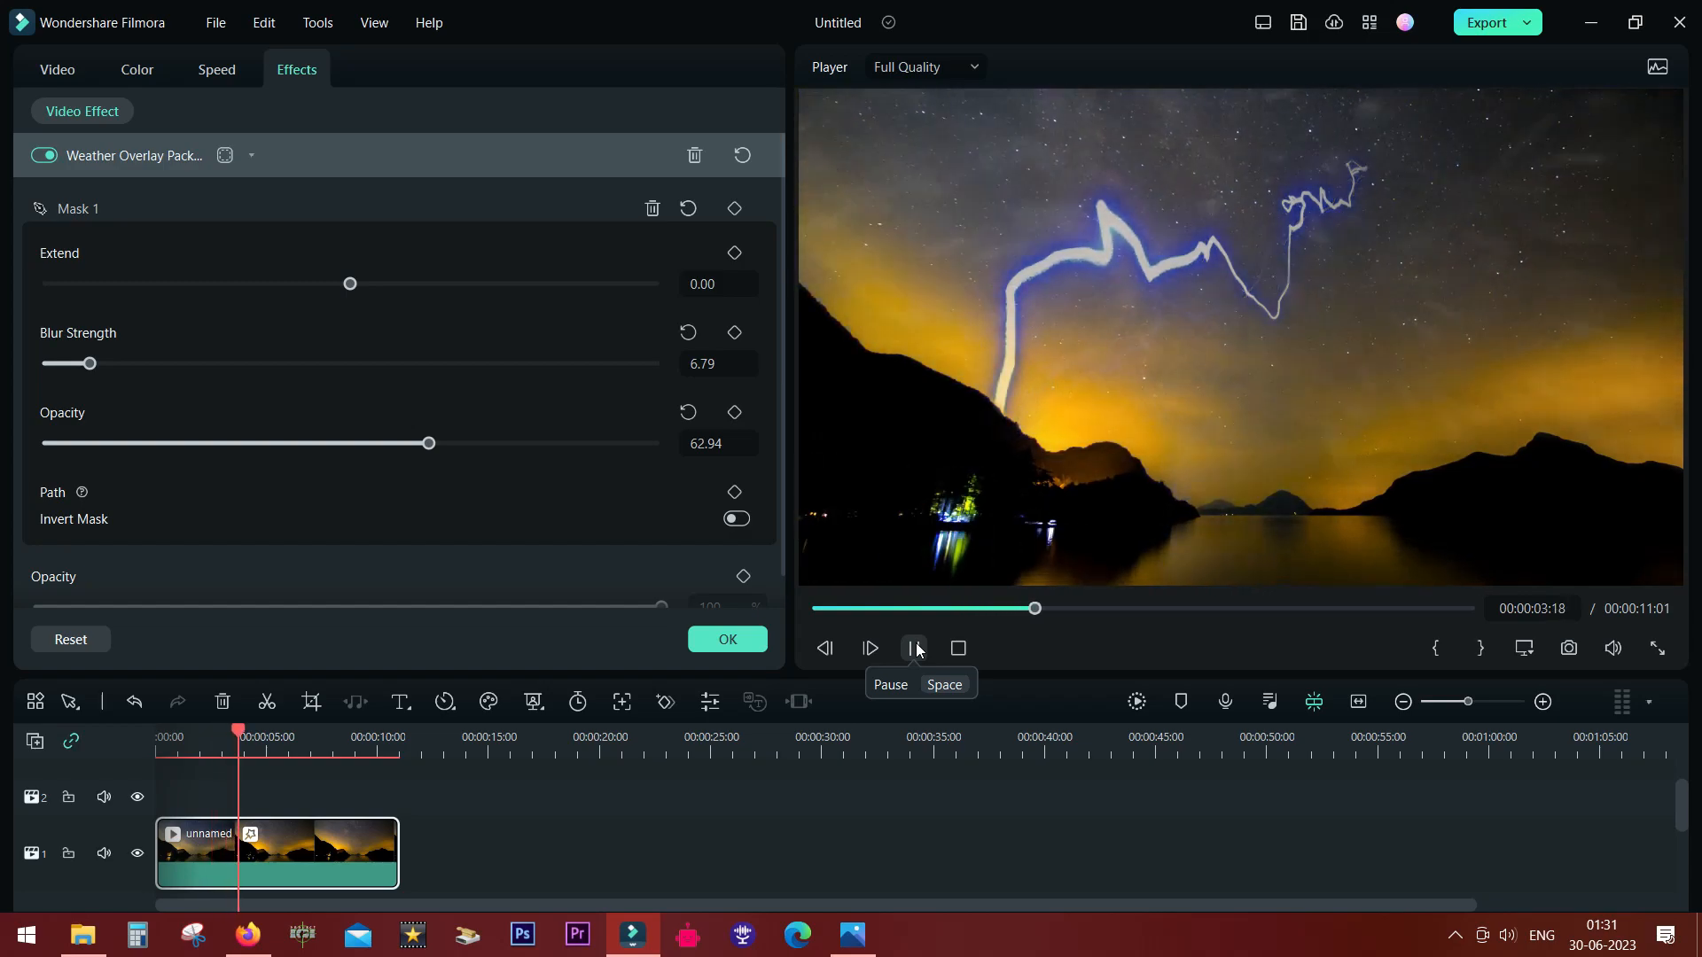
pyautogui.click(914, 648)
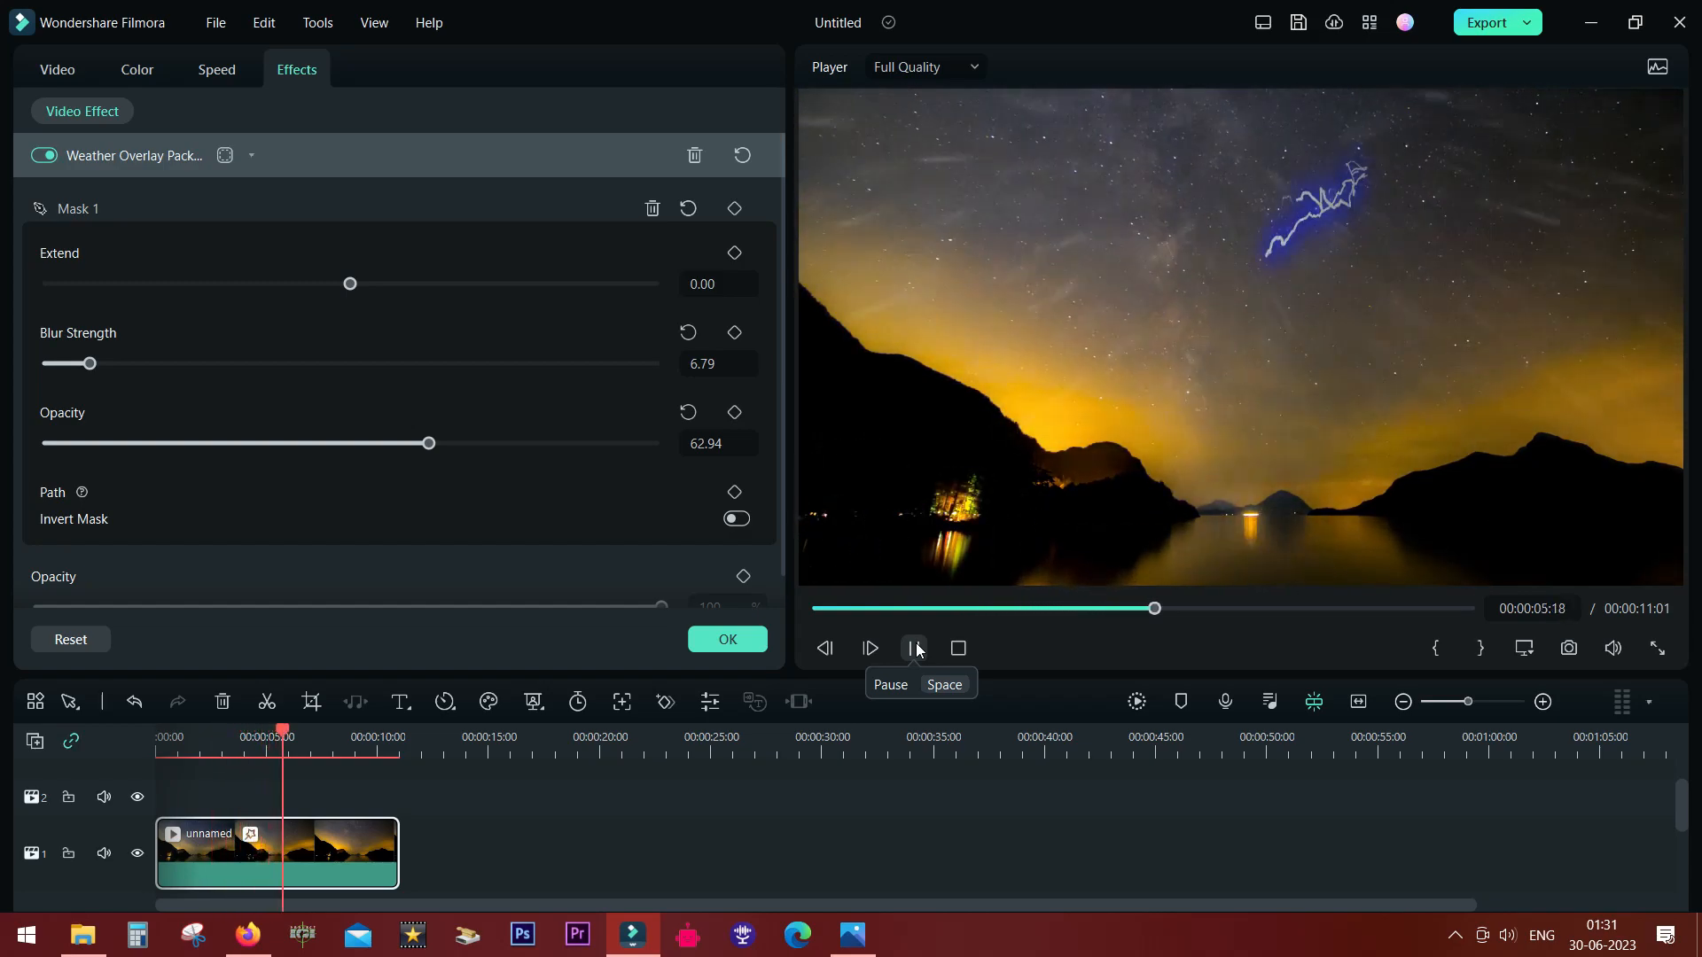
pyautogui.click(914, 648)
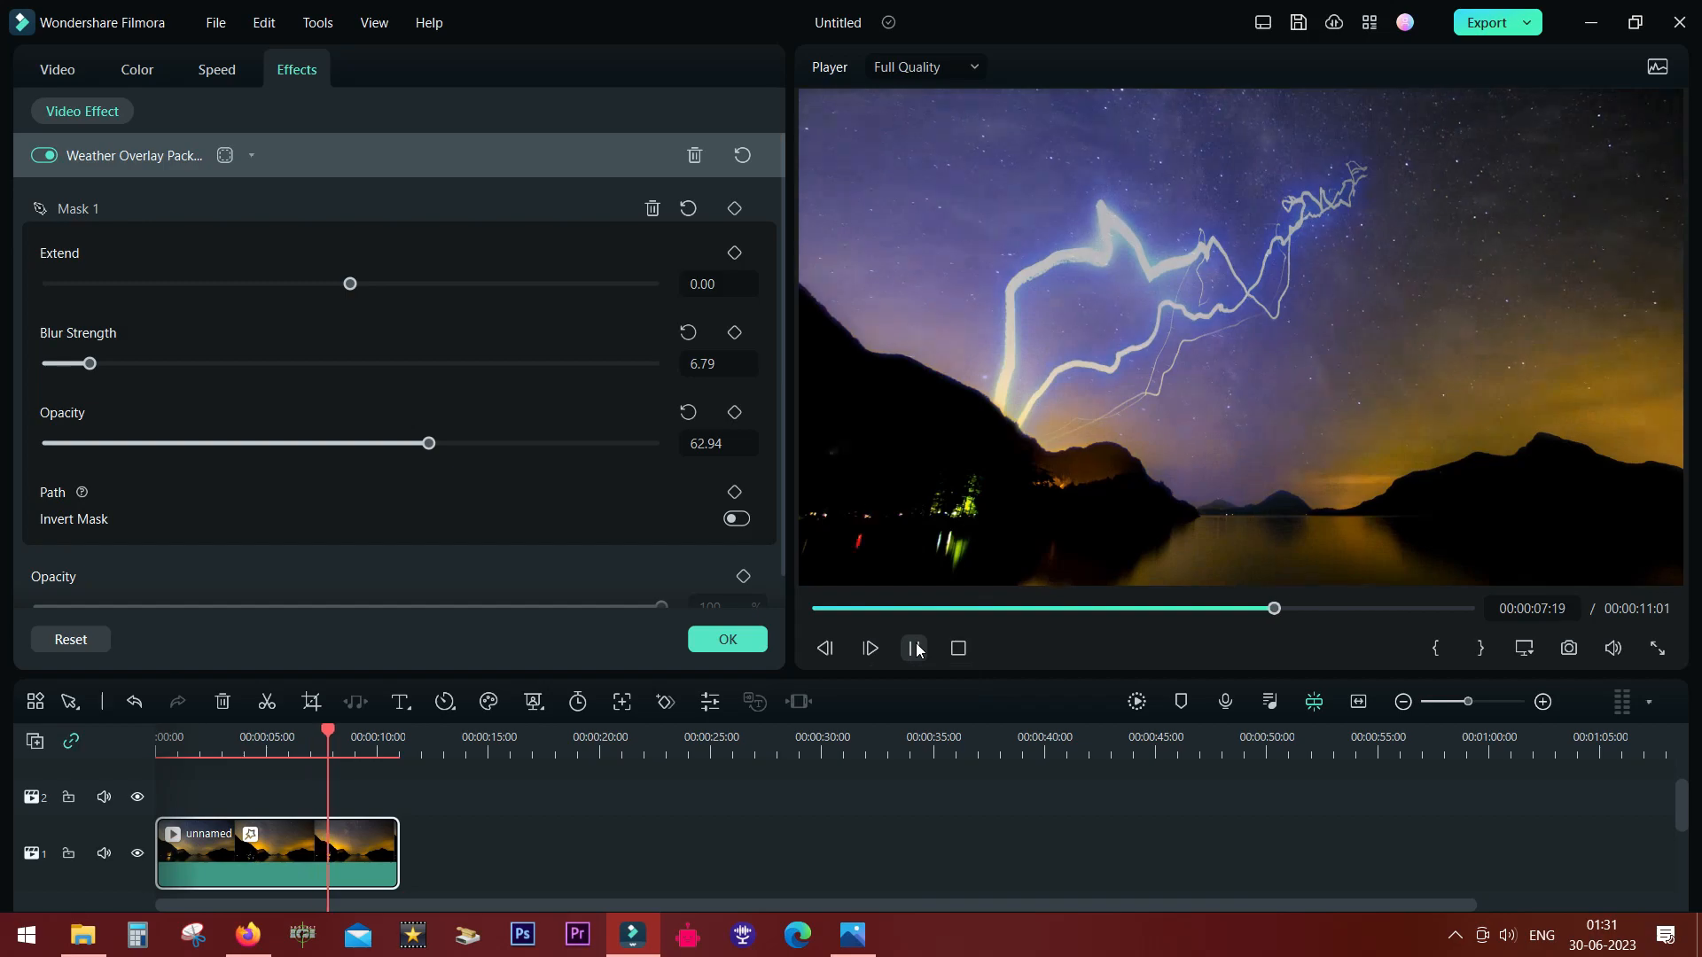
pyautogui.click(915, 648)
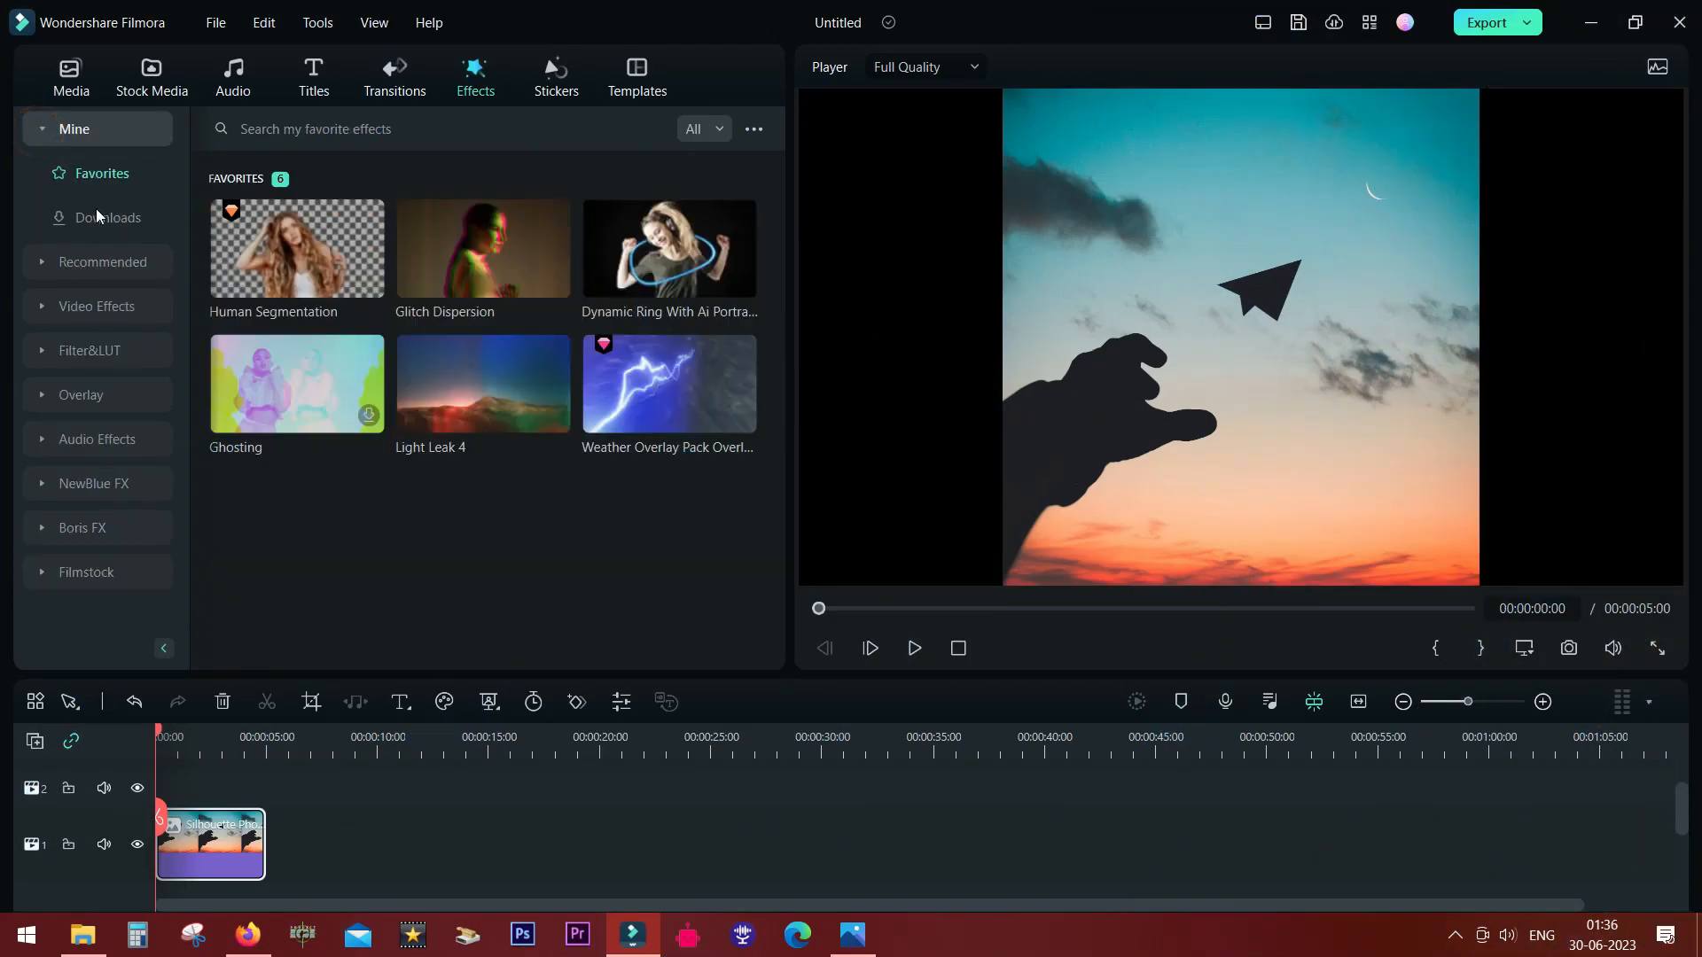
pyautogui.moveTo(482, 257)
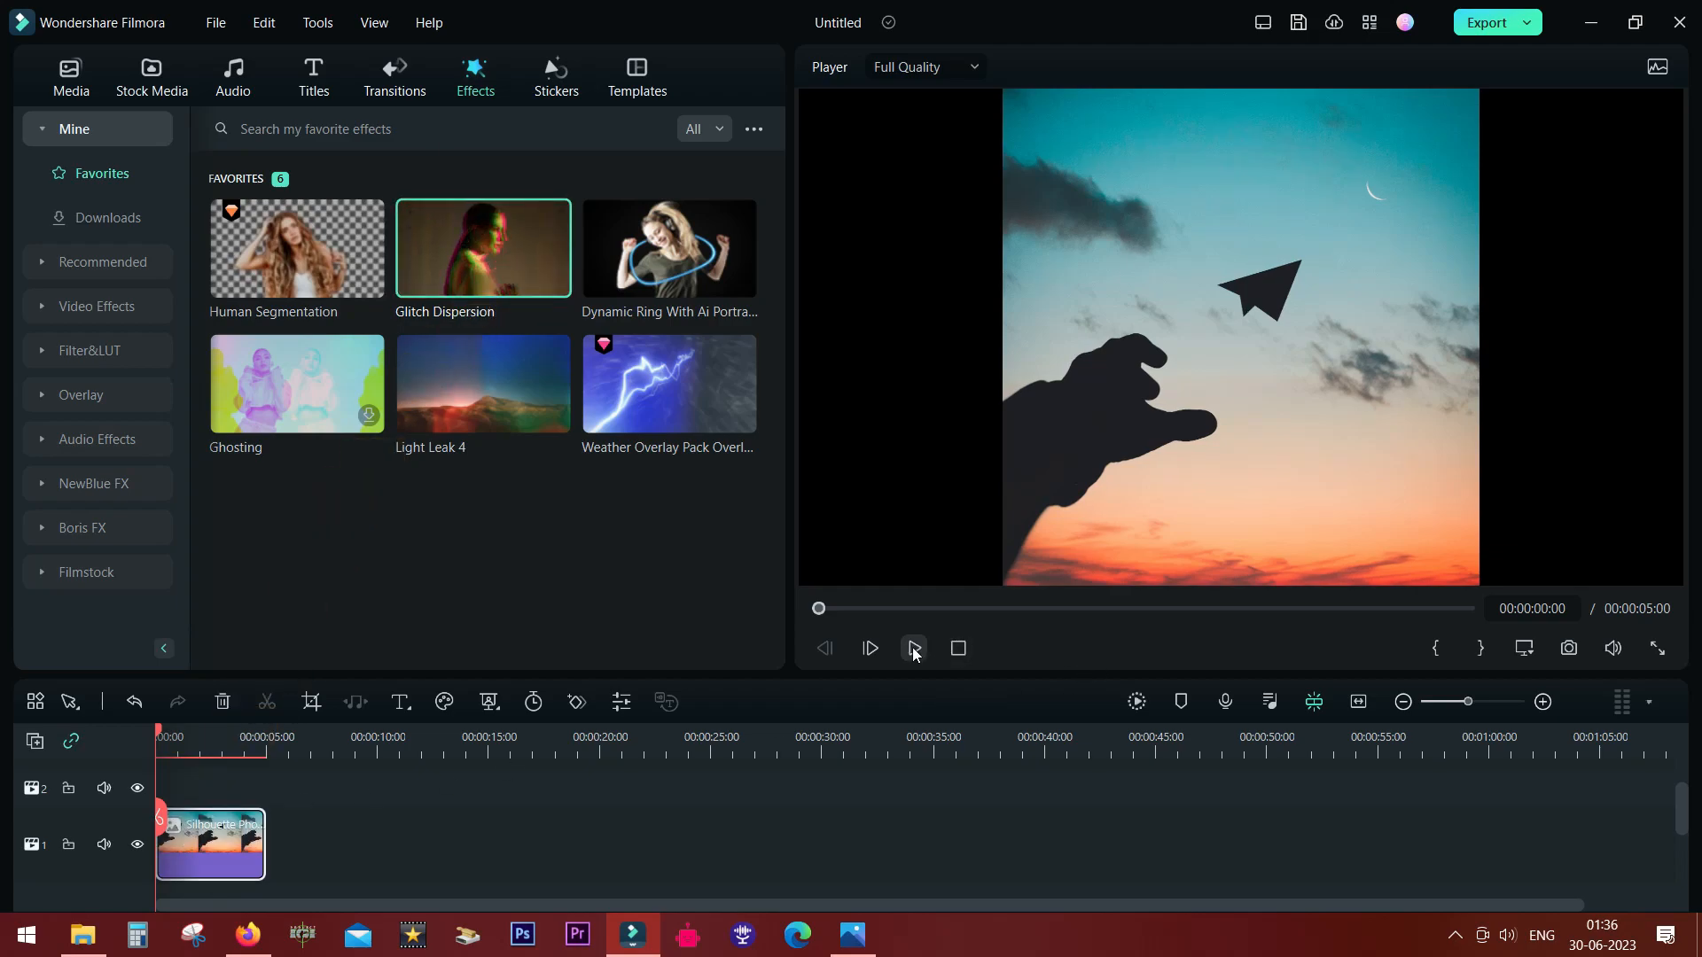
# Step: Play the paper-plane sunset photo with Glitch Dispersion applied in the preview
pyautogui.click(869, 648)
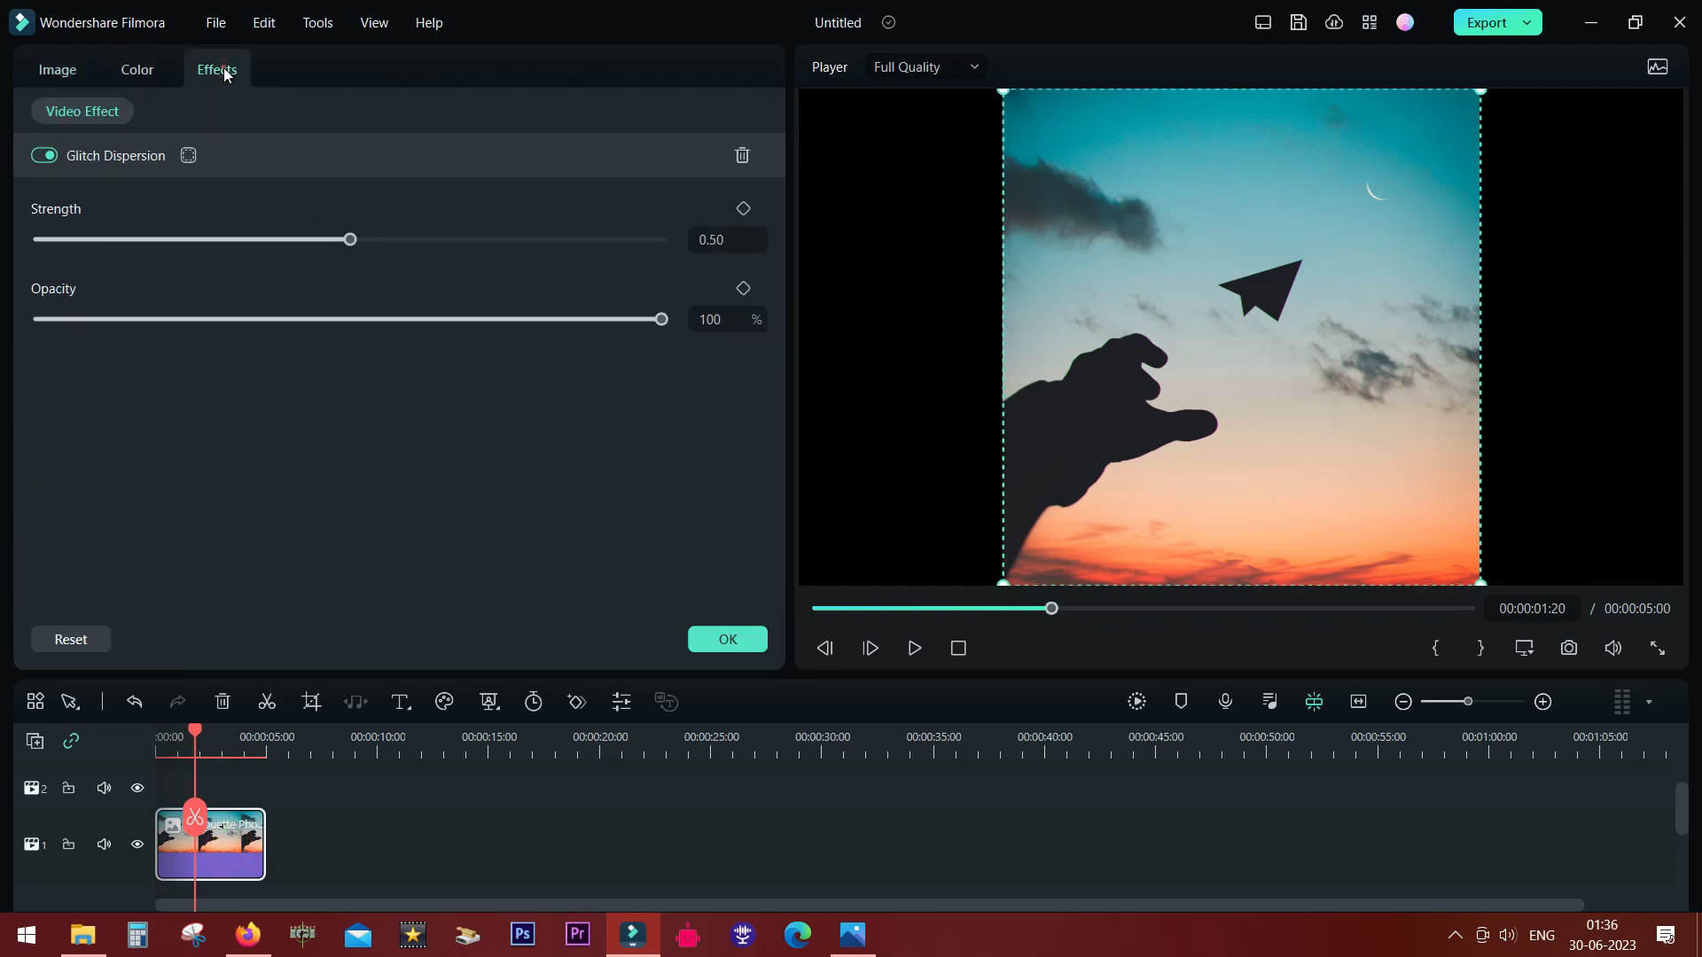
# Step: Give Glitch Dispersion a rectangle mask placed around the paper plane
pyautogui.click(188, 155)
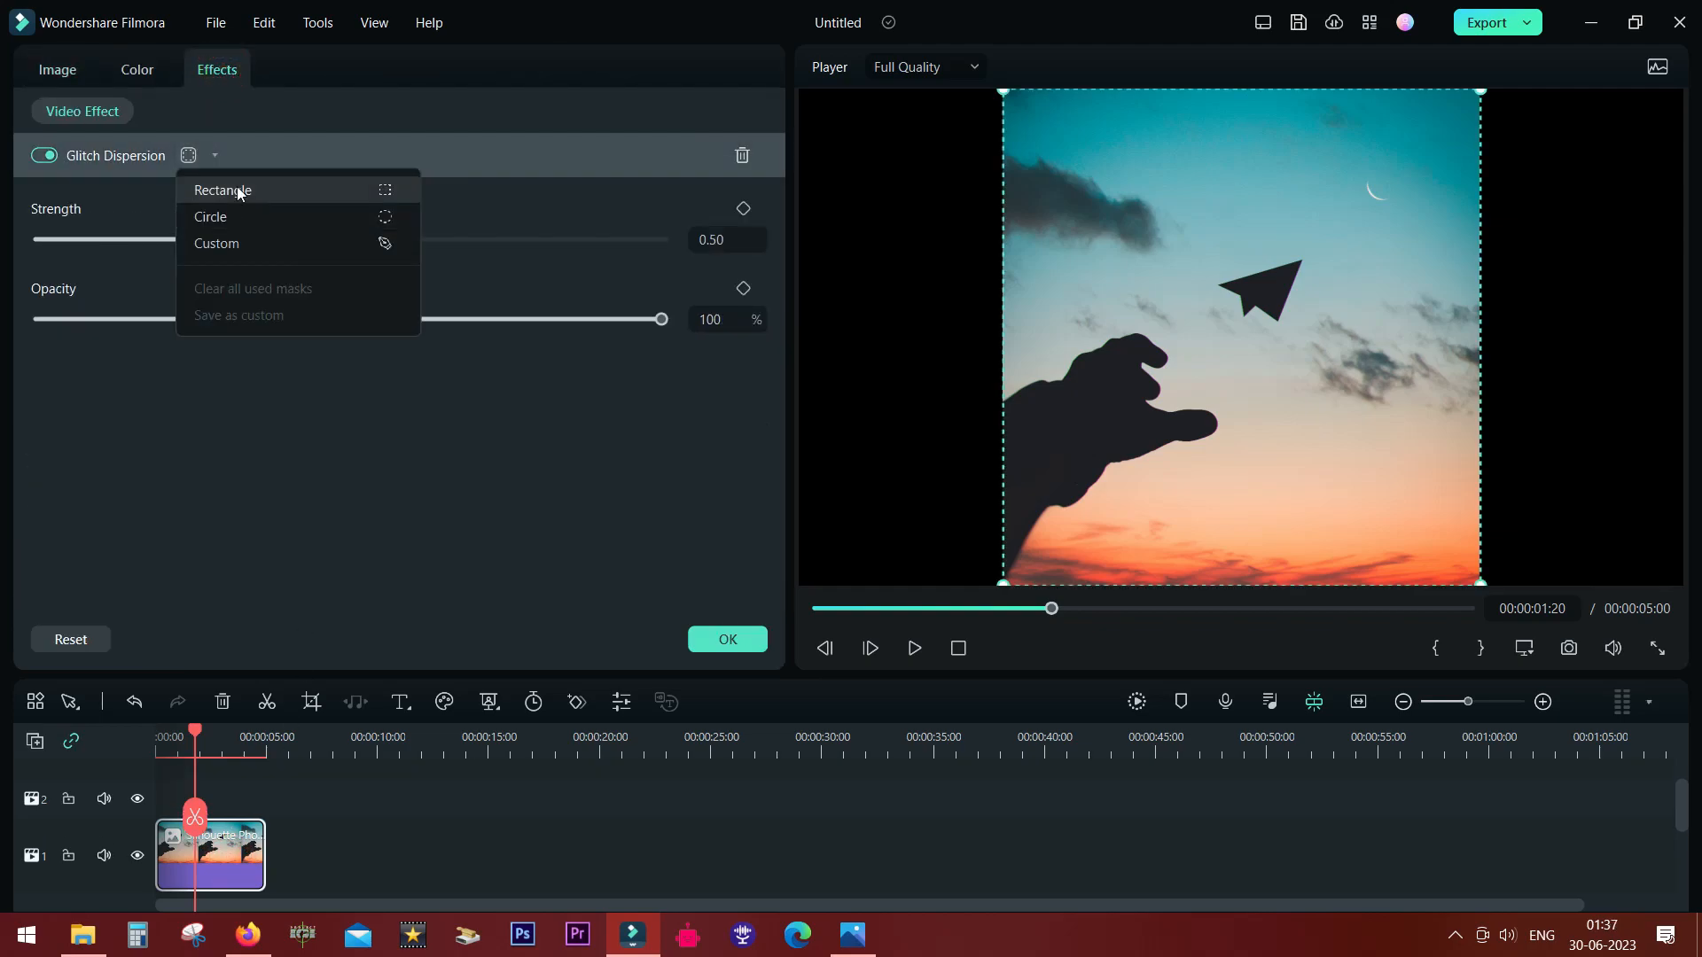
pyautogui.click(222, 190)
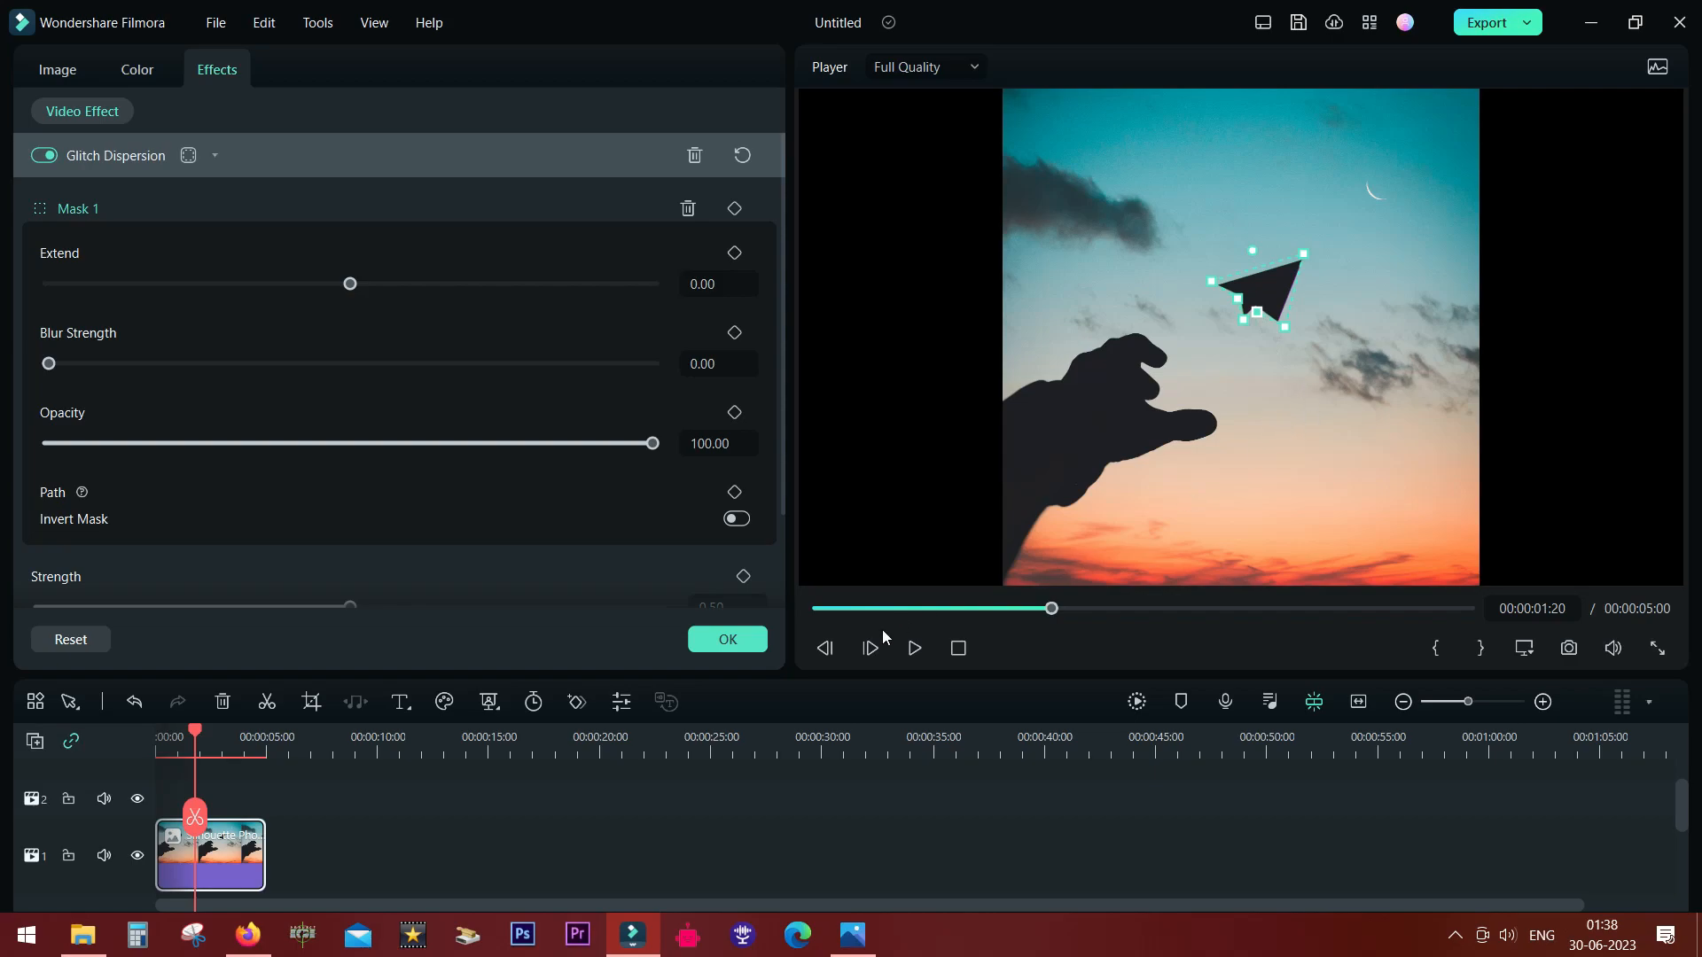
pyautogui.moveTo(827, 637)
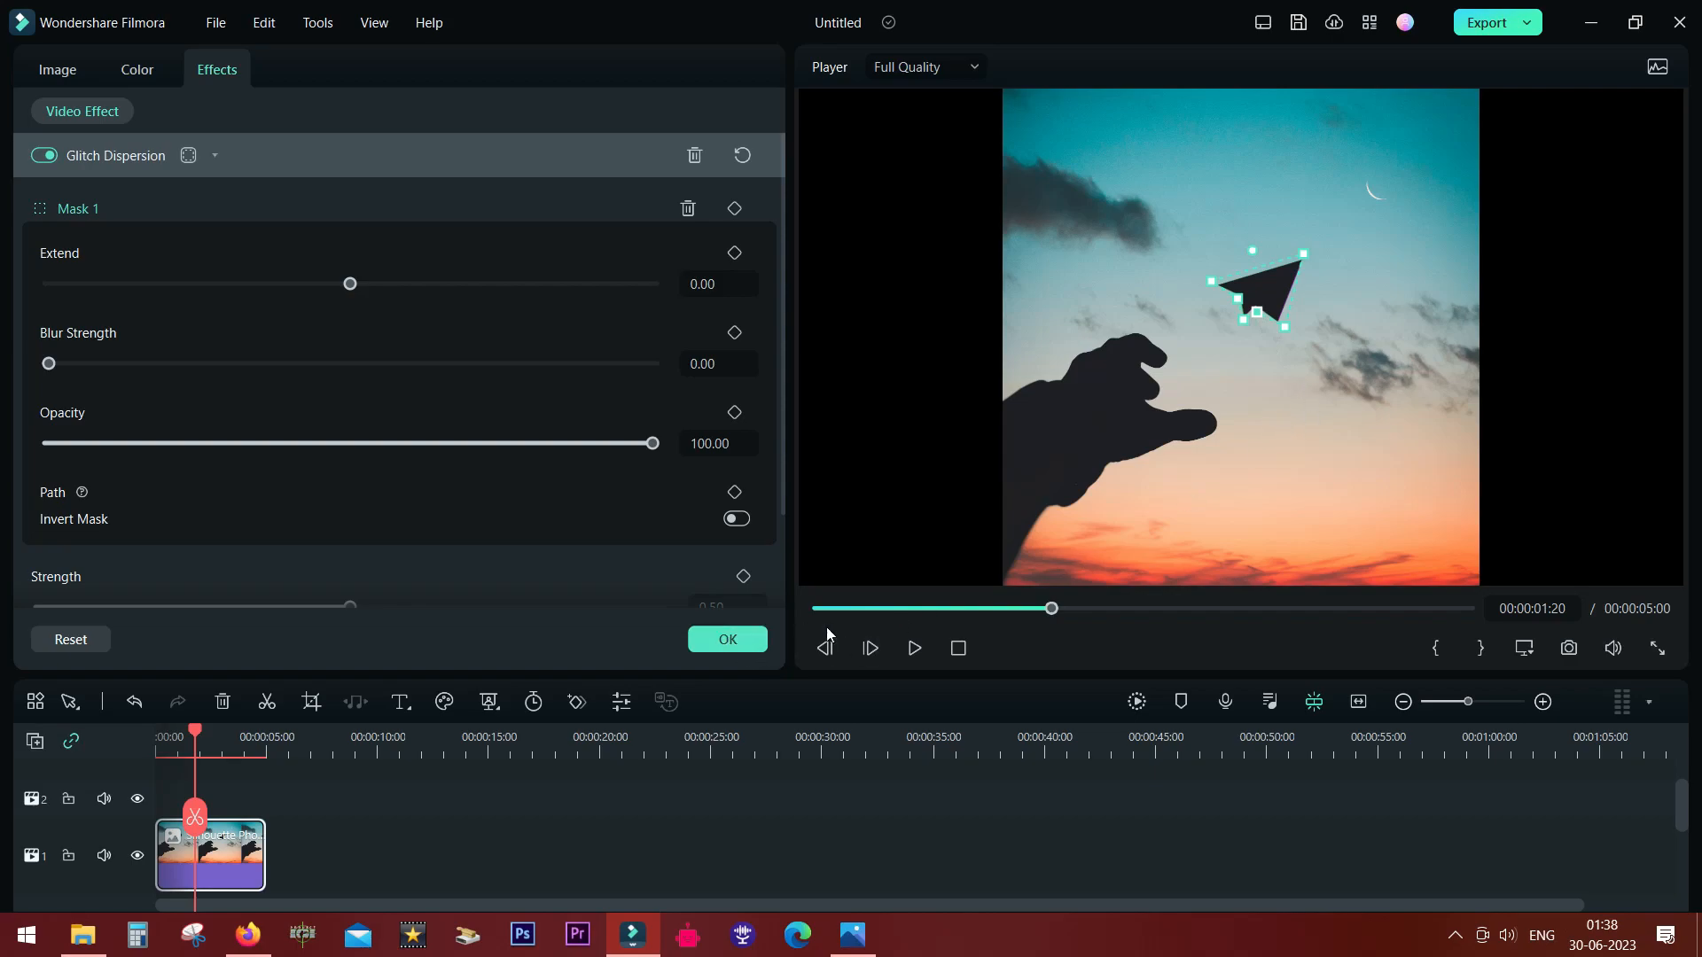
# Step: Play the masked glitch on the paper plane, then confirm the effect settings with OK
pyautogui.click(914, 648)
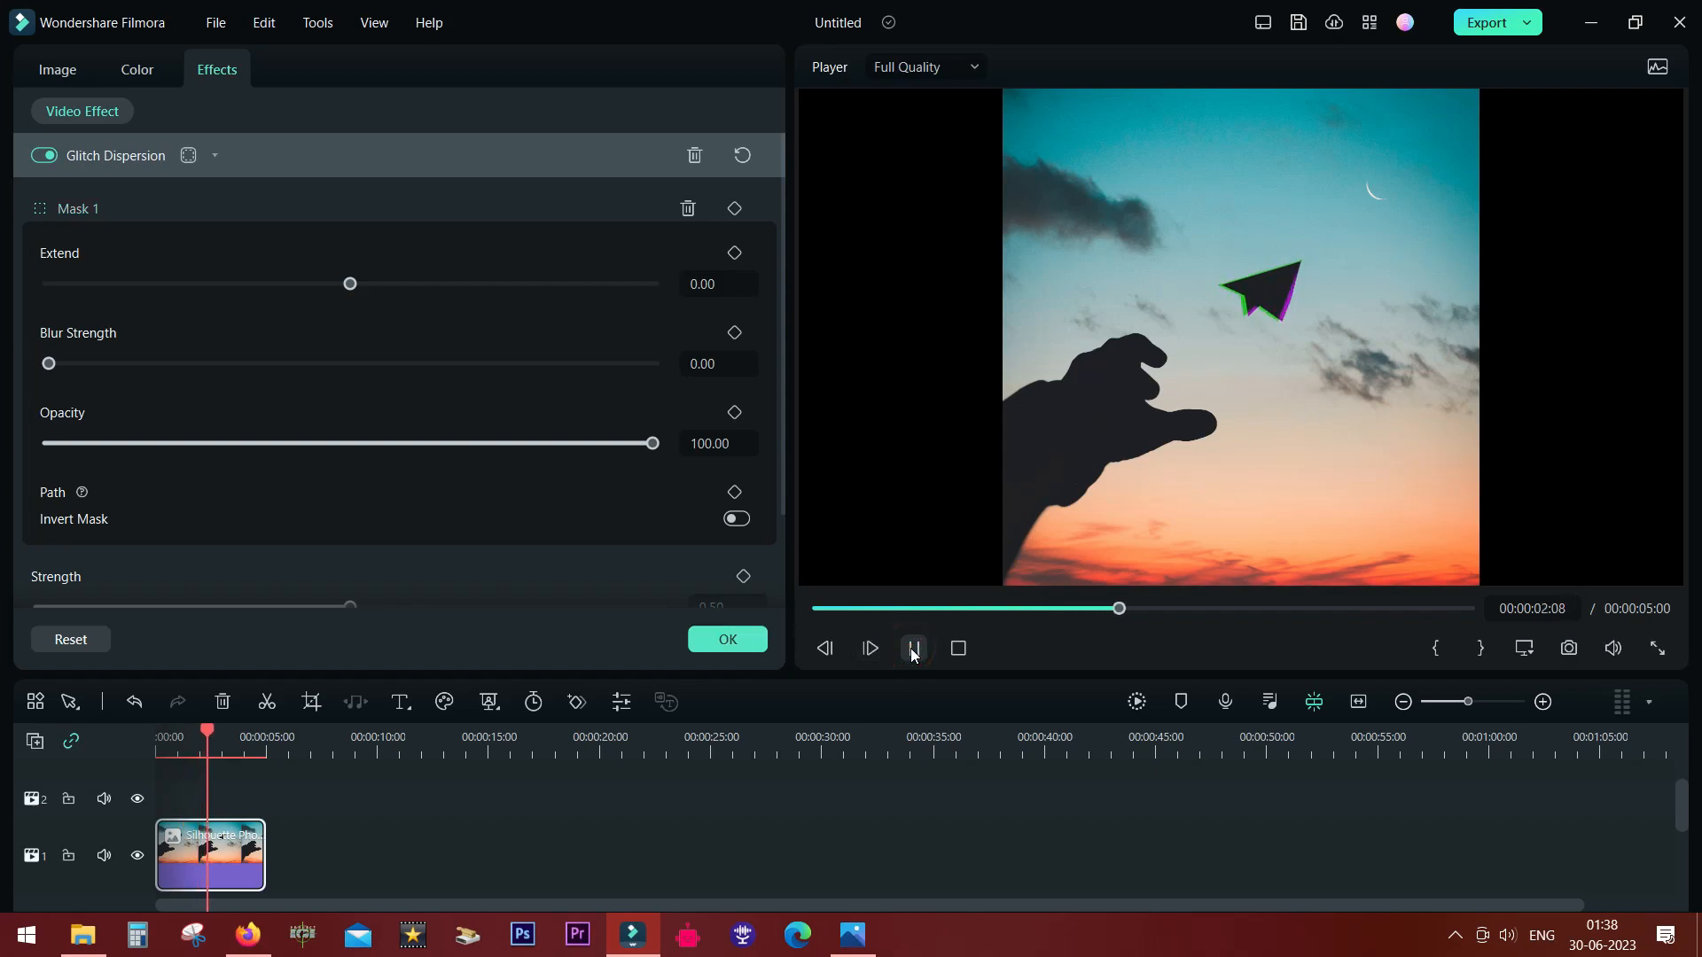
pyautogui.click(913, 648)
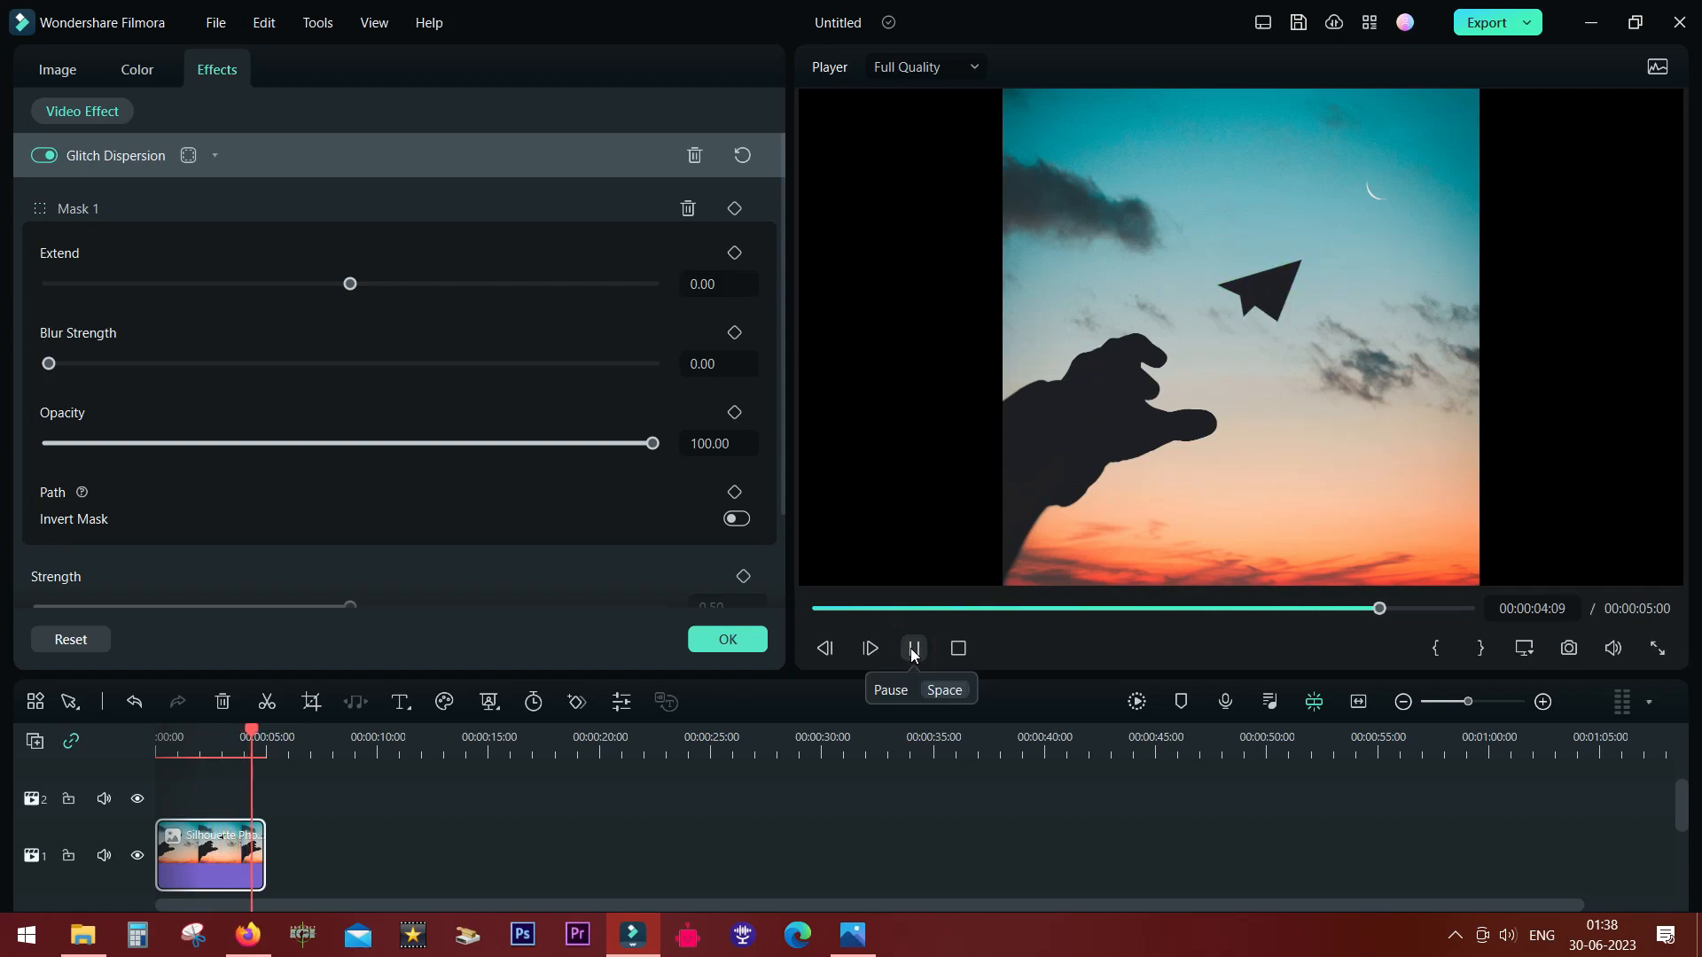
pyautogui.click(913, 648)
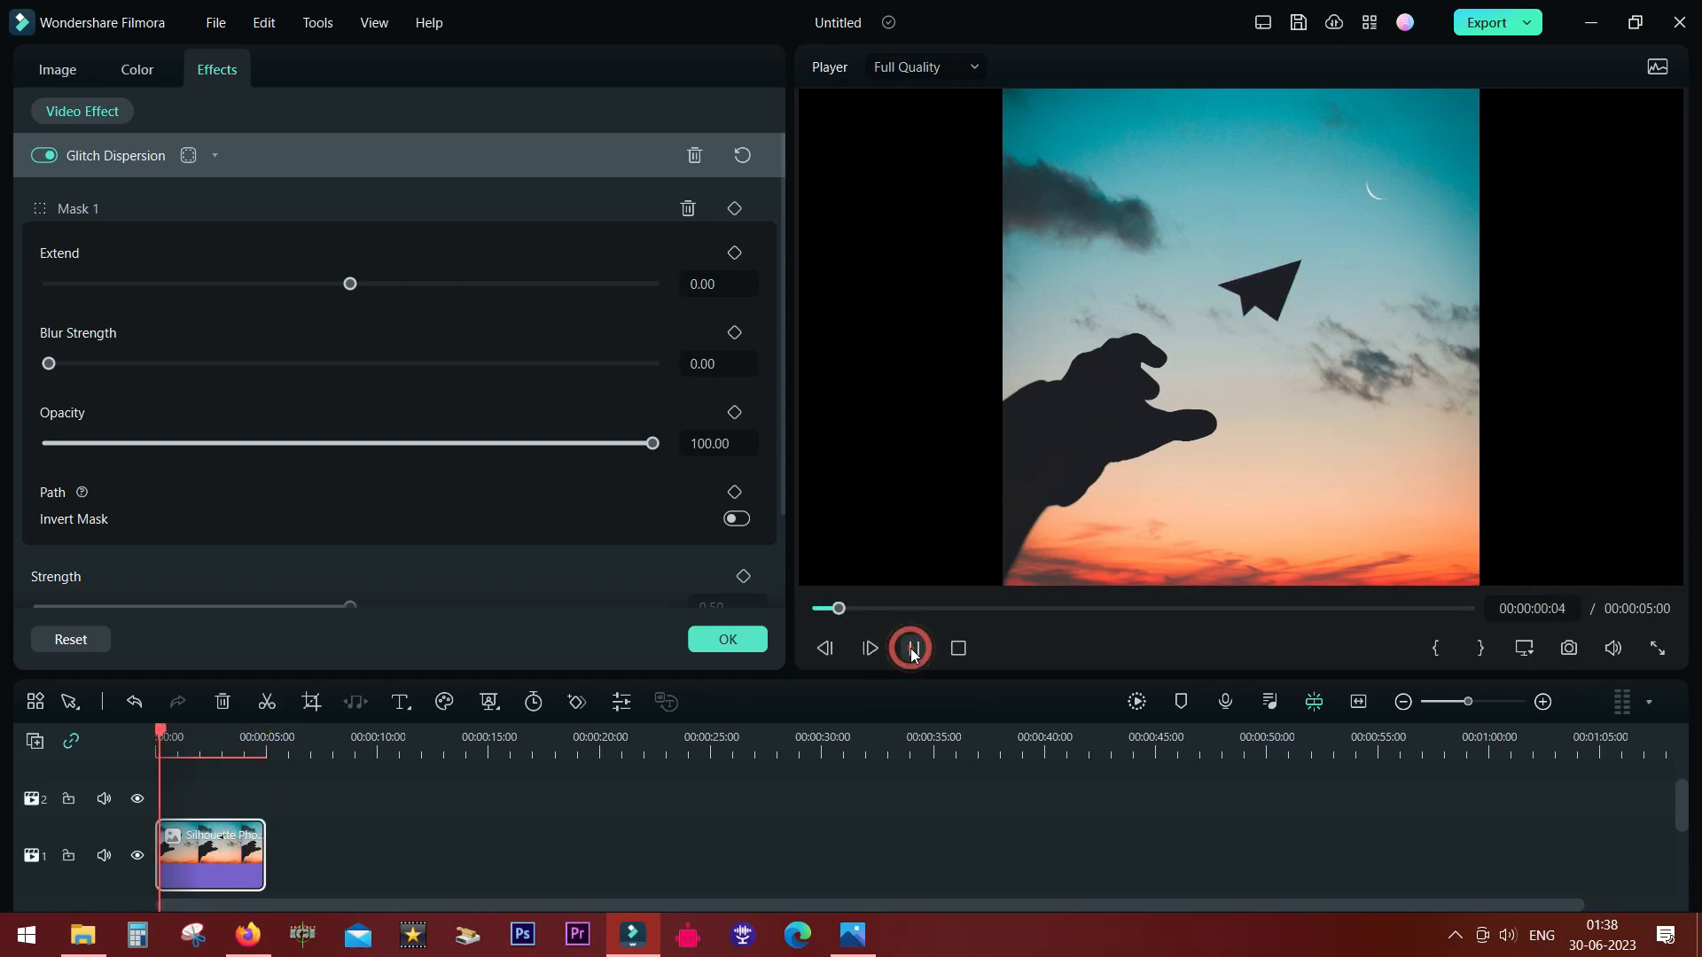
pyautogui.click(910, 648)
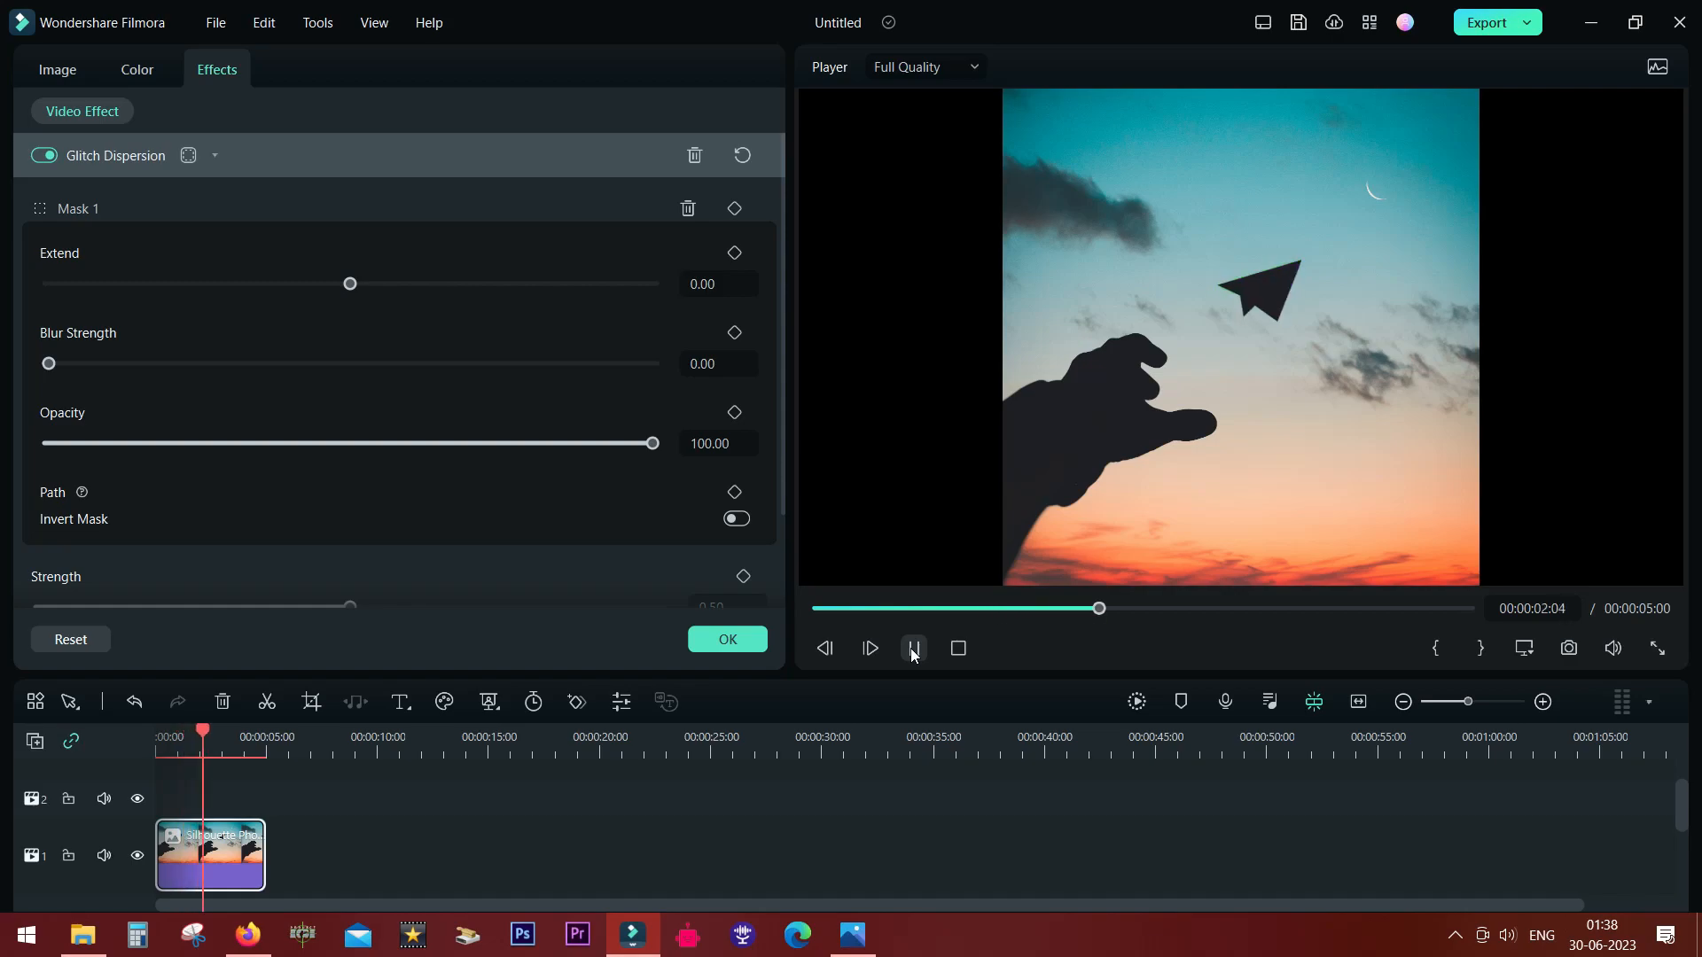
pyautogui.click(912, 648)
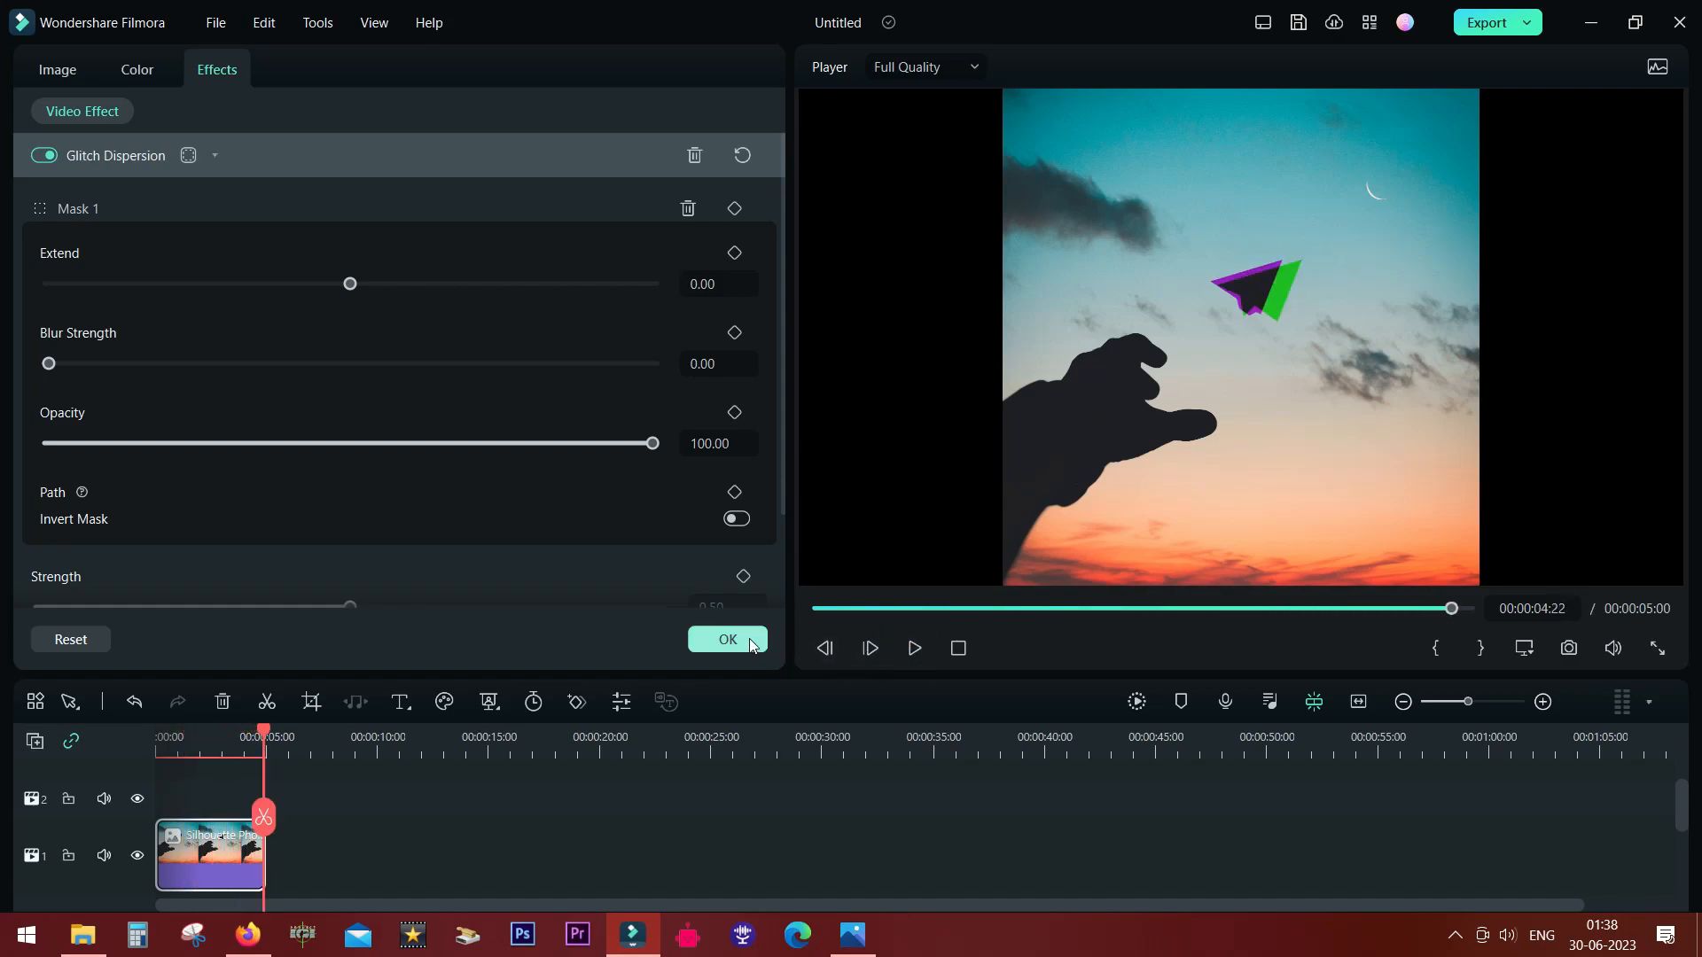
pyautogui.click(726, 639)
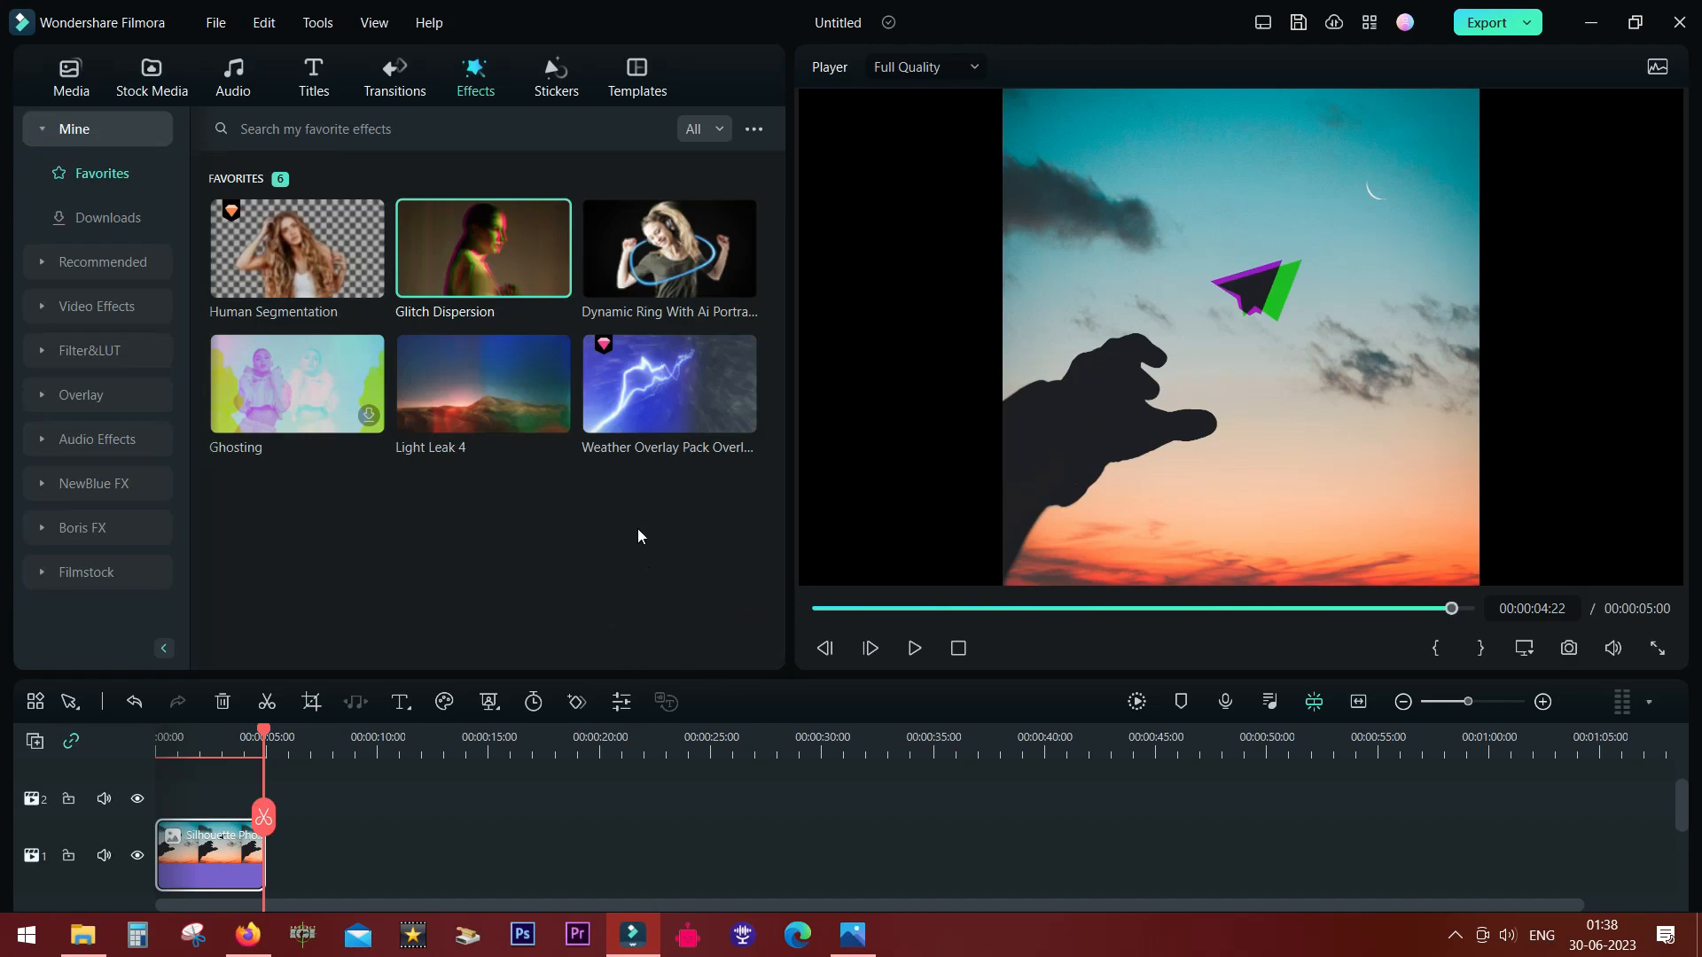
pyautogui.moveTo(678, 258)
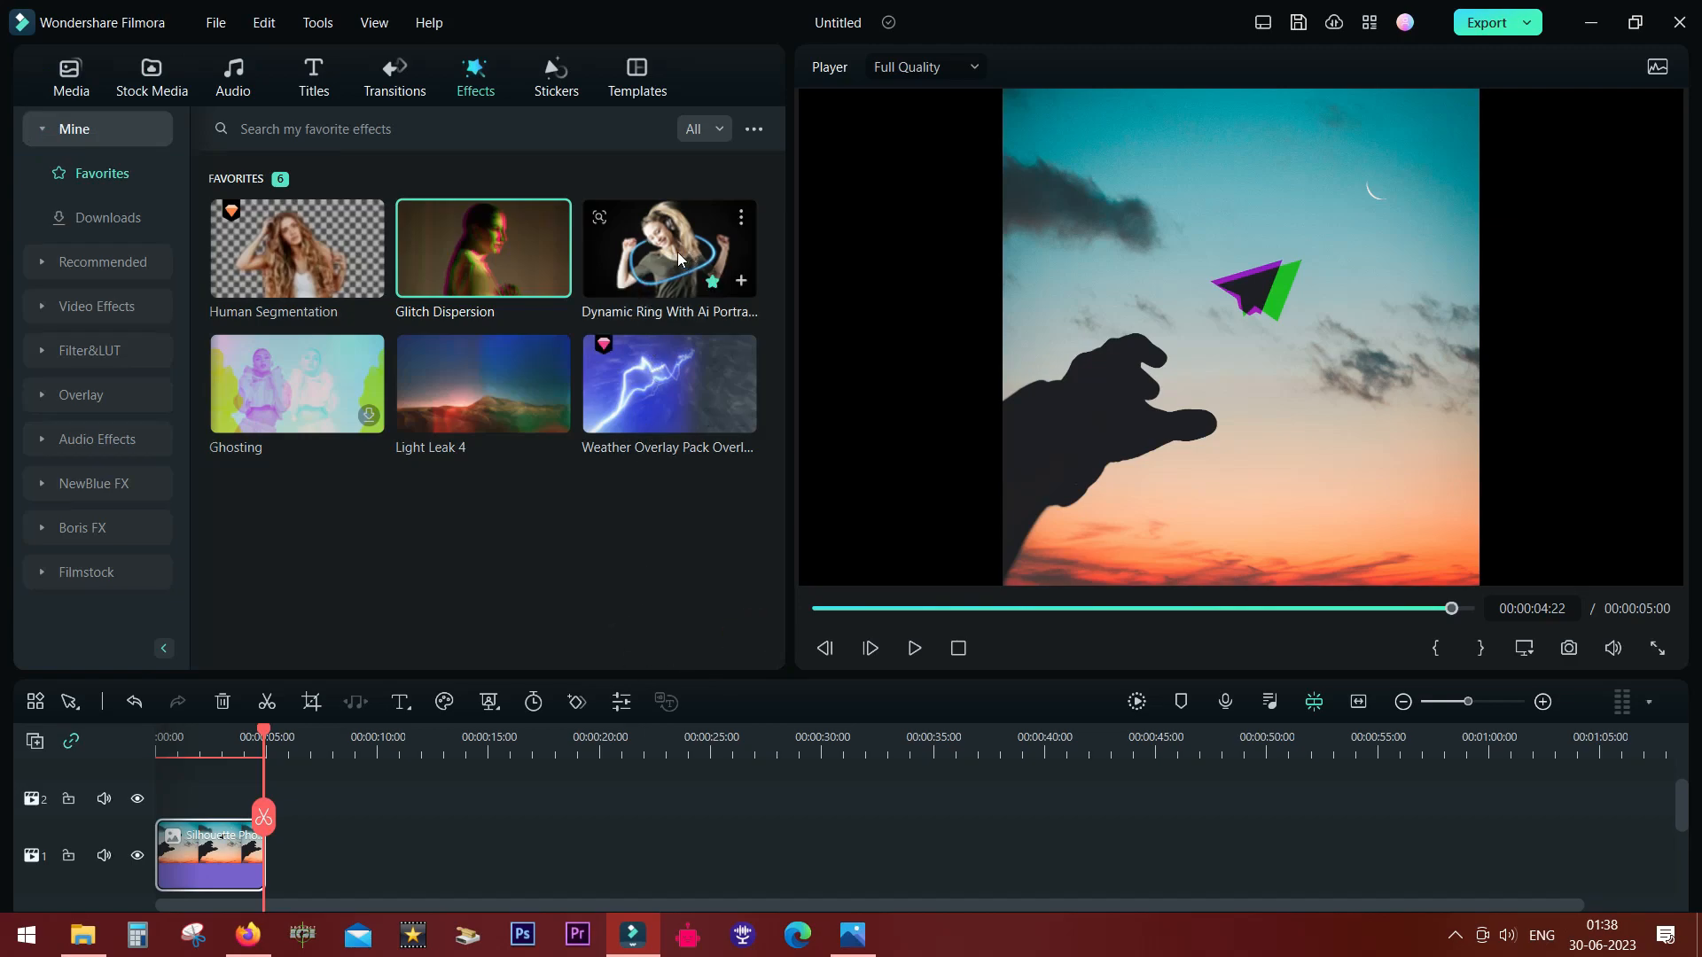
pyautogui.moveTo(334, 251)
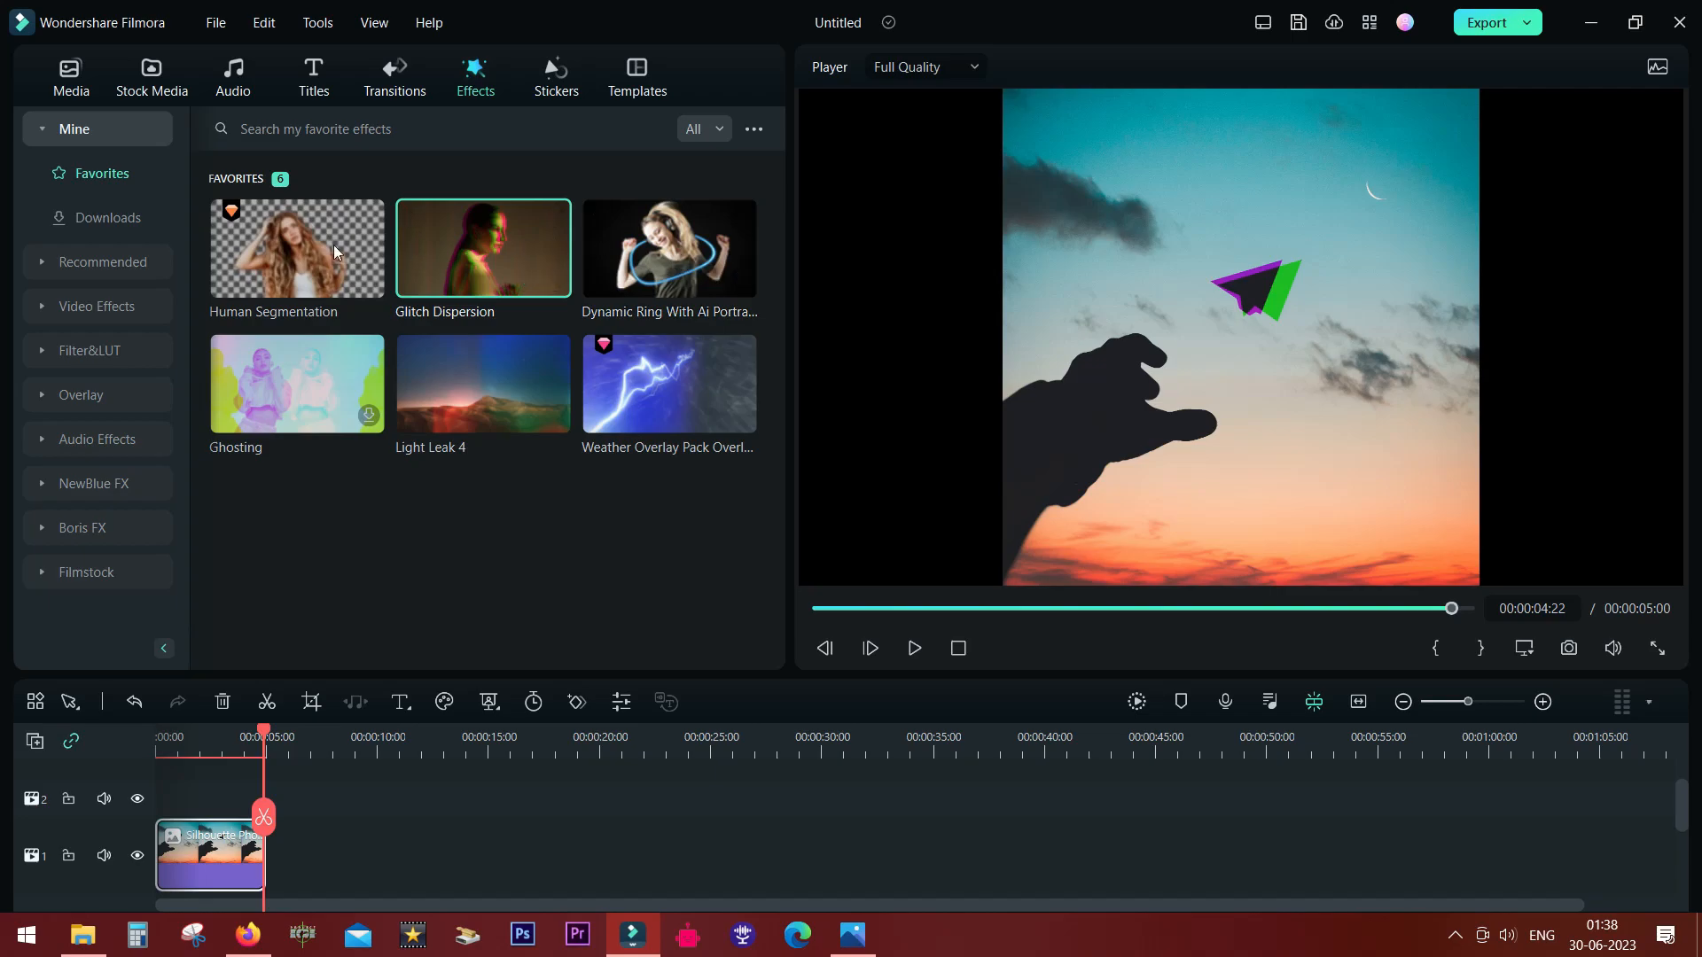